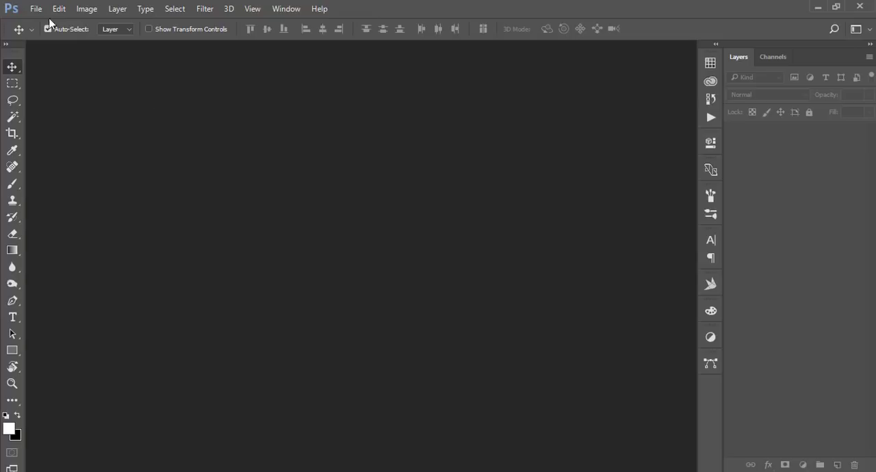
Step: Open the forest-stream portrait JPG from Documents as a new document
{"action": "left_click", "coordinate": [38, 11]}
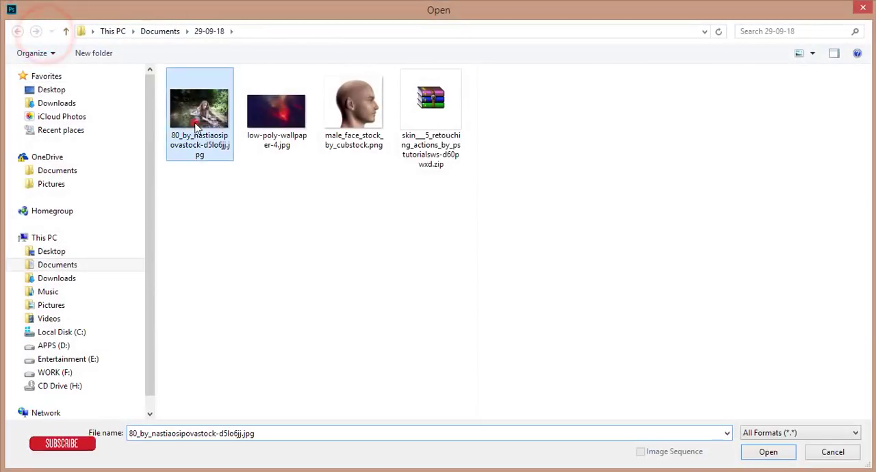
{"action": "left_click", "coordinate": [770, 453]}
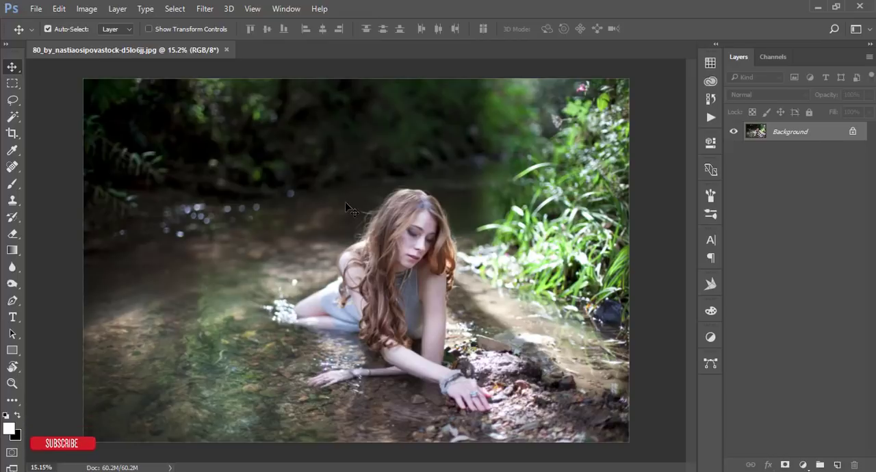
{"action": "mouse_move", "coordinate": [352, 180]}
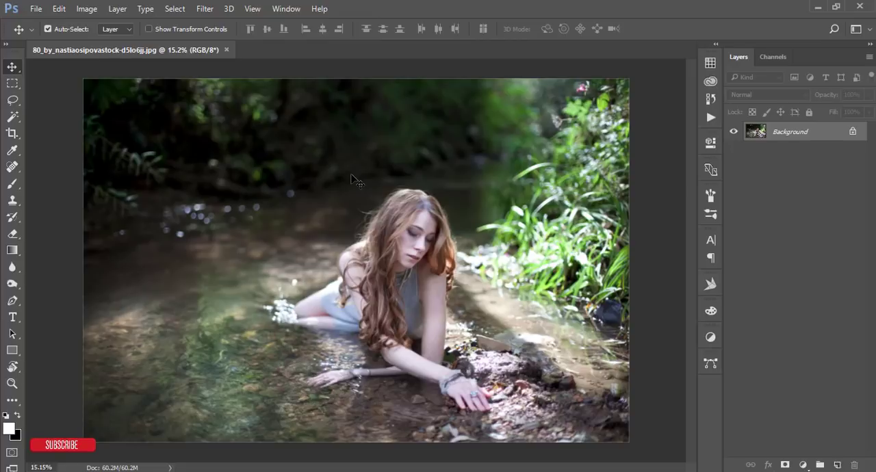
{"action": "mouse_move", "coordinate": [654, 168]}
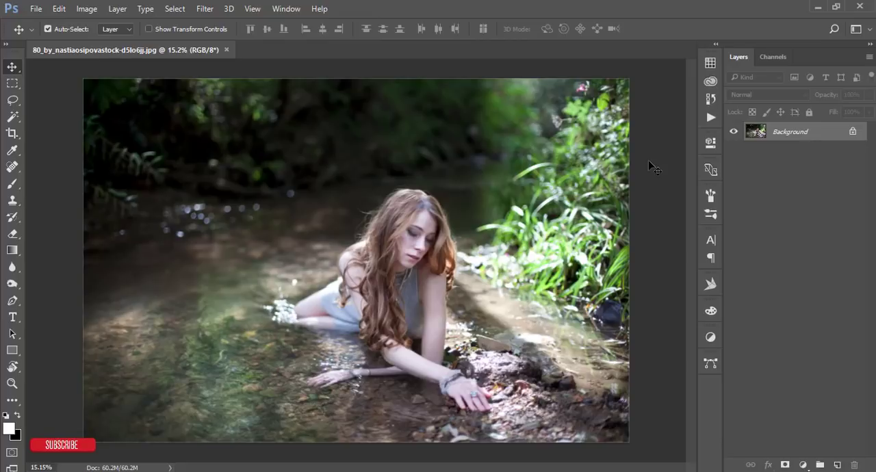
{"action": "mouse_move", "coordinate": [513, 258]}
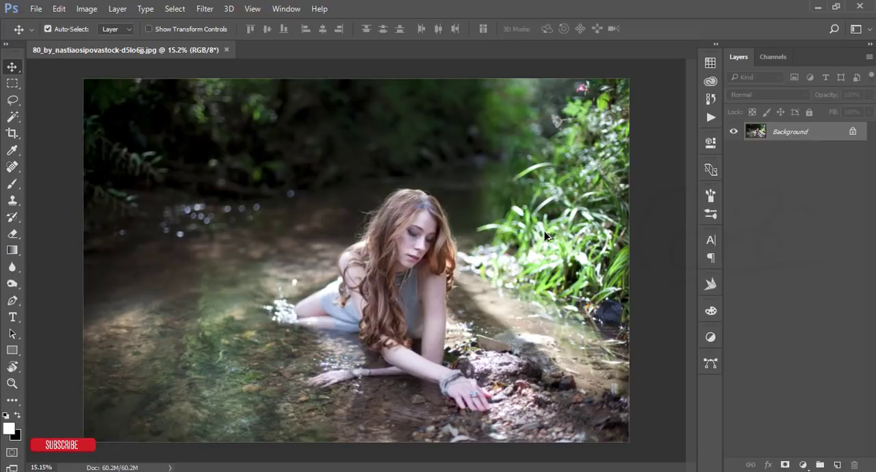
{"action": "mouse_move", "coordinate": [487, 320]}
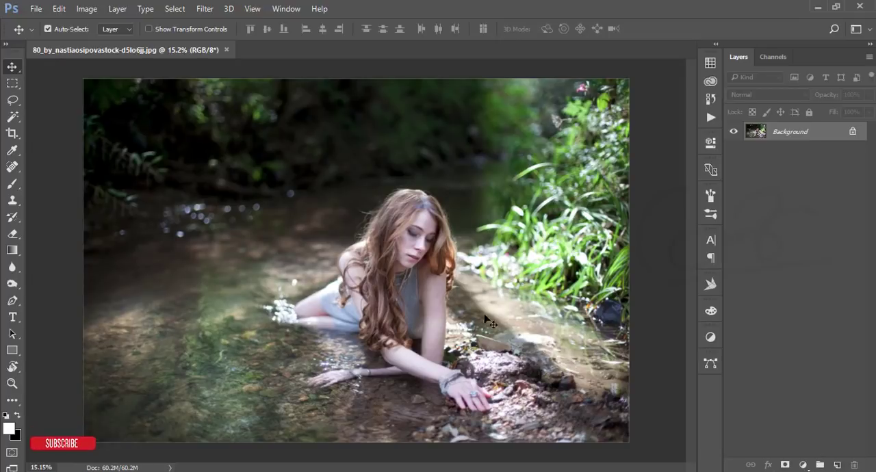
{"action": "mouse_move", "coordinate": [507, 268]}
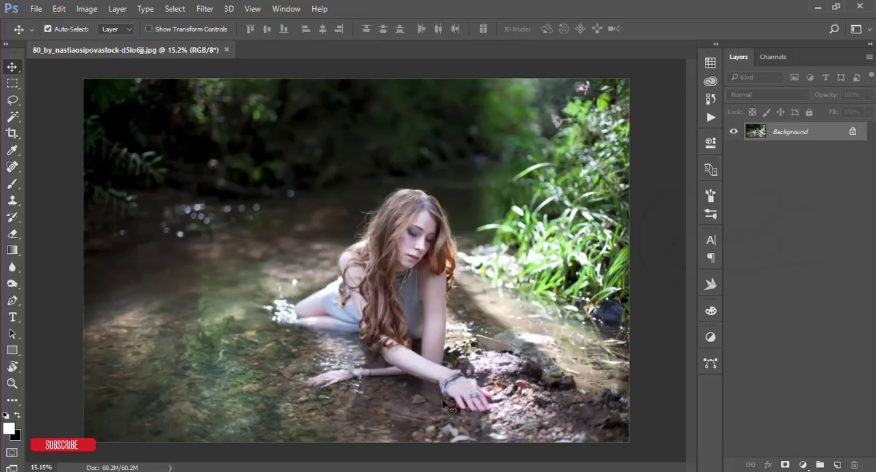
{"action": "mouse_move", "coordinate": [441, 260]}
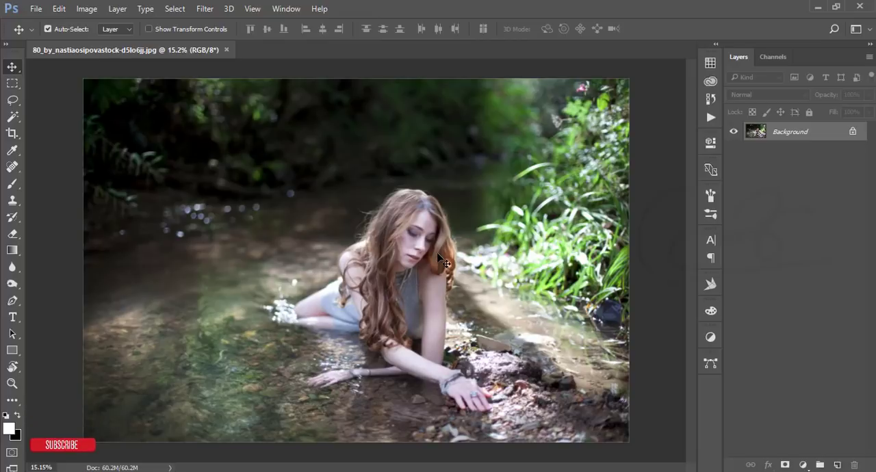
{"action": "mouse_move", "coordinate": [191, 137]}
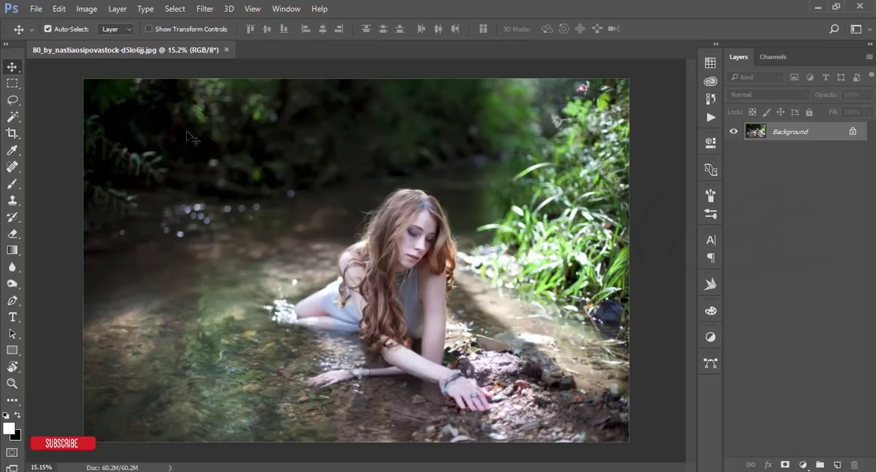
{"action": "mouse_move", "coordinate": [641, 245]}
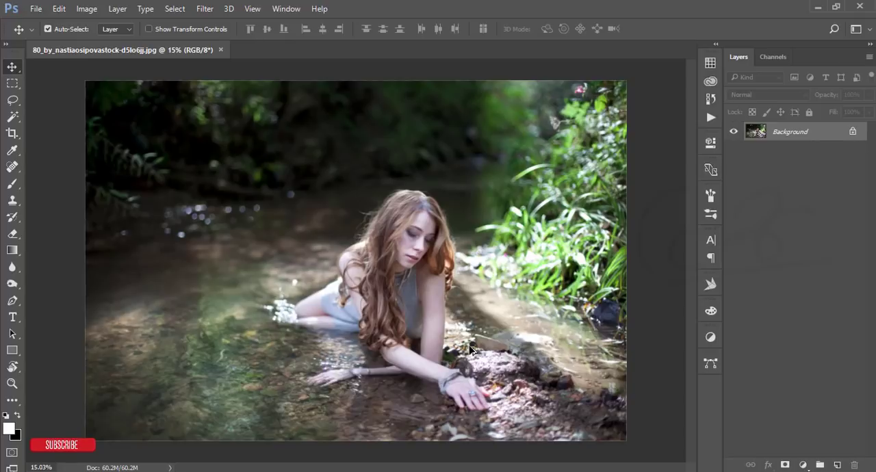
{"action": "mouse_move", "coordinate": [483, 356]}
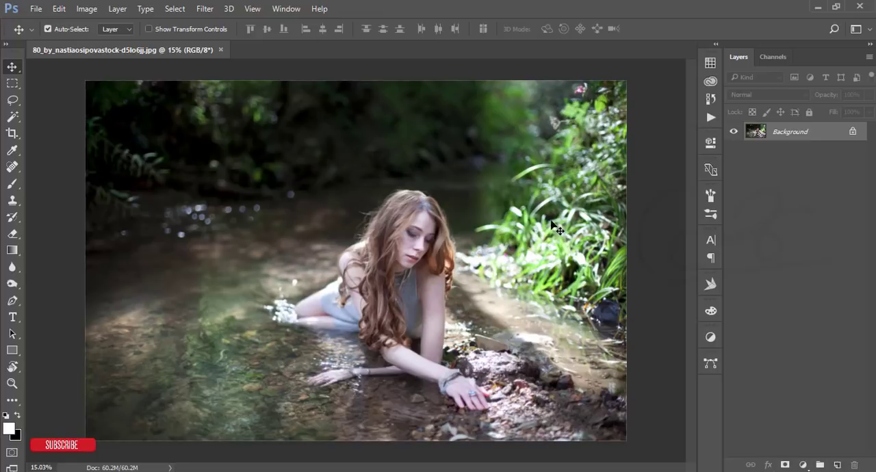
{"action": "mouse_move", "coordinate": [557, 226]}
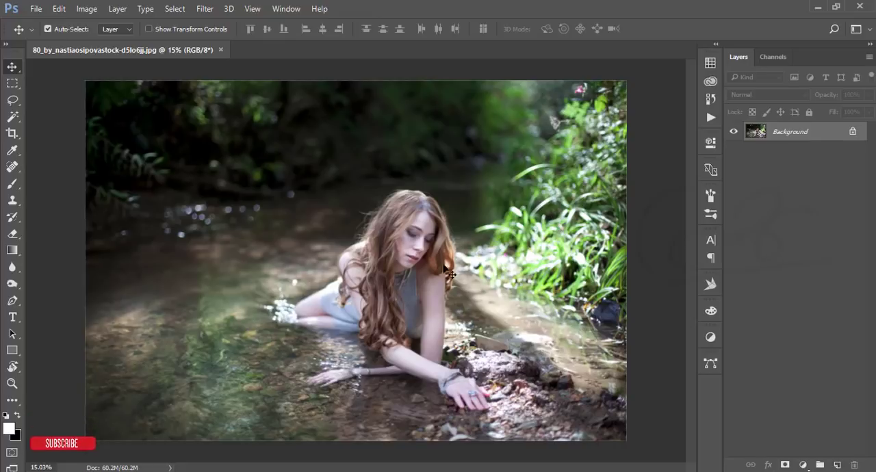
{"action": "mouse_move", "coordinate": [496, 251]}
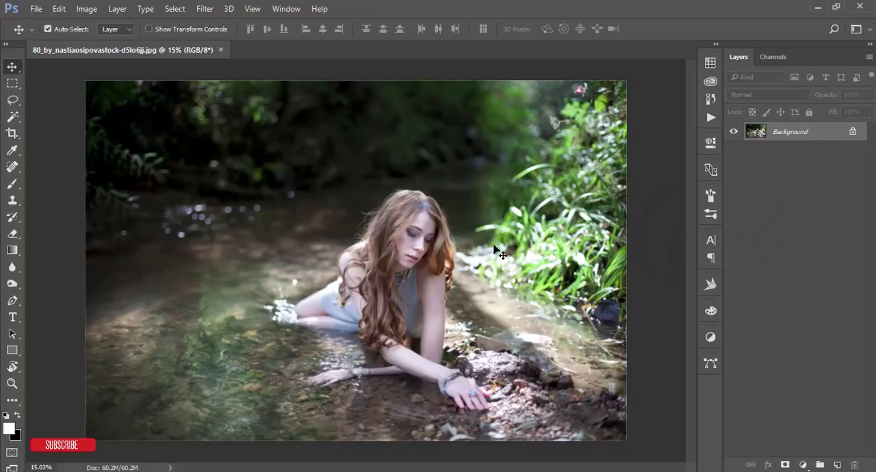
{"action": "mouse_move", "coordinate": [821, 137]}
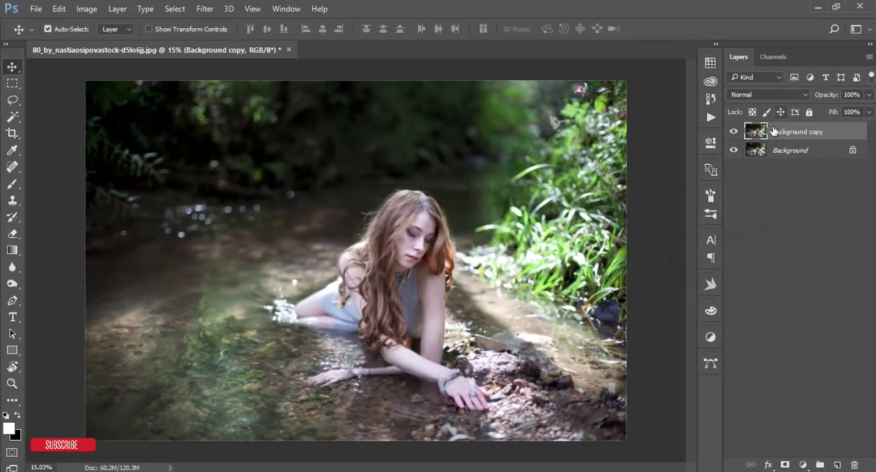
Step: Duplicate the Background layer and hide the original beneath the copy
{"action": "left_click", "coordinate": [734, 150]}
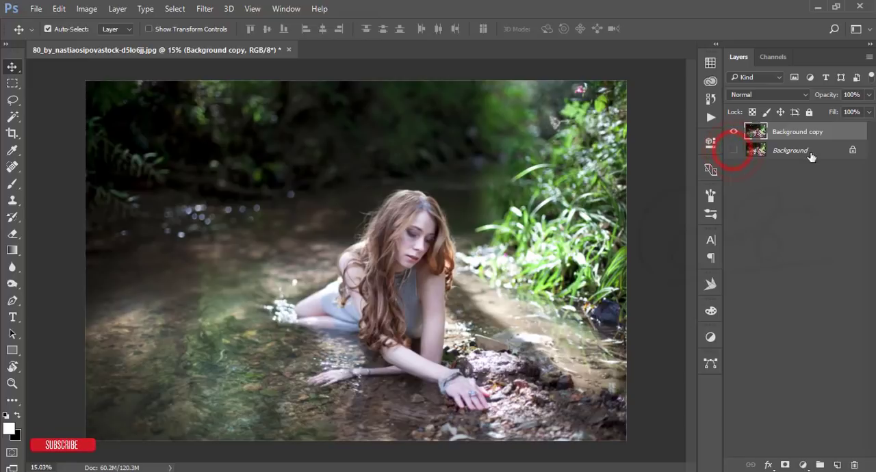
{"action": "left_click", "coordinate": [734, 150]}
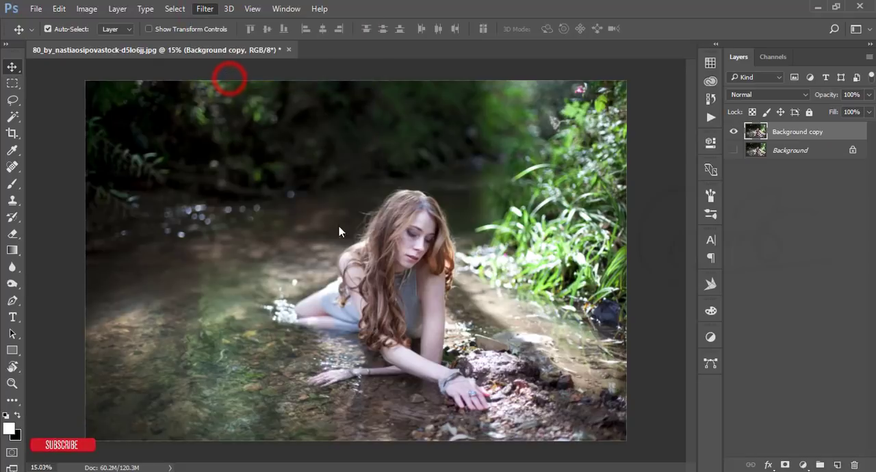
{"action": "left_click", "coordinate": [205, 8]}
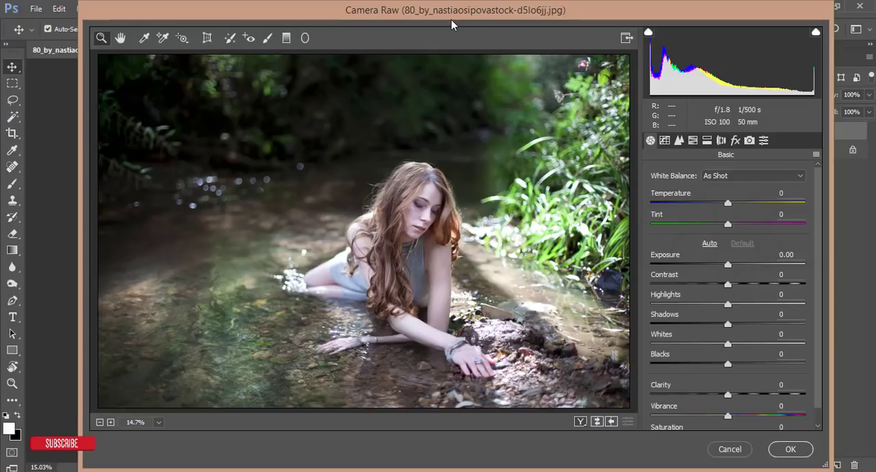
{"action": "mouse_move", "coordinate": [500, 233]}
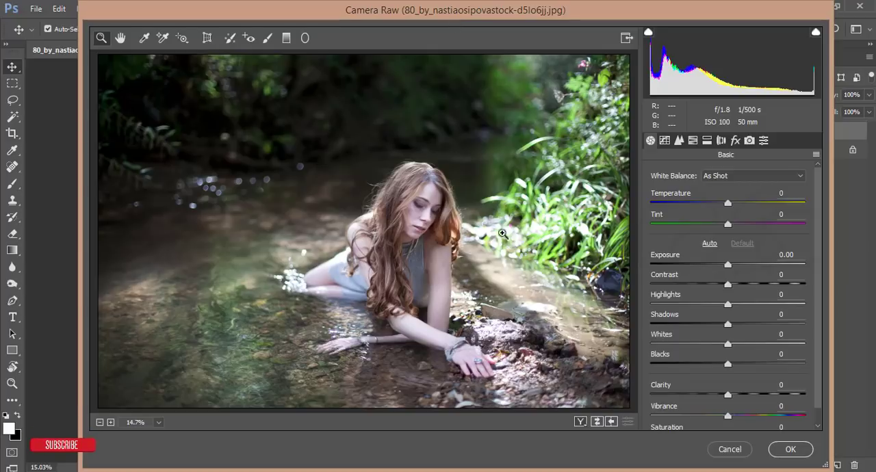
{"action": "mouse_move", "coordinate": [462, 278]}
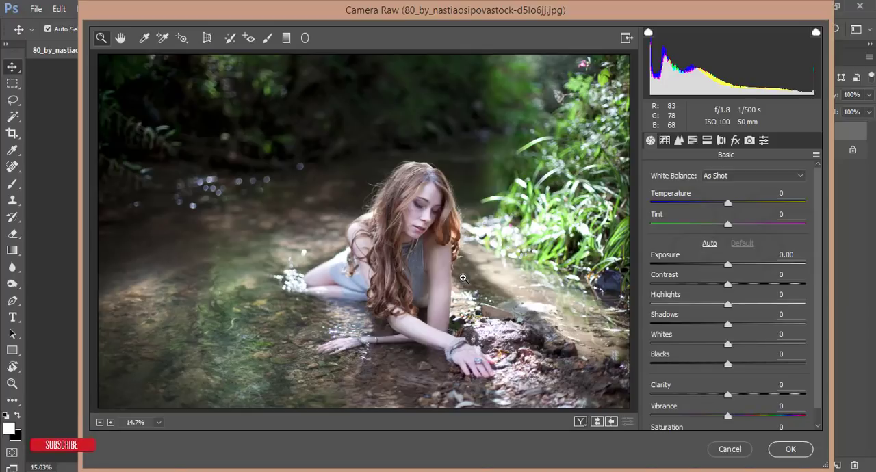
{"action": "mouse_move", "coordinate": [485, 199]}
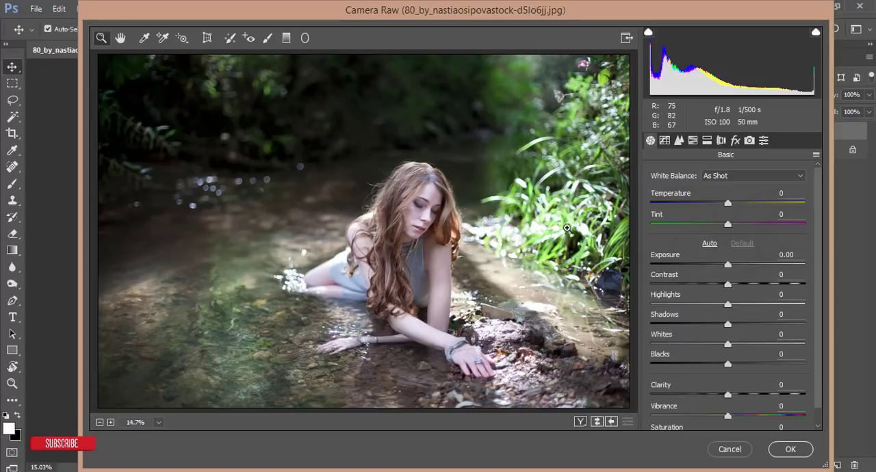
{"action": "mouse_move", "coordinate": [543, 251]}
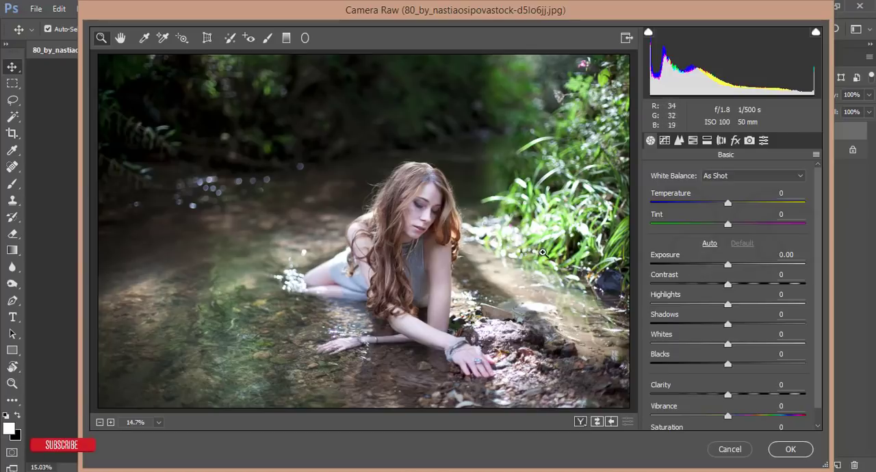
{"action": "mouse_move", "coordinate": [734, 309]}
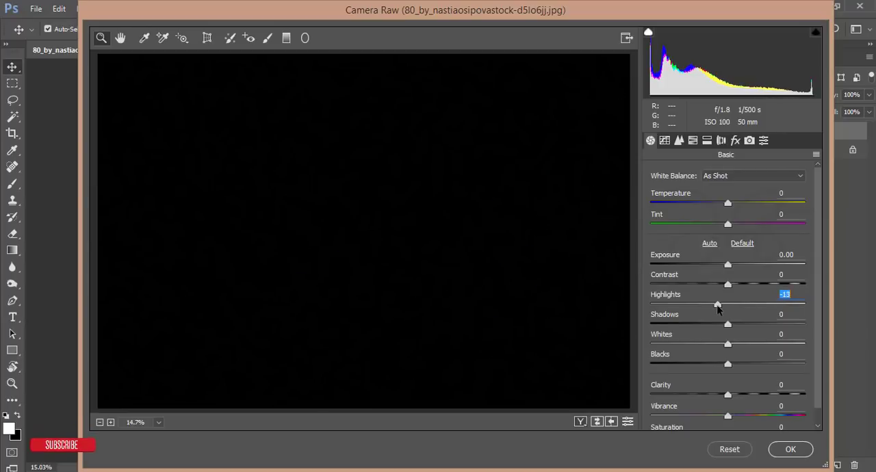
Step: Lower highlights to -10 and raise exposure to +0.20 in Camera Raw
{"action": "left_click_drag", "start_coordinate": [718, 305], "coordinate": [726, 305]}
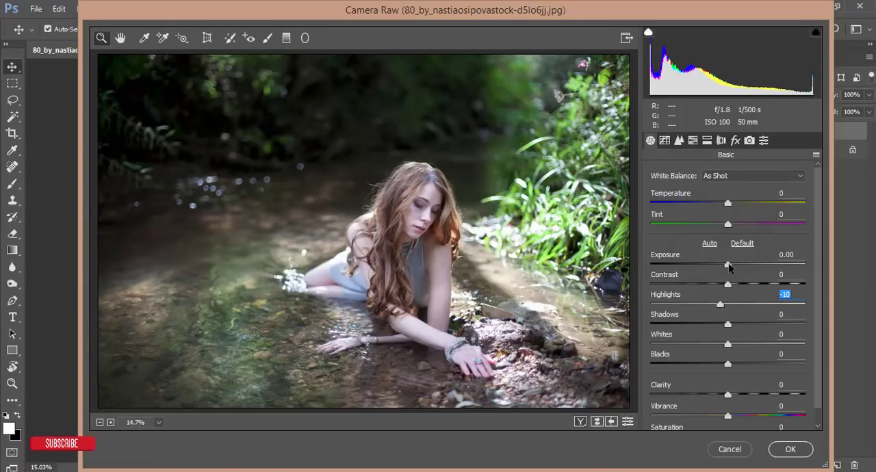
{"action": "left_click_drag", "start_coordinate": [728, 265], "coordinate": [732, 266]}
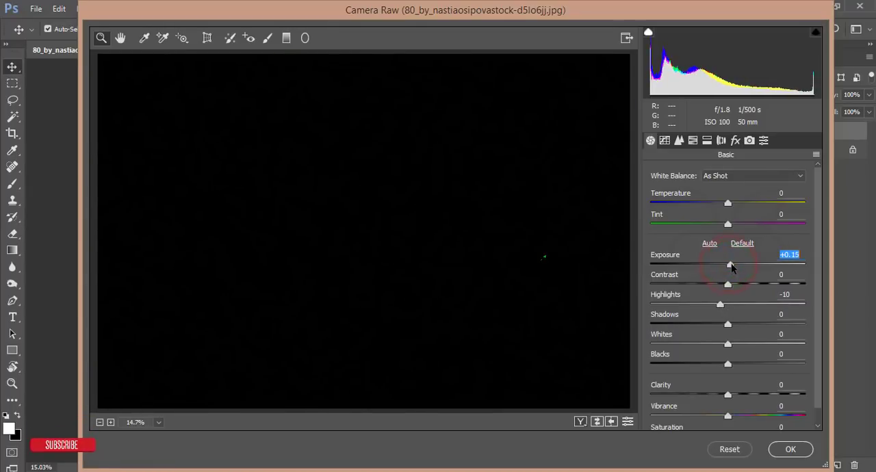
{"action": "left_click_drag", "start_coordinate": [729, 265], "coordinate": [731, 265]}
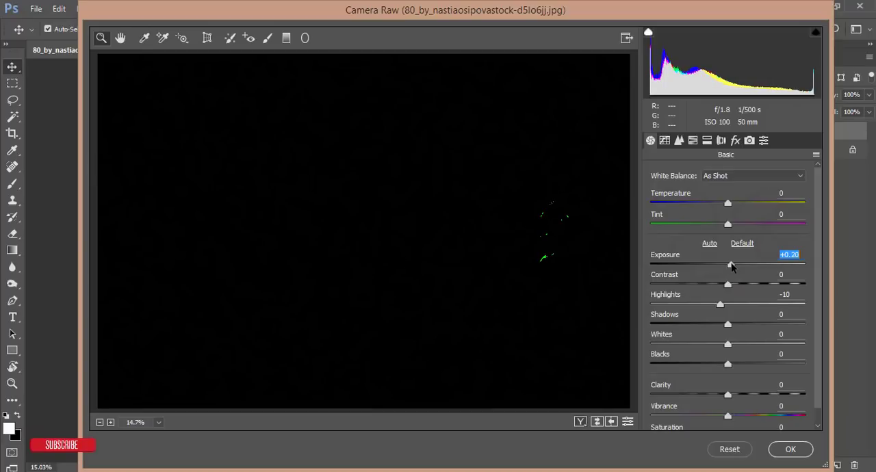
{"action": "left_click_drag", "start_coordinate": [727, 265], "coordinate": [731, 265]}
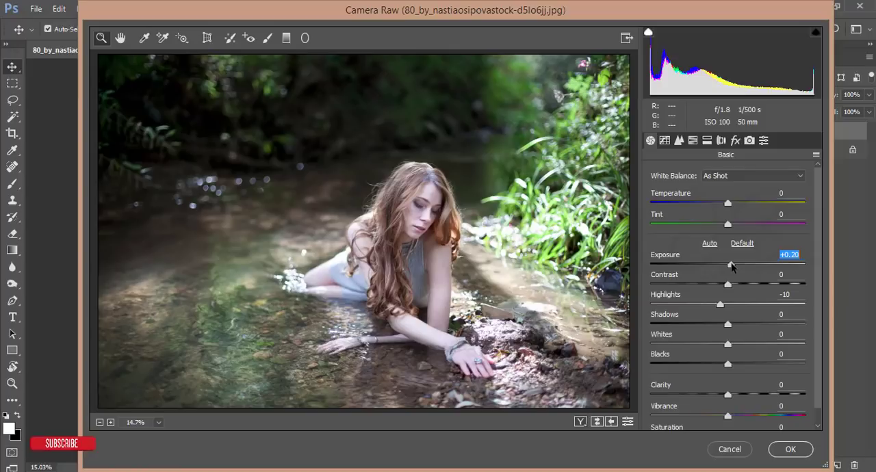
Step: Test higher contrast values, then settle contrast at a slight +9
{"action": "left_click", "coordinate": [729, 285]}
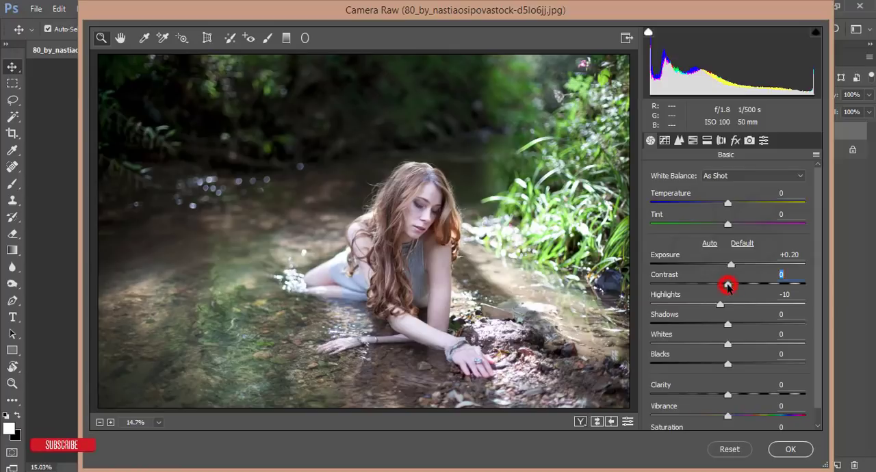
{"action": "left_click_drag", "start_coordinate": [728, 284], "coordinate": [738, 284]}
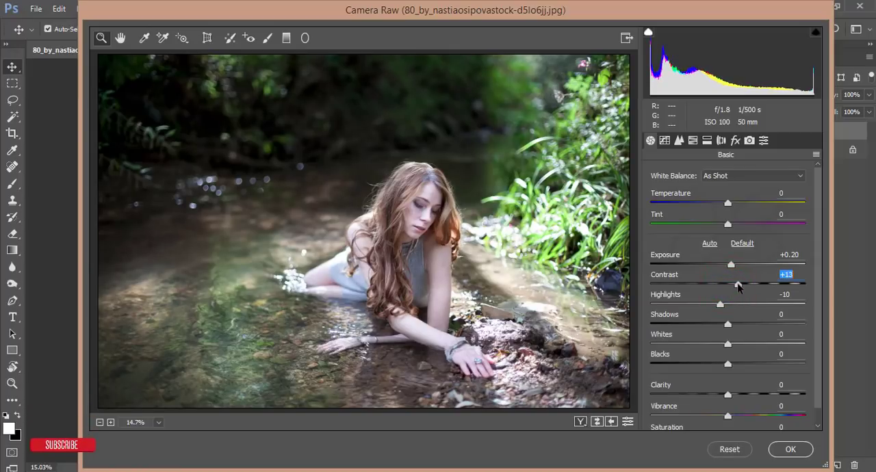
{"action": "left_click_drag", "start_coordinate": [738, 285], "coordinate": [748, 284]}
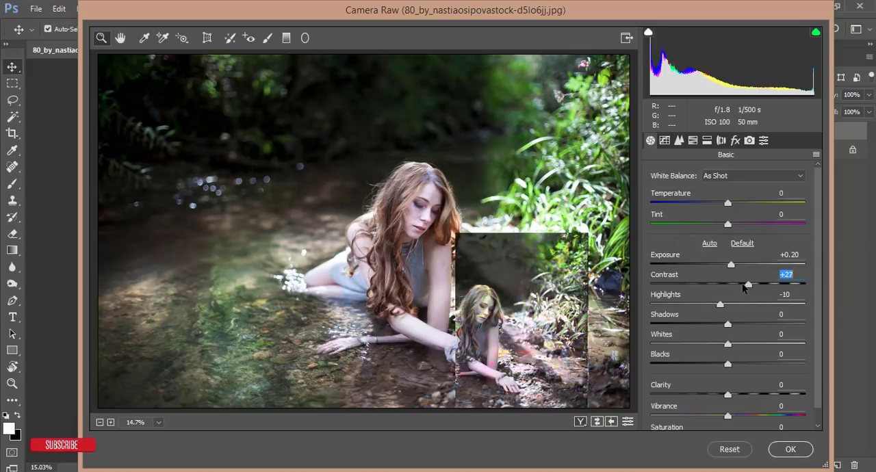
{"action": "left_click_drag", "start_coordinate": [746, 284], "coordinate": [736, 284]}
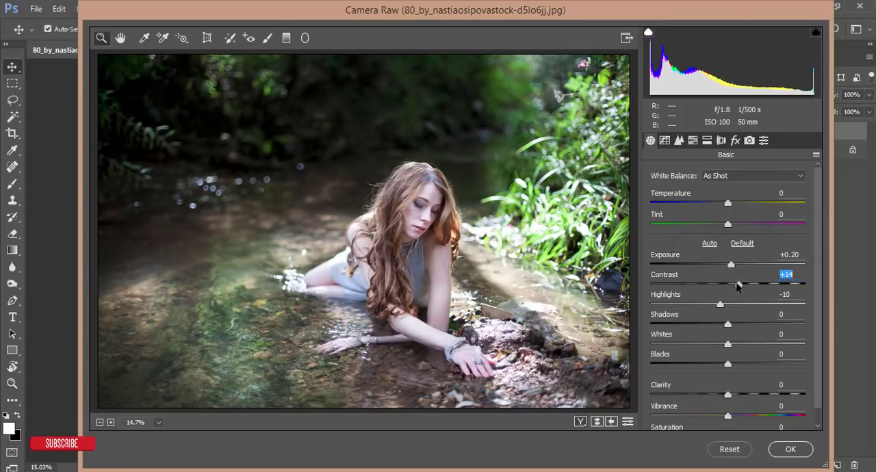
{"action": "left_click_drag", "start_coordinate": [740, 284], "coordinate": [735, 283]}
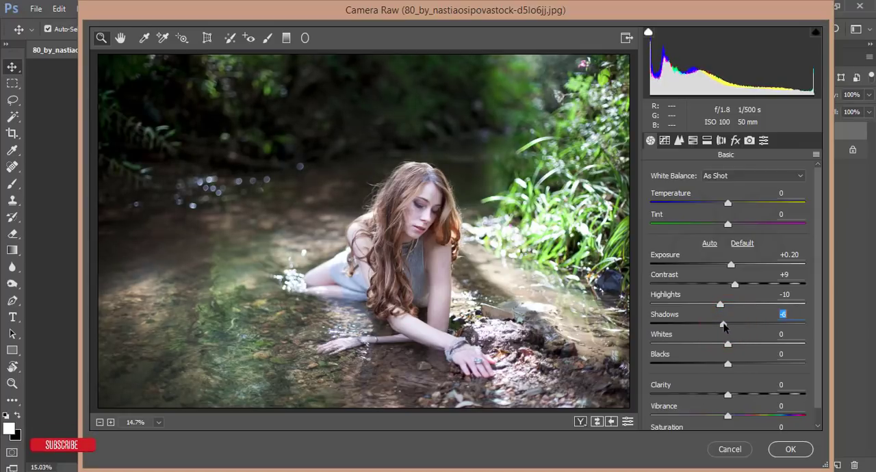
Step: Swing the Shadows slider high and low, leaving shadows lifted to +7
{"action": "left_click_drag", "start_coordinate": [728, 324], "coordinate": [771, 324]}
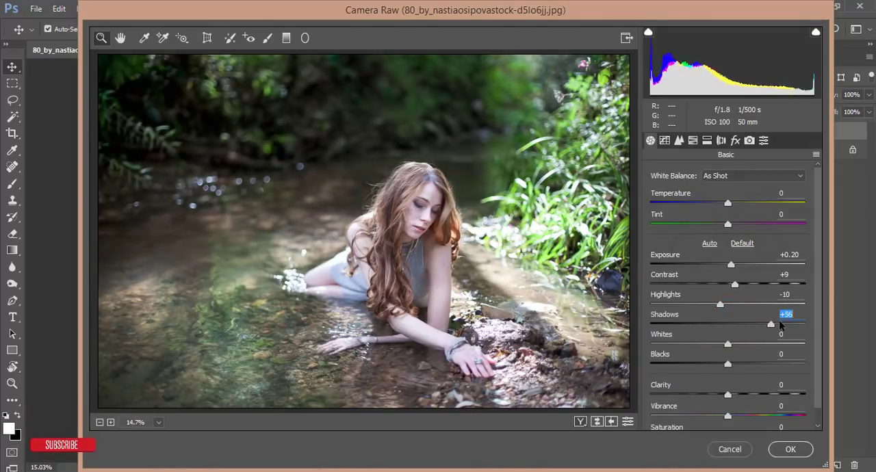
{"action": "left_click_drag", "start_coordinate": [753, 324], "coordinate": [668, 324]}
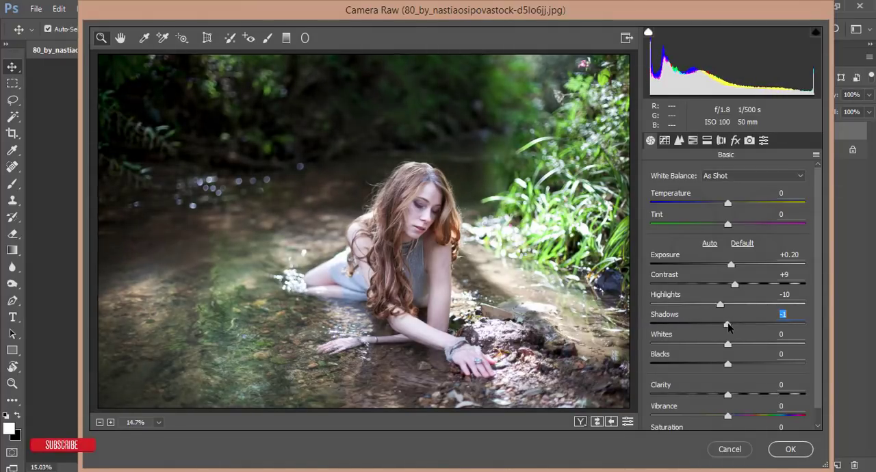
{"action": "left_click_drag", "start_coordinate": [728, 324], "coordinate": [738, 325]}
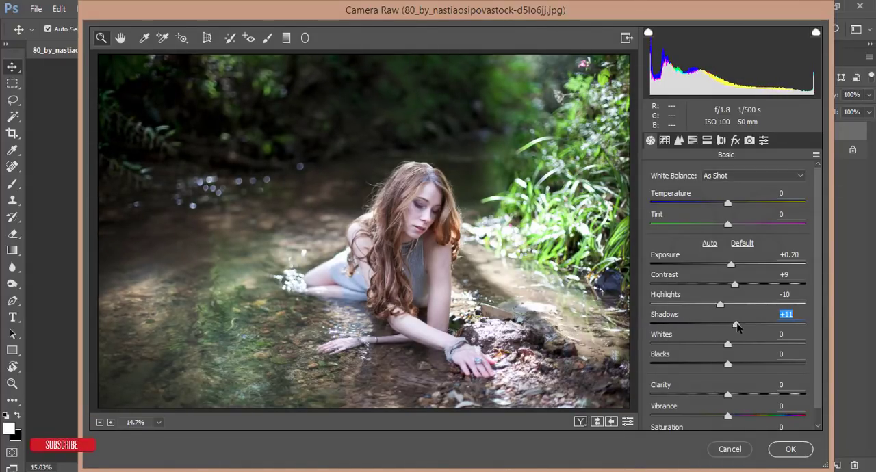
{"action": "left_click_drag", "start_coordinate": [736, 323], "coordinate": [732, 323]}
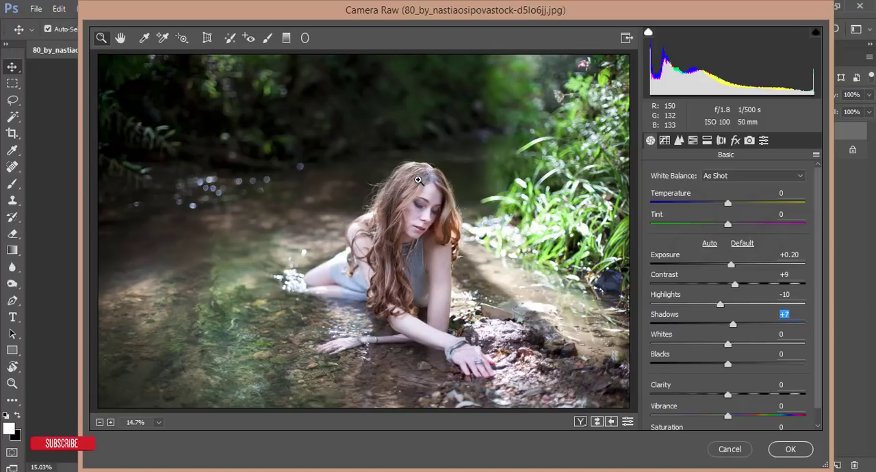
{"action": "mouse_move", "coordinate": [704, 323]}
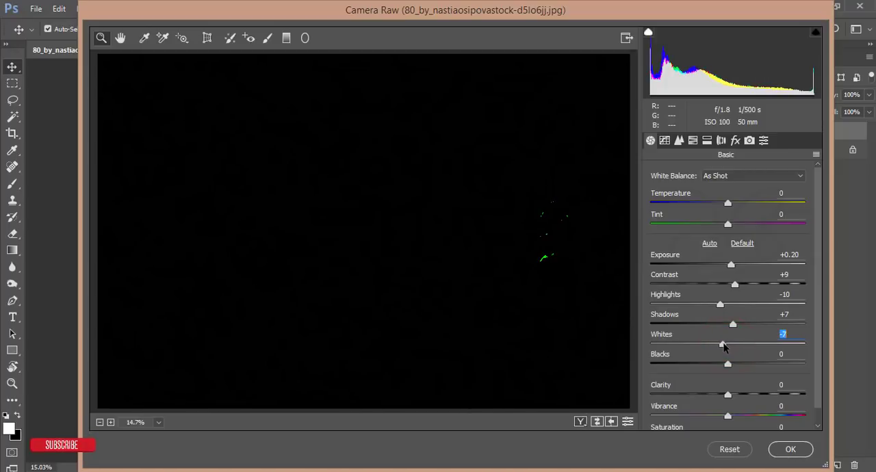
Step: Set whites to -17 and blacks to -13 while checking clipping
{"action": "left_click_drag", "start_coordinate": [728, 344], "coordinate": [717, 344]}
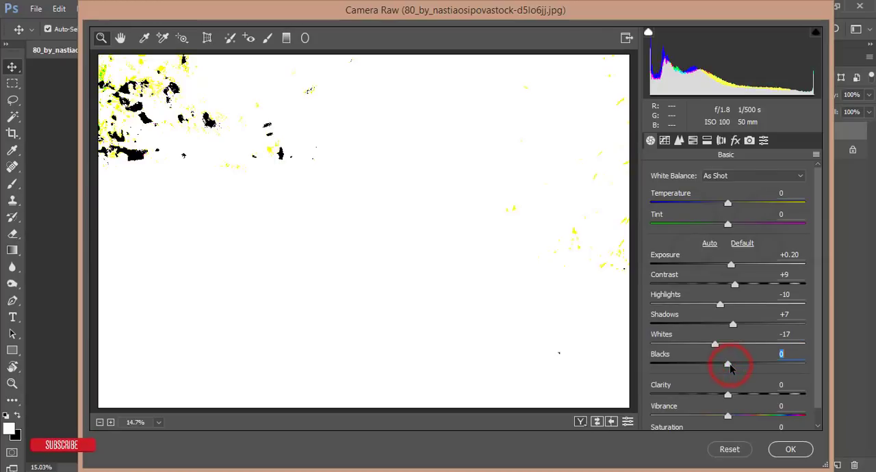
{"action": "left_click_drag", "start_coordinate": [728, 364], "coordinate": [798, 364]}
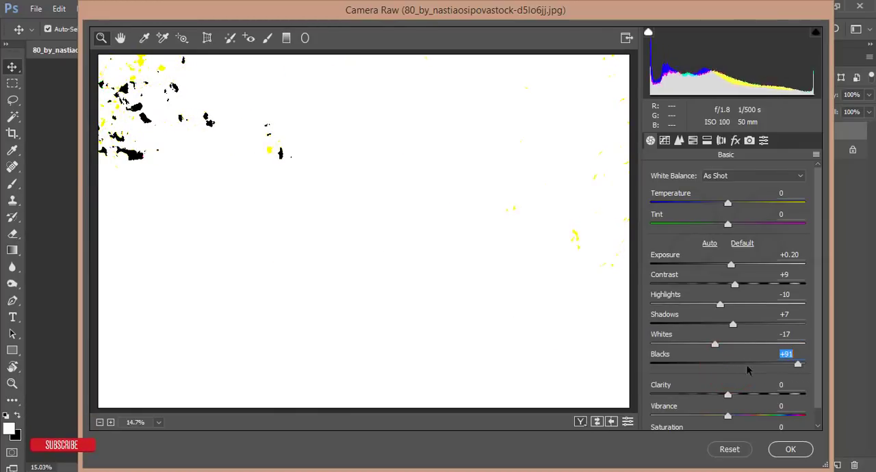
{"action": "left_click_drag", "start_coordinate": [797, 364], "coordinate": [696, 365]}
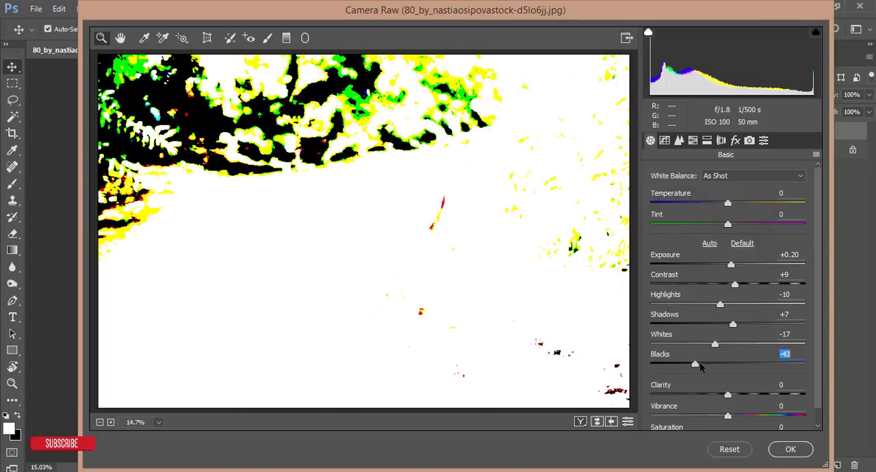
{"action": "left_click_drag", "start_coordinate": [696, 364], "coordinate": [722, 364]}
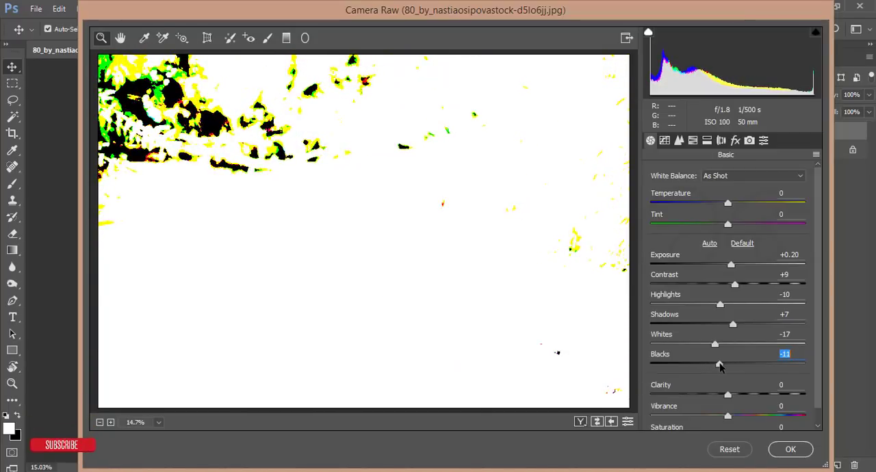
{"action": "left_click_drag", "start_coordinate": [719, 364], "coordinate": [718, 364]}
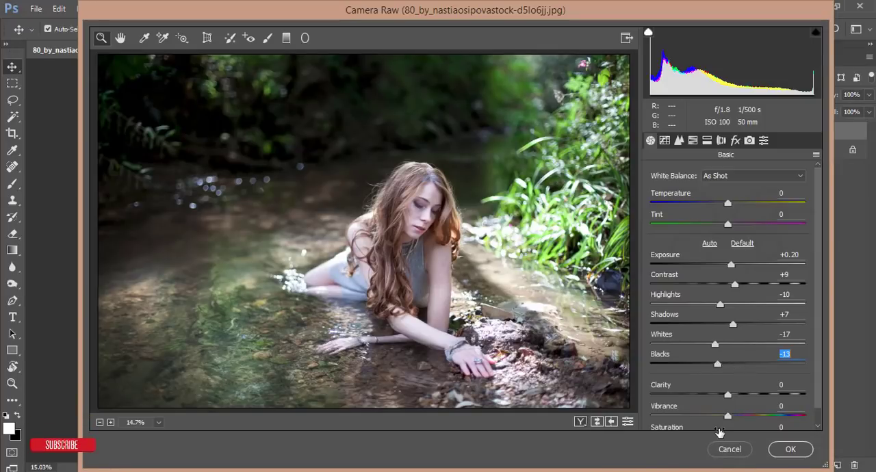
{"action": "left_click", "coordinate": [583, 421]}
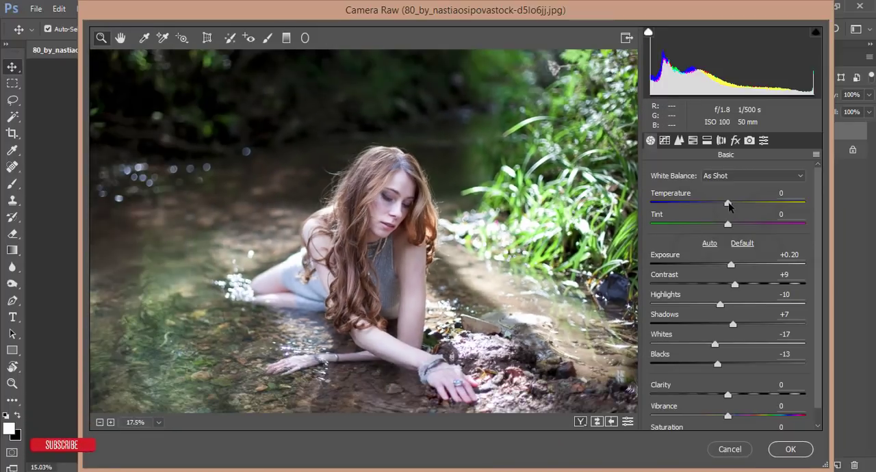
Step: Set temperature to +9 and tint to +10, and lower exposure to -0.55
{"action": "left_click_drag", "start_coordinate": [728, 205], "coordinate": [731, 205]}
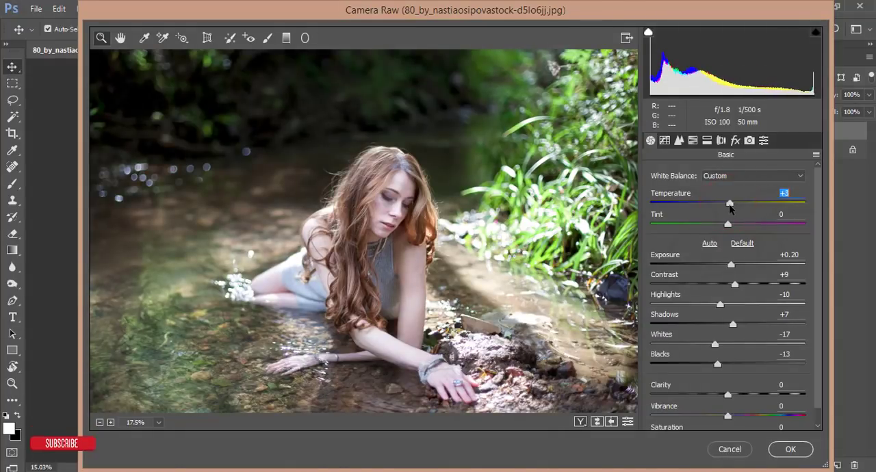
{"action": "left_click_drag", "start_coordinate": [731, 203], "coordinate": [729, 202]}
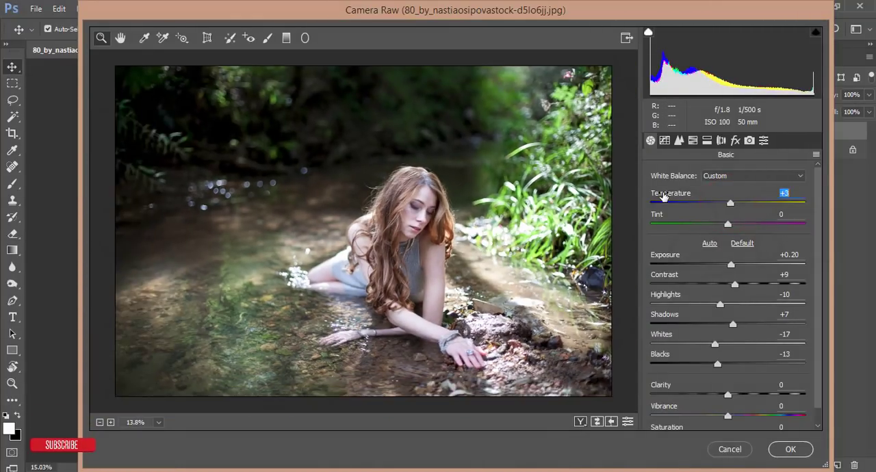
{"action": "left_click_drag", "start_coordinate": [730, 203], "coordinate": [733, 204]}
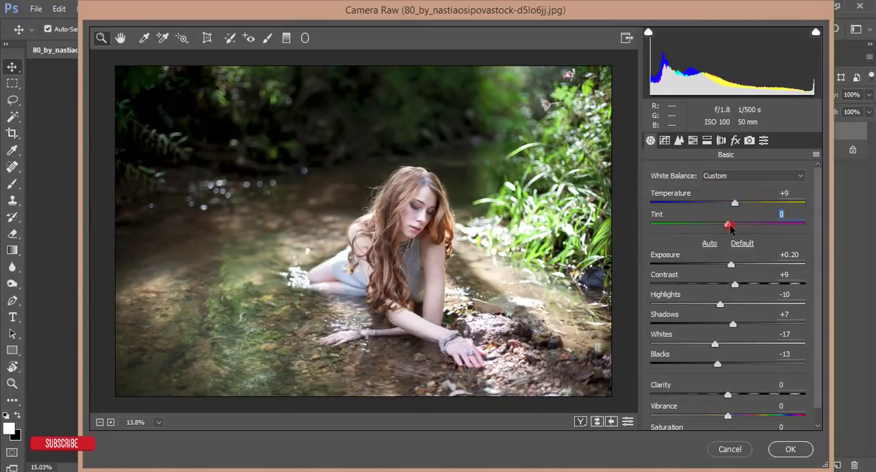
{"action": "left_click_drag", "start_coordinate": [736, 223], "coordinate": [736, 224]}
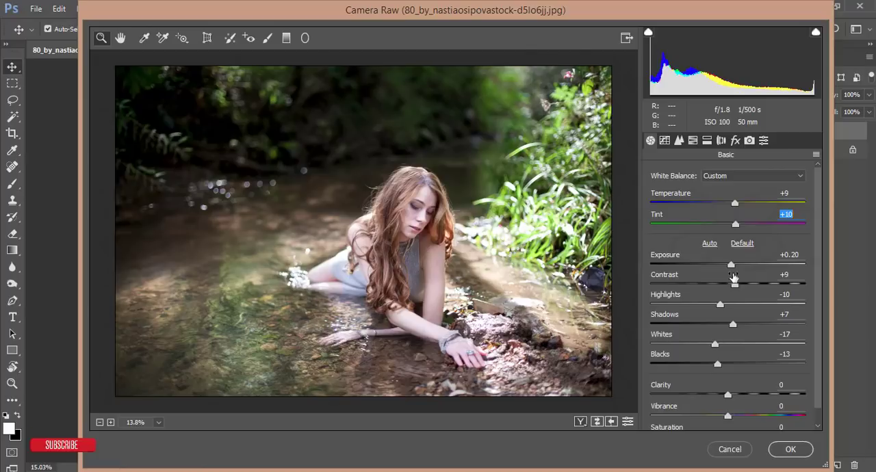
{"action": "left_click_drag", "start_coordinate": [731, 265], "coordinate": [722, 264]}
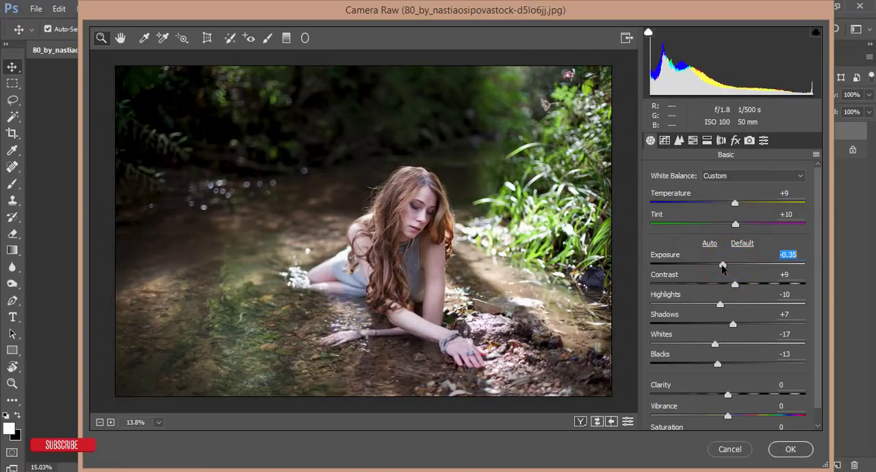
{"action": "left_click_drag", "start_coordinate": [724, 264], "coordinate": [719, 264]}
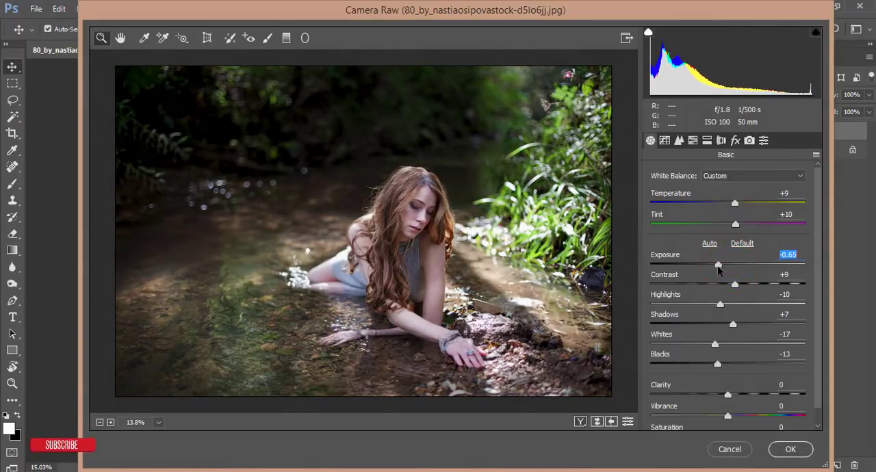
{"action": "left_click_drag", "start_coordinate": [718, 265], "coordinate": [721, 265]}
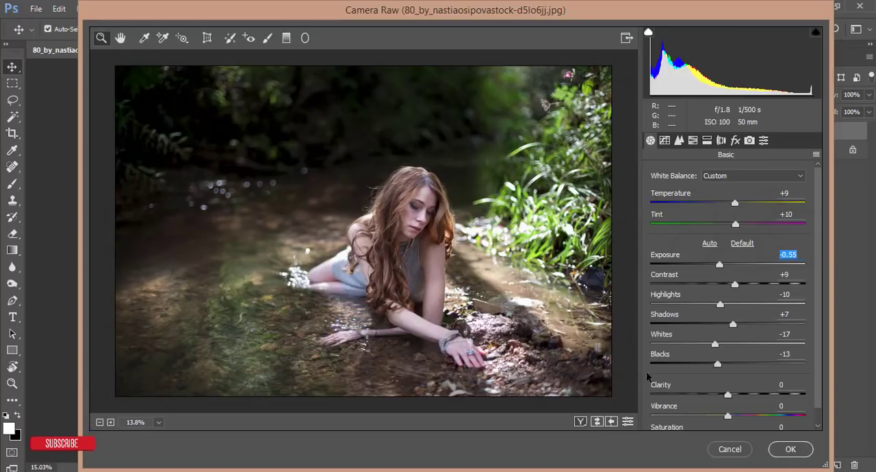
{"action": "left_click", "coordinate": [579, 422]}
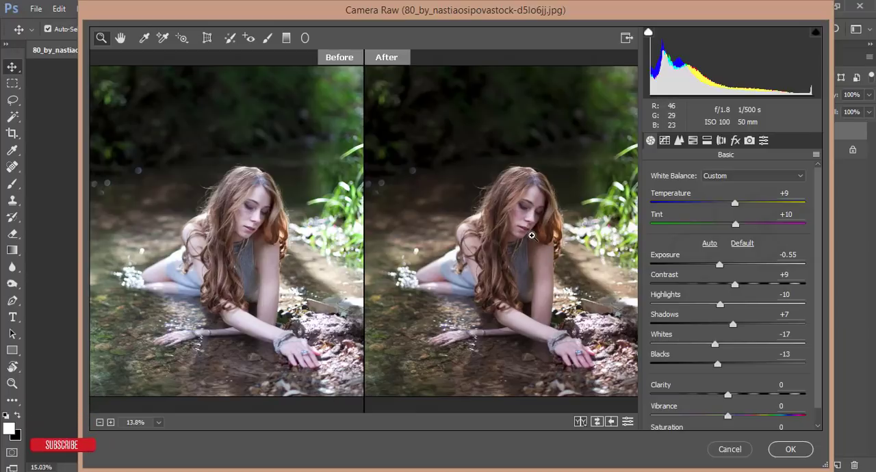
{"action": "mouse_move", "coordinate": [545, 212]}
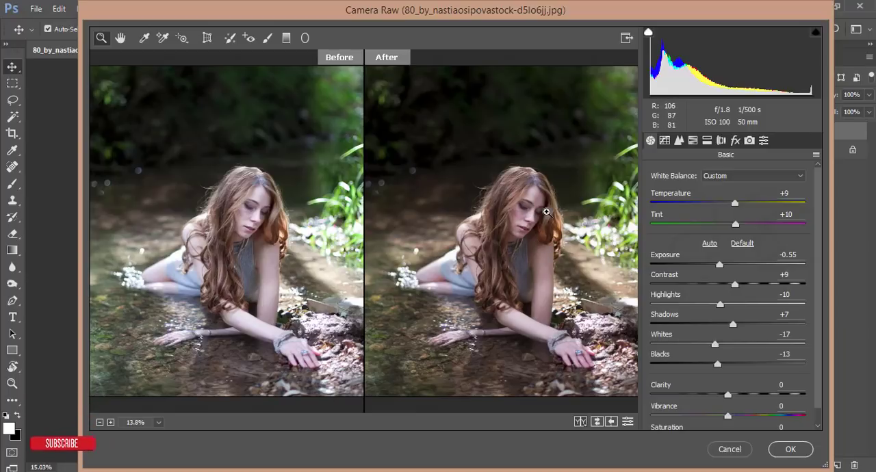
{"action": "mouse_move", "coordinate": [540, 260]}
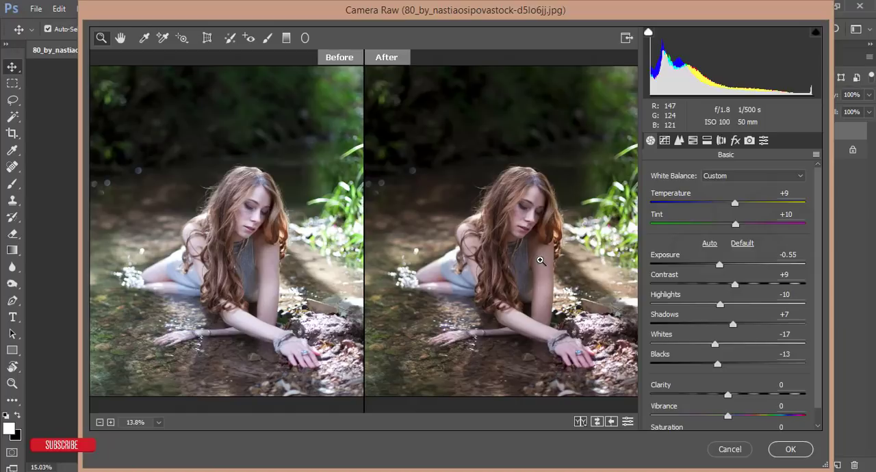
{"action": "left_click", "coordinate": [577, 422]}
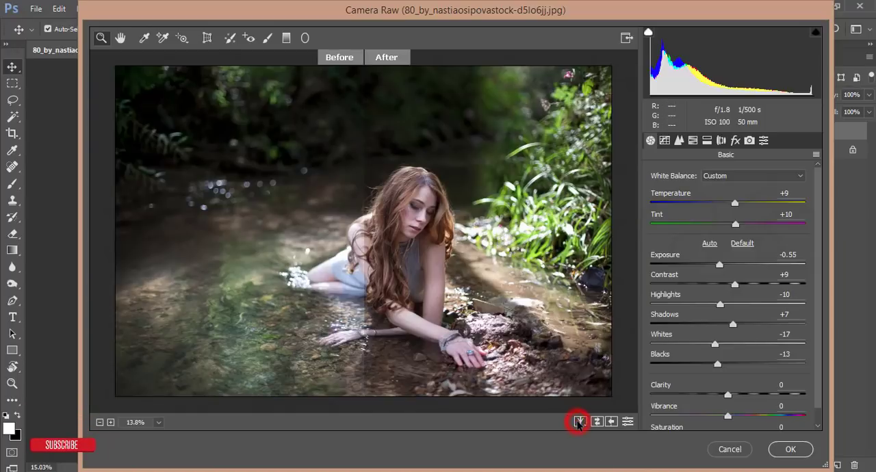
{"action": "left_click", "coordinate": [576, 421]}
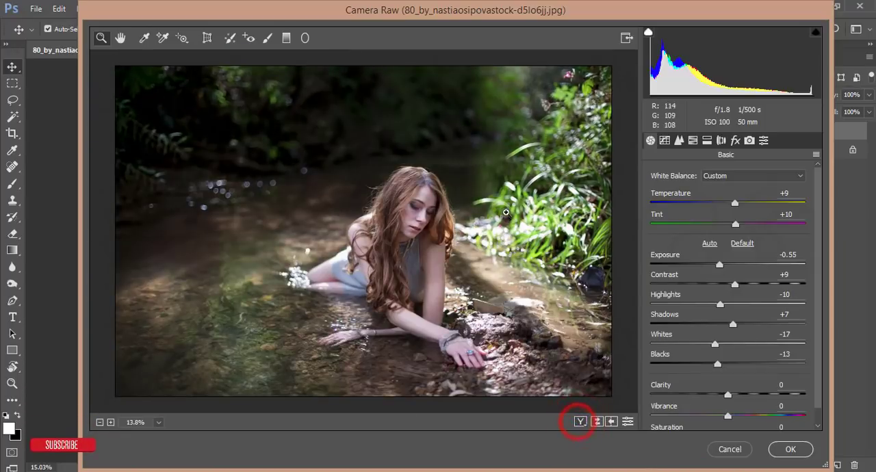
{"action": "mouse_move", "coordinate": [773, 317]}
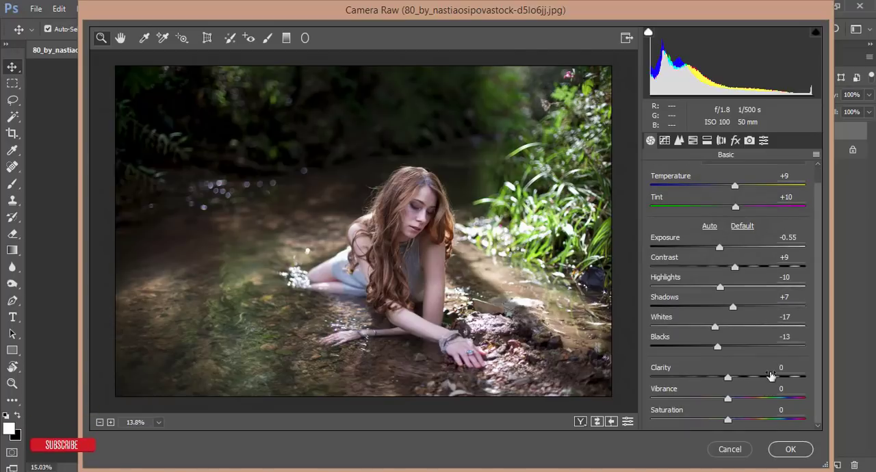
{"action": "left_click_drag", "start_coordinate": [728, 377], "coordinate": [734, 377]}
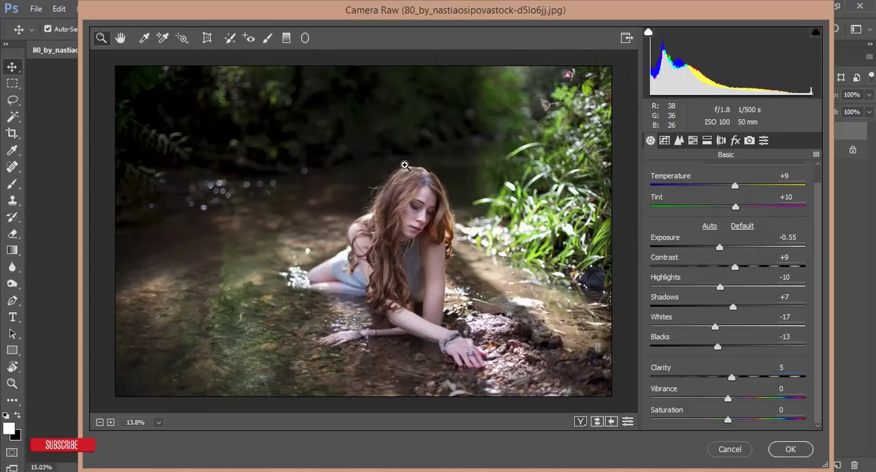
{"action": "left_click_drag", "start_coordinate": [732, 377], "coordinate": [805, 377]}
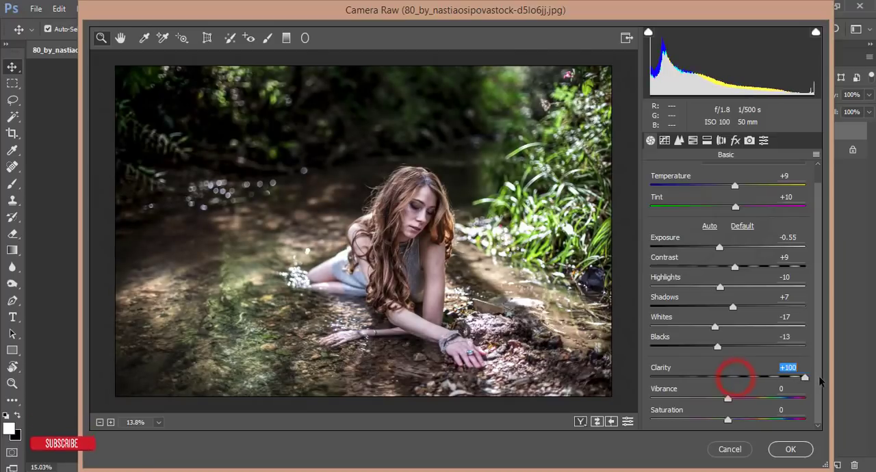
{"action": "left_click_drag", "start_coordinate": [804, 378], "coordinate": [769, 378]}
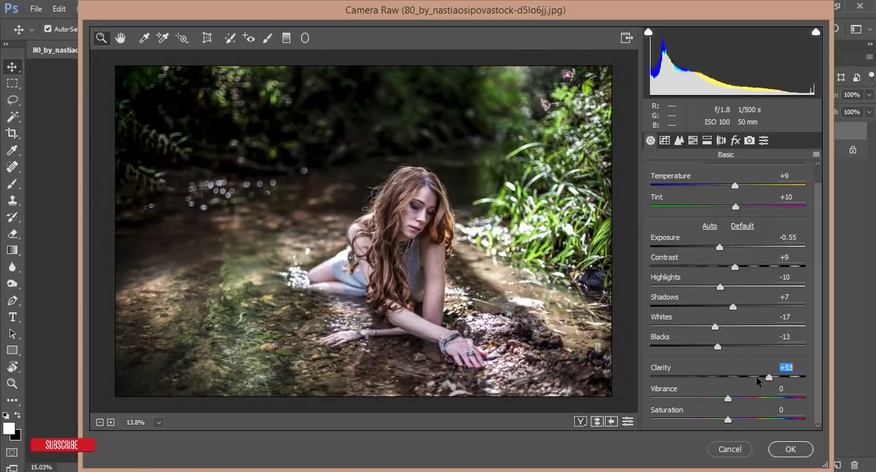
{"action": "left_click_drag", "start_coordinate": [768, 378], "coordinate": [732, 378]}
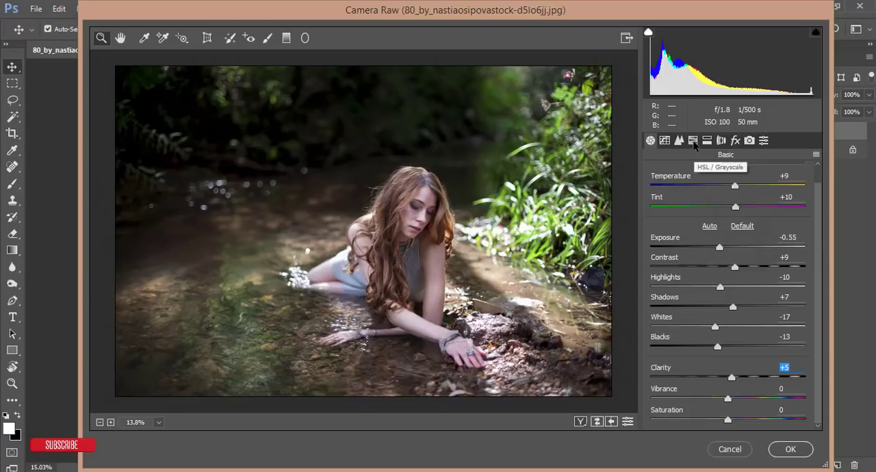
Step: In the Detail tab, set sharpening amount 34 and luminance noise reduction 15
{"action": "left_click", "coordinate": [679, 141]}
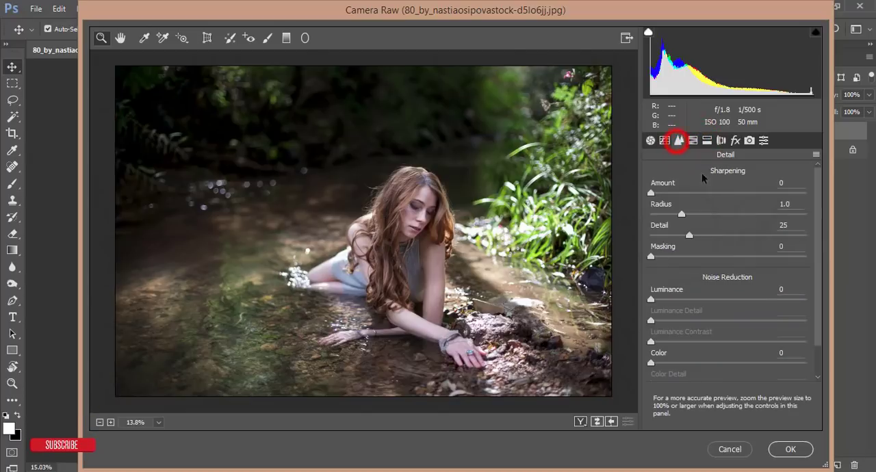
{"action": "left_click_drag", "start_coordinate": [651, 193], "coordinate": [684, 193]}
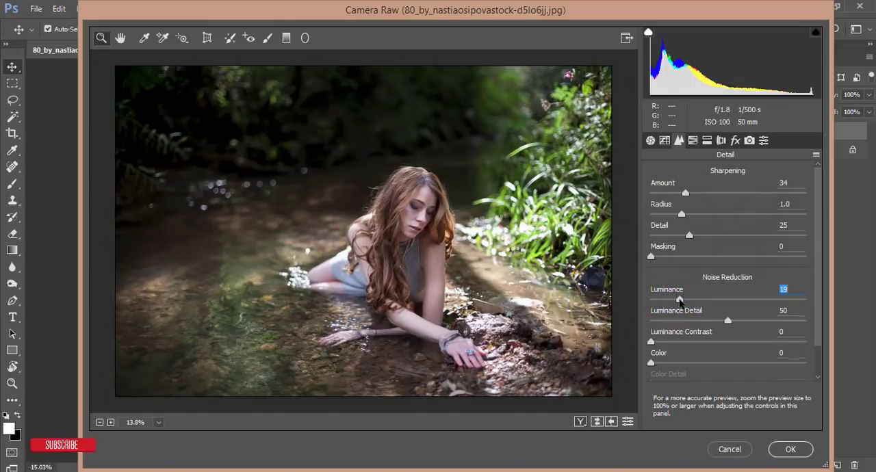
{"action": "left_click_drag", "start_coordinate": [682, 299], "coordinate": [682, 299]}
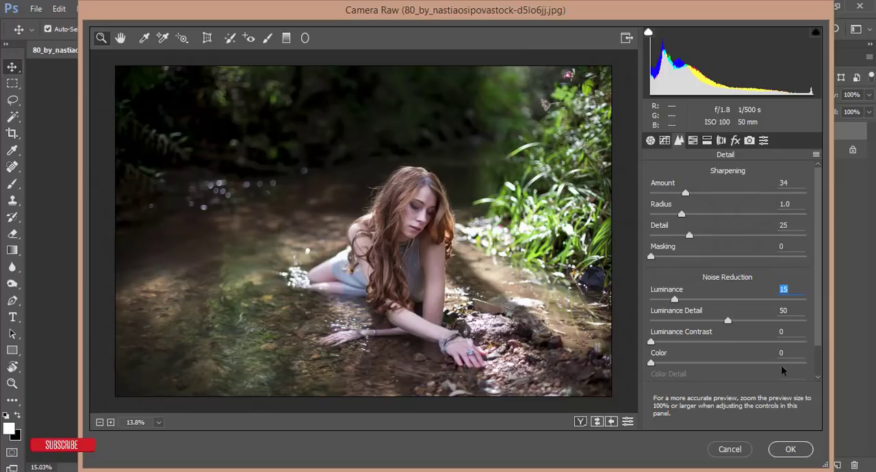
{"action": "mouse_move", "coordinate": [735, 141]}
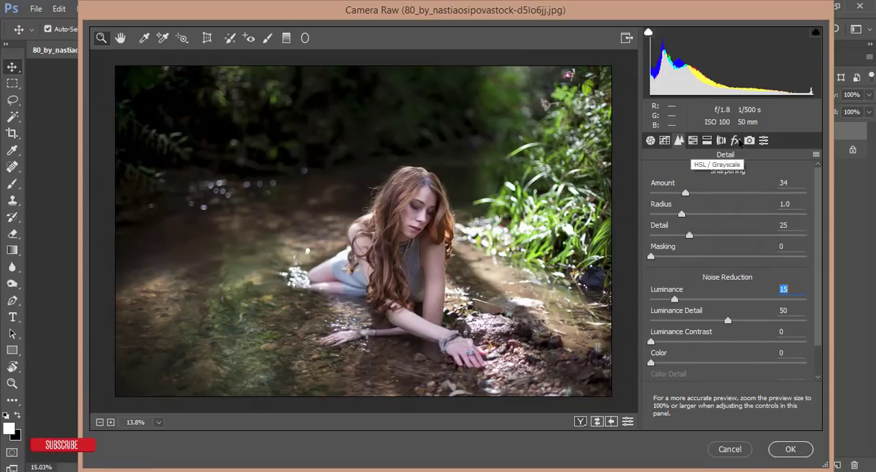
Step: In Camera Calibration, set blue primary hue -23, green hue -18 and saturation +15
{"action": "left_click", "coordinate": [763, 140]}
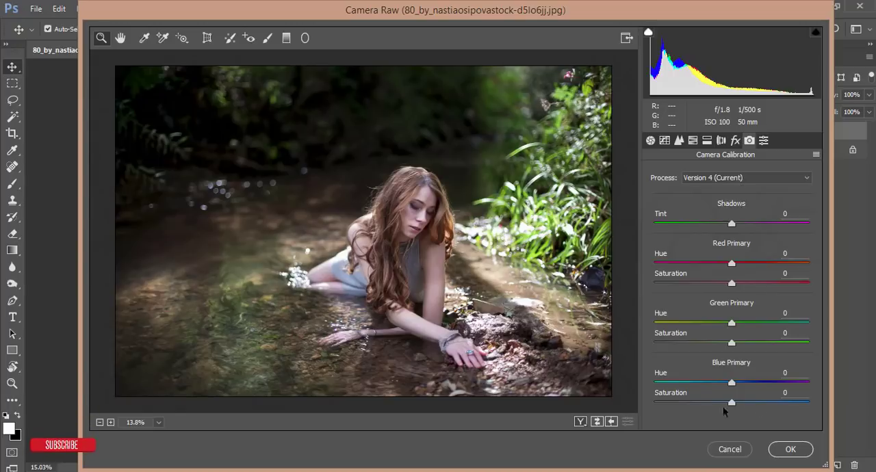
{"action": "left_click_drag", "start_coordinate": [731, 383], "coordinate": [700, 382]}
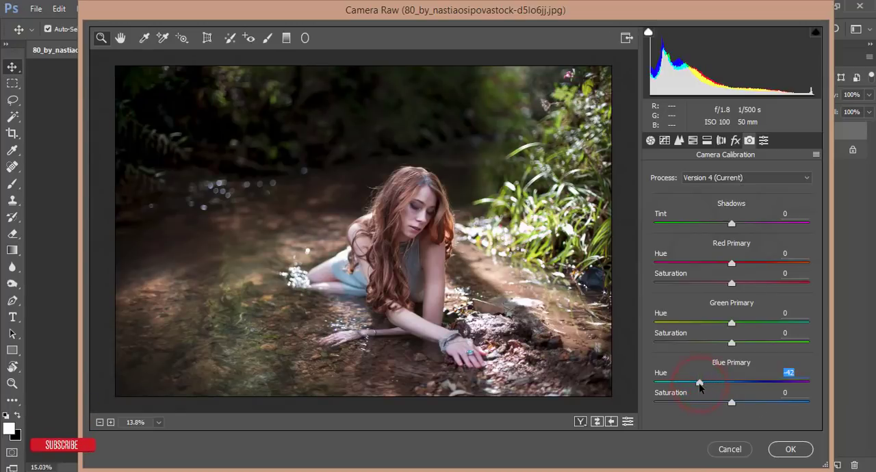
{"action": "left_click_drag", "start_coordinate": [699, 383], "coordinate": [712, 383]}
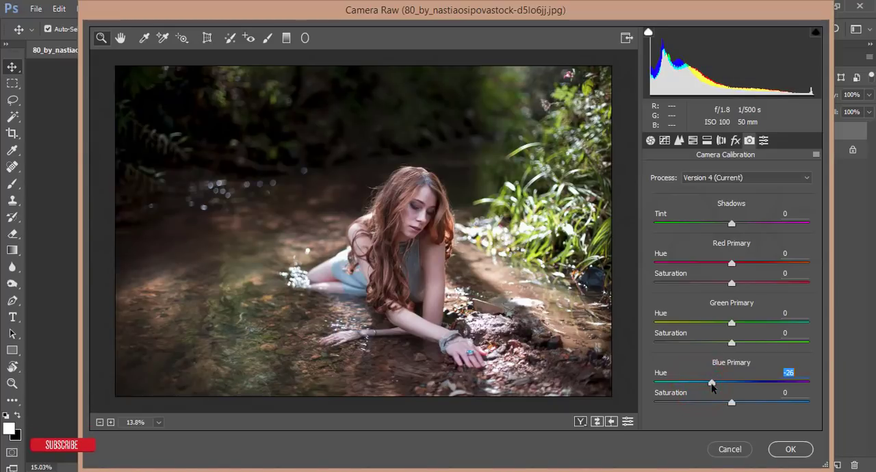
{"action": "left_click_drag", "start_coordinate": [712, 382], "coordinate": [715, 383]}
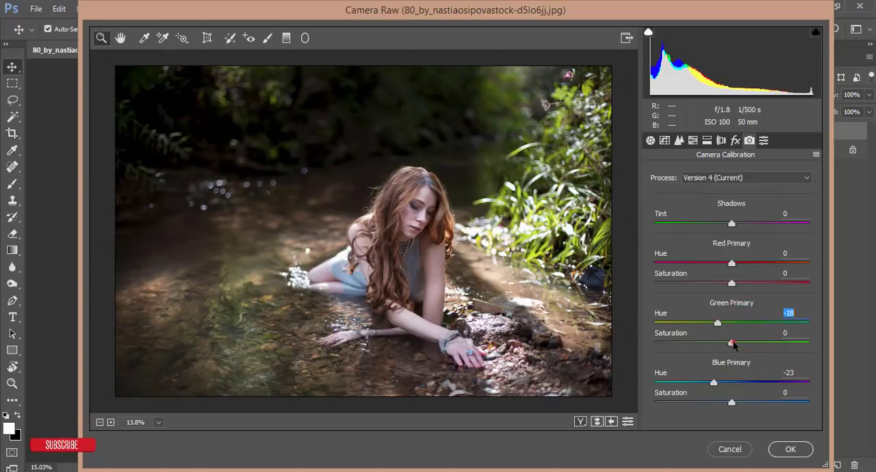
{"action": "left_click_drag", "start_coordinate": [732, 343], "coordinate": [744, 343]}
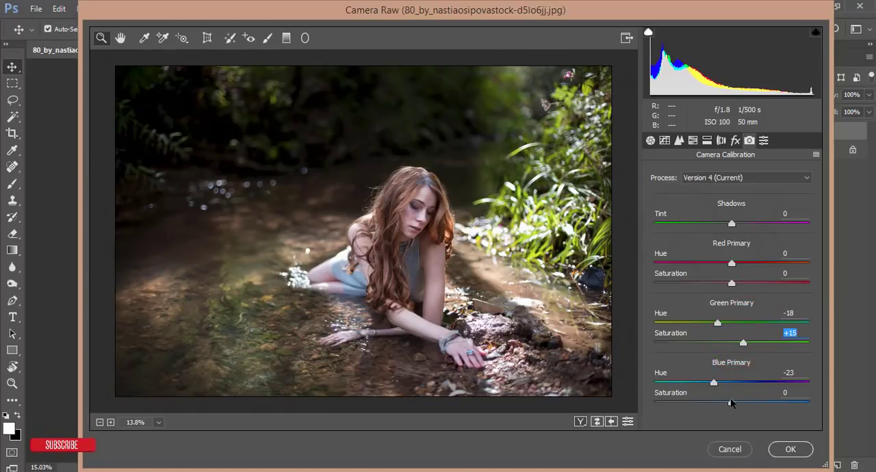
Step: Raise blue primary saturation to +24 and set red primary hue to +31
{"action": "left_click_drag", "start_coordinate": [714, 403], "coordinate": [750, 402]}
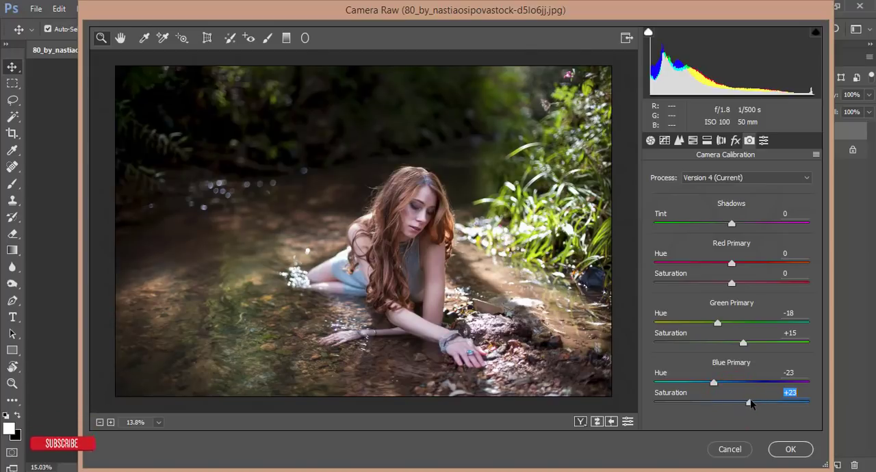
{"action": "left_click_drag", "start_coordinate": [748, 402], "coordinate": [751, 403]}
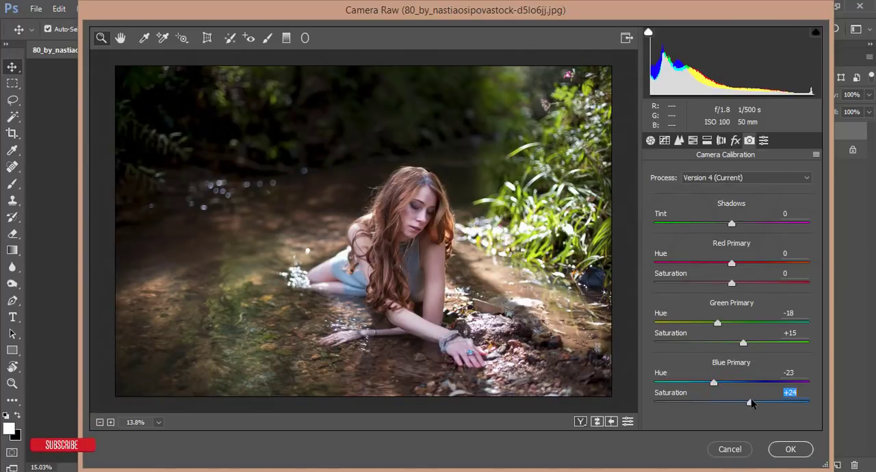
{"action": "mouse_move", "coordinate": [268, 354]}
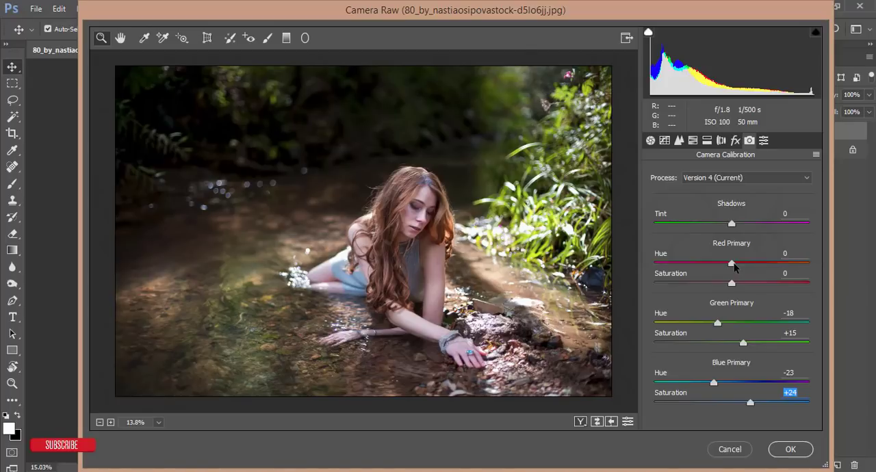
{"action": "left_click_drag", "start_coordinate": [732, 264], "coordinate": [712, 263]}
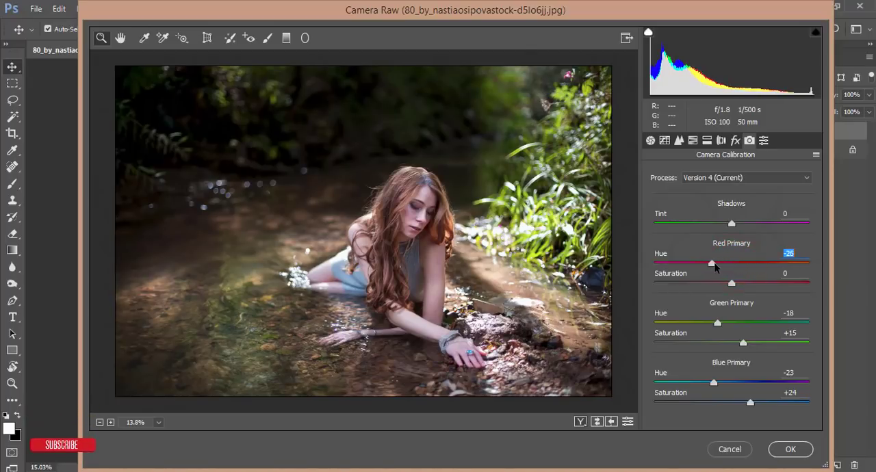
{"action": "left_click_drag", "start_coordinate": [712, 264], "coordinate": [754, 263]}
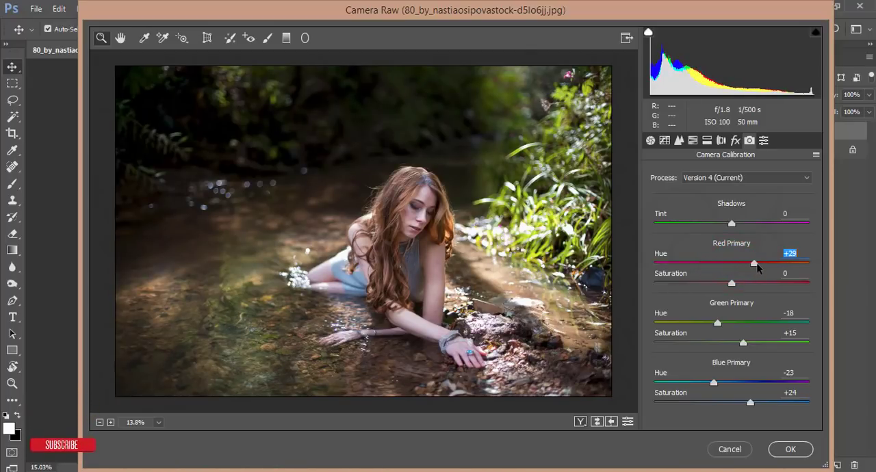
{"action": "left_click_drag", "start_coordinate": [754, 263], "coordinate": [756, 264]}
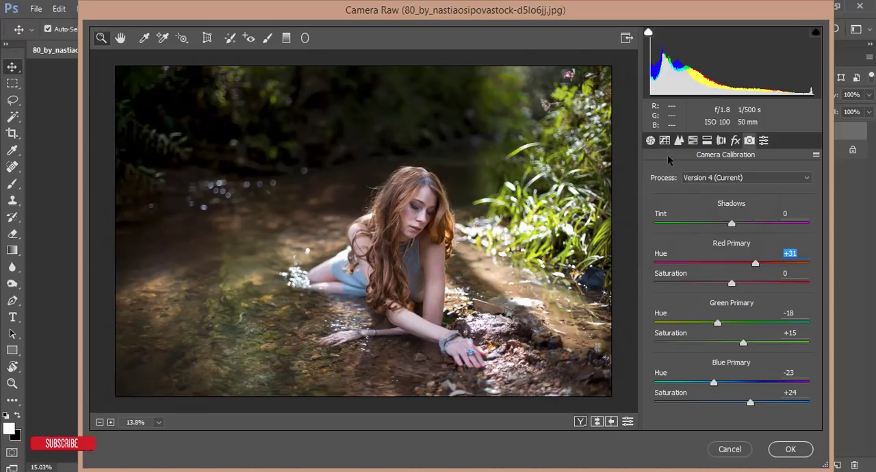
{"action": "left_click", "coordinate": [679, 140]}
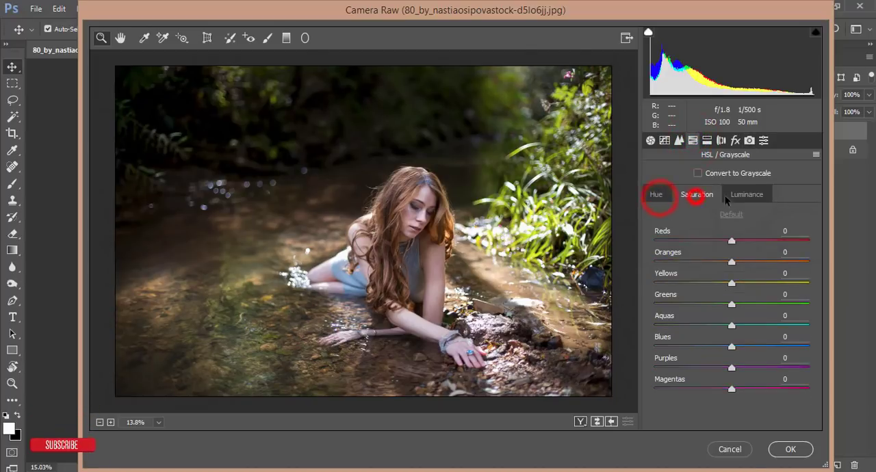
Step: Browse the HSL hue, saturation and luminance tabs and darken Blues luminance to -3
{"action": "left_click", "coordinate": [658, 195]}
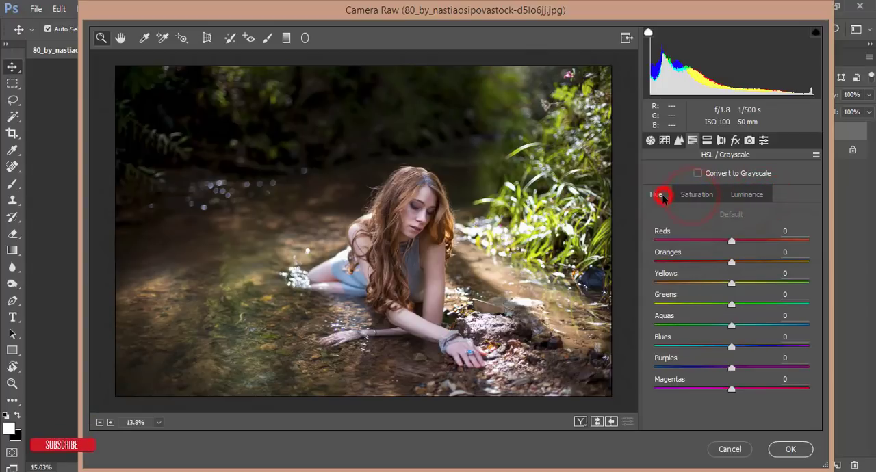
{"action": "left_click", "coordinate": [656, 194]}
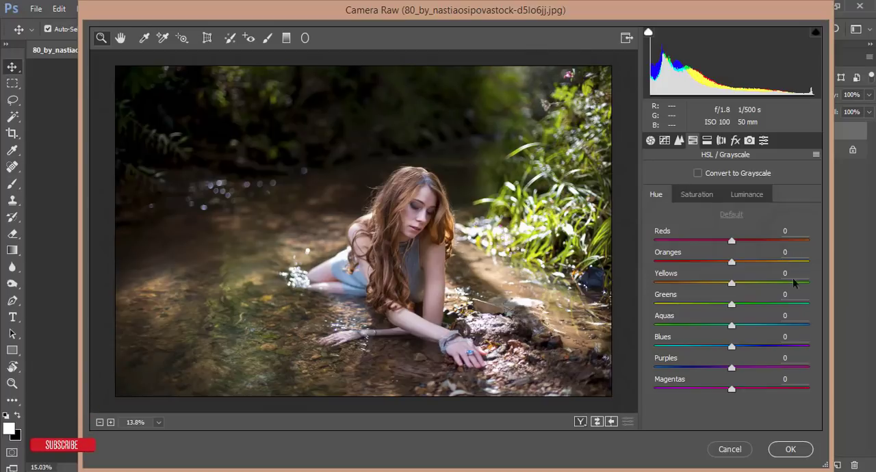
{"action": "left_click", "coordinate": [696, 194]}
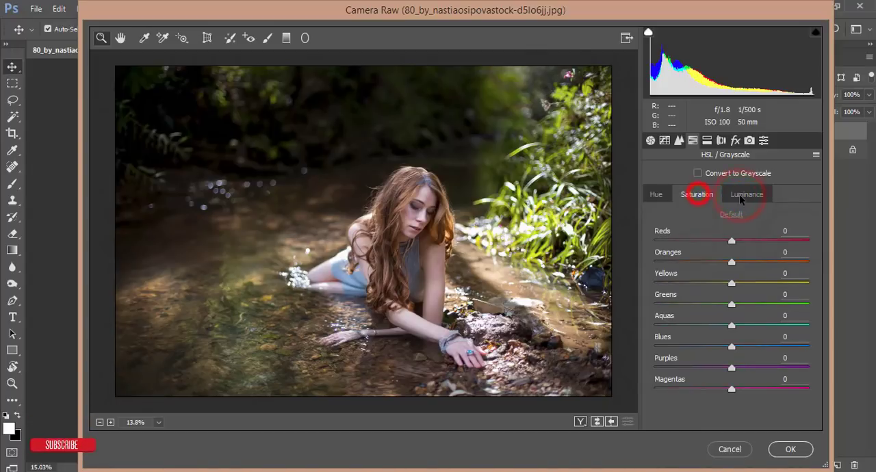
{"action": "left_click", "coordinate": [746, 194]}
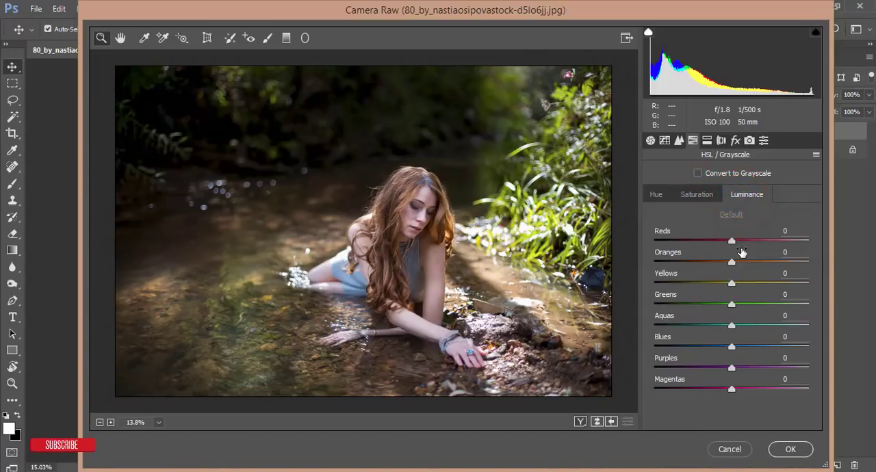
{"action": "mouse_move", "coordinate": [445, 308]}
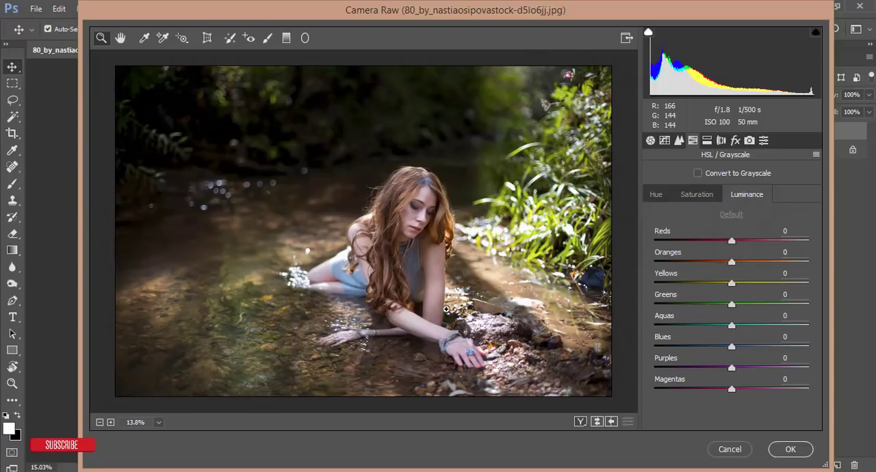
{"action": "mouse_move", "coordinate": [511, 288]}
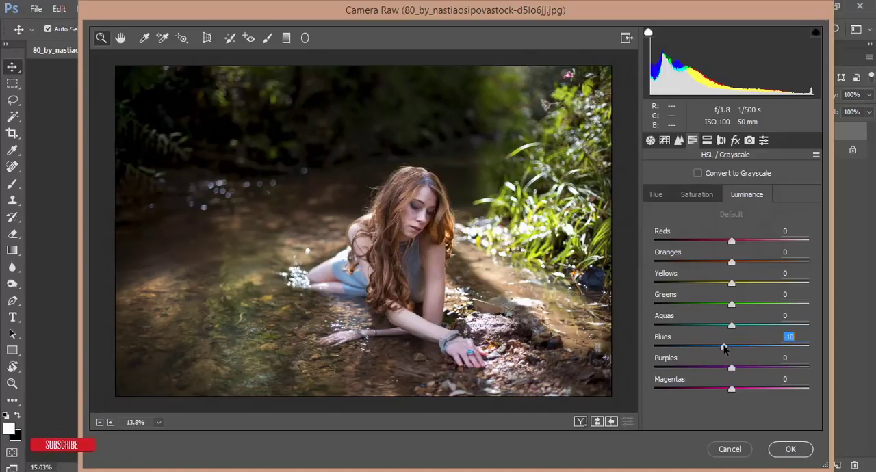
{"action": "left_click_drag", "start_coordinate": [724, 346], "coordinate": [729, 345]}
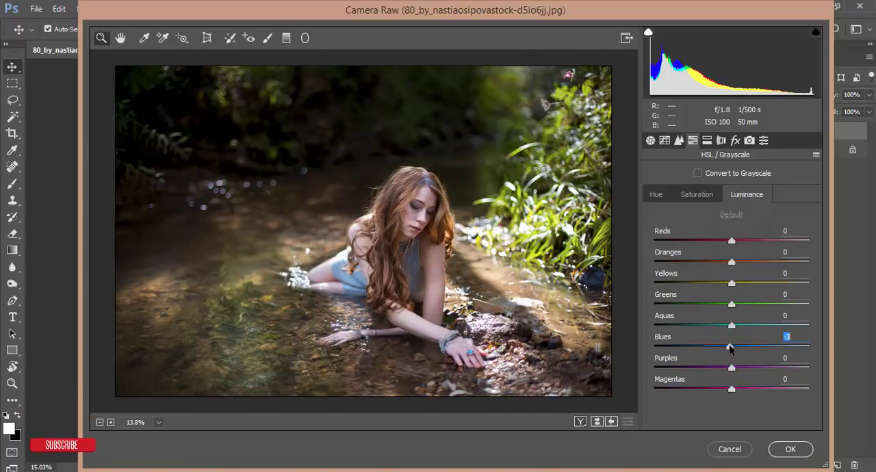
Step: Raise Blues saturation to +22 and set Greens saturation to -83
{"action": "left_click", "coordinate": [697, 194]}
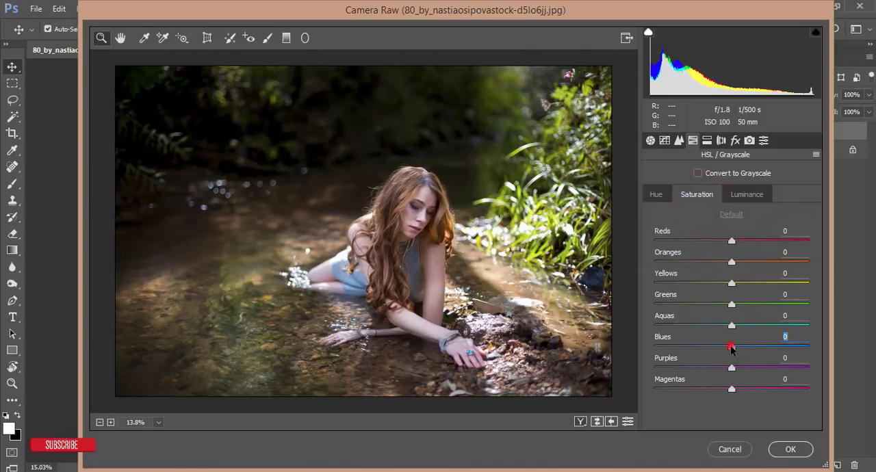
{"action": "left_click_drag", "start_coordinate": [731, 347], "coordinate": [748, 346]}
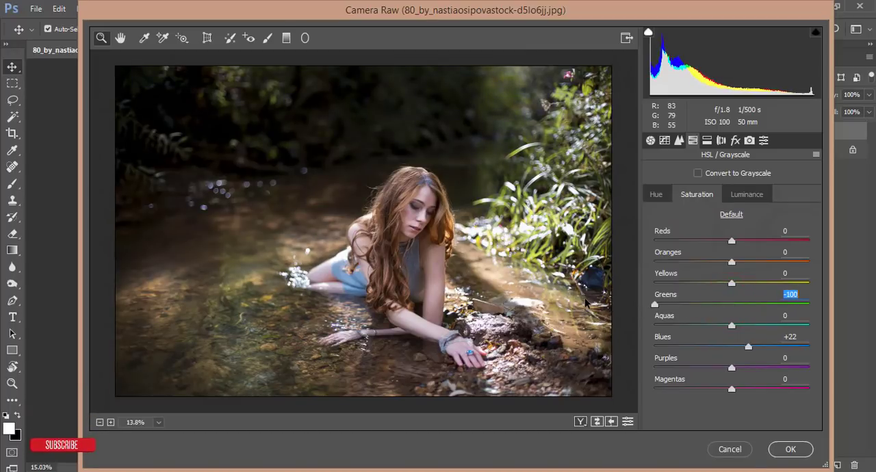
{"action": "left_click_drag", "start_coordinate": [655, 304], "coordinate": [670, 304]}
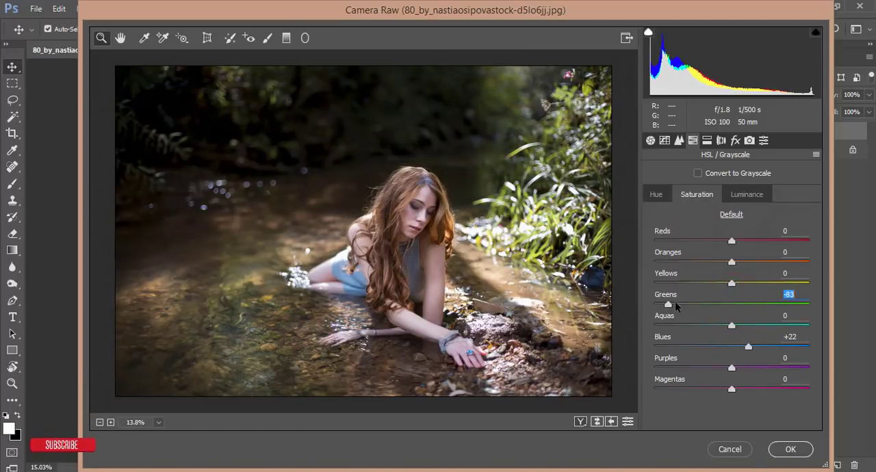
{"action": "left_click", "coordinate": [747, 193]}
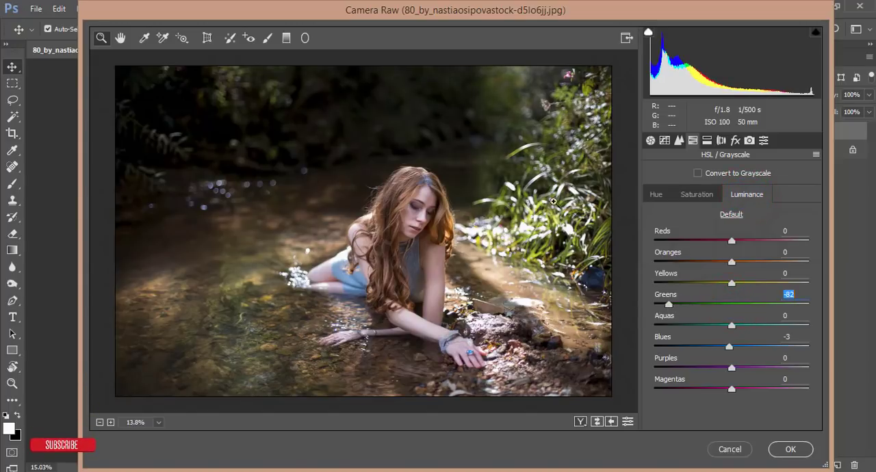
{"action": "mouse_move", "coordinate": [498, 171]}
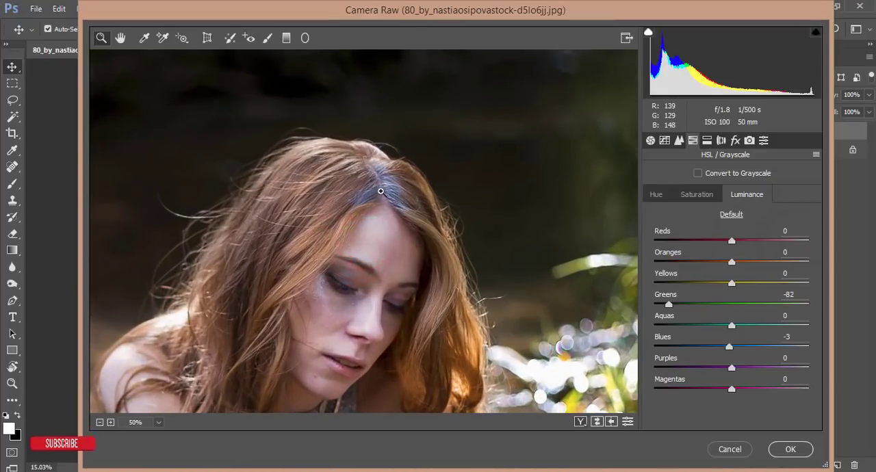
{"action": "left_click", "coordinate": [697, 193]}
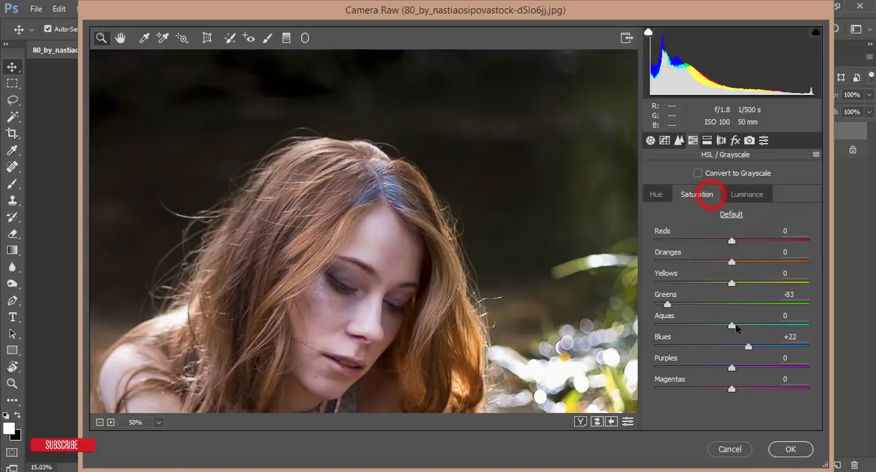
{"action": "left_click", "coordinate": [747, 194]}
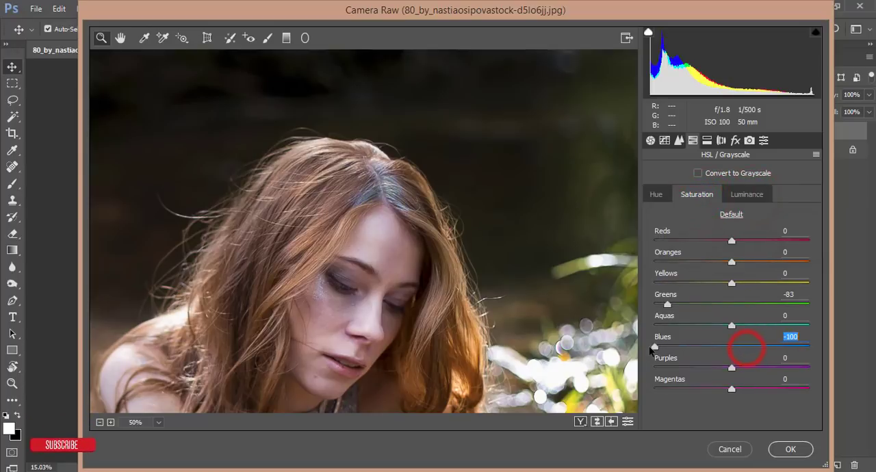
{"action": "left_click_drag", "start_coordinate": [654, 347], "coordinate": [748, 347]}
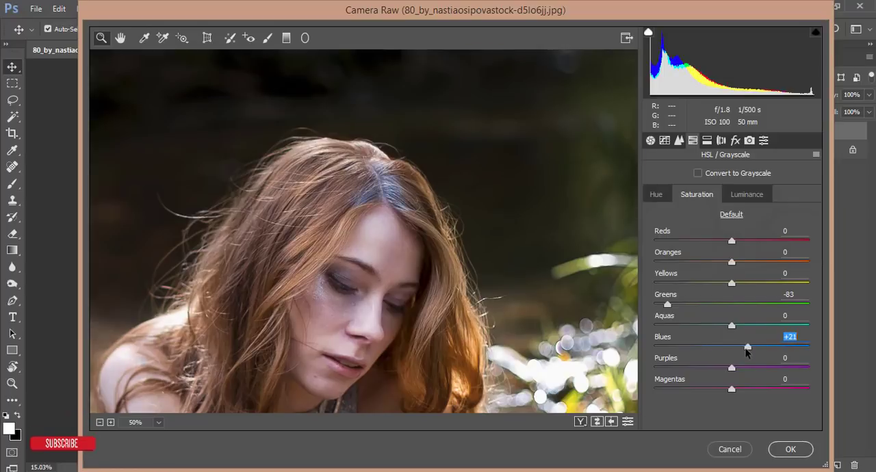
{"action": "left_click_drag", "start_coordinate": [747, 347], "coordinate": [749, 347]}
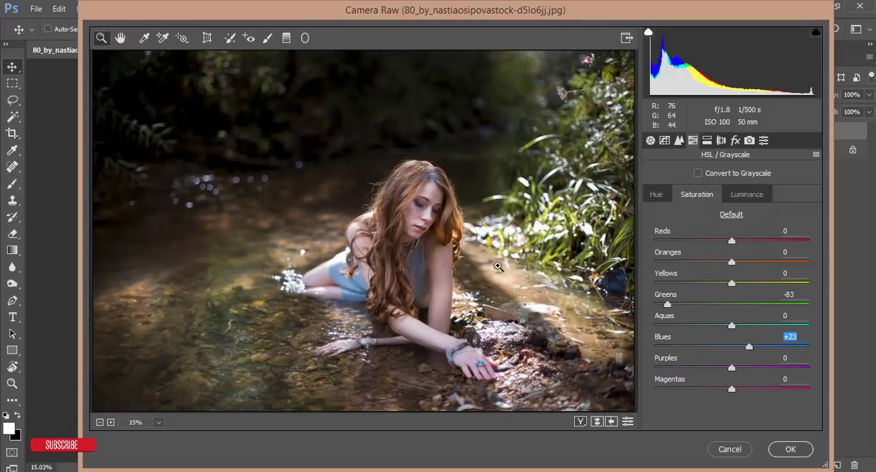
{"action": "mouse_move", "coordinate": [671, 283]}
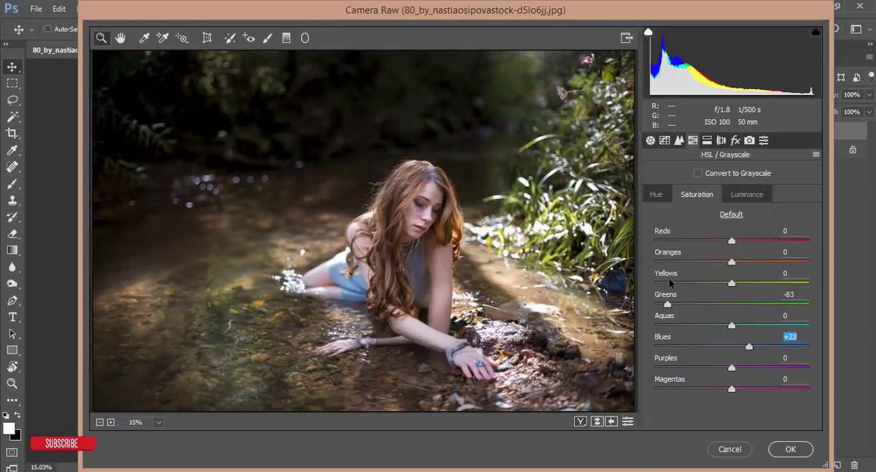
Step: Set yellow saturation to +9, brighten oranges and darken reds to -19
{"action": "left_click_drag", "start_coordinate": [731, 284], "coordinate": [783, 283]}
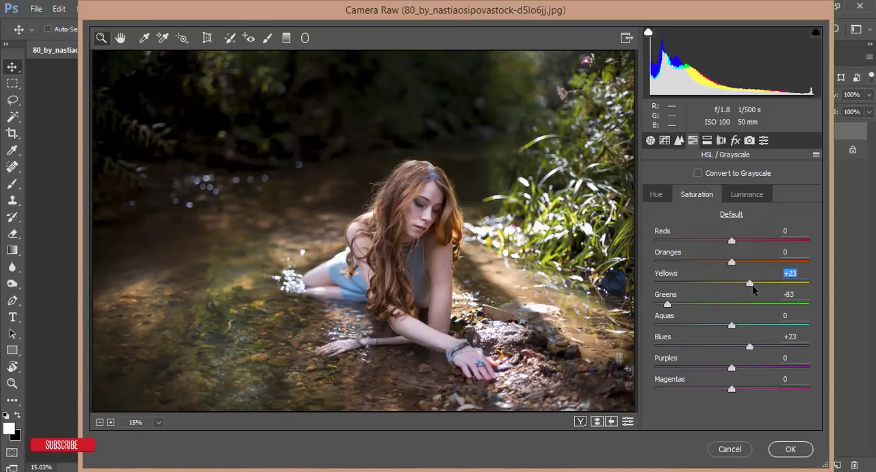
{"action": "left_click_drag", "start_coordinate": [749, 283], "coordinate": [739, 283]}
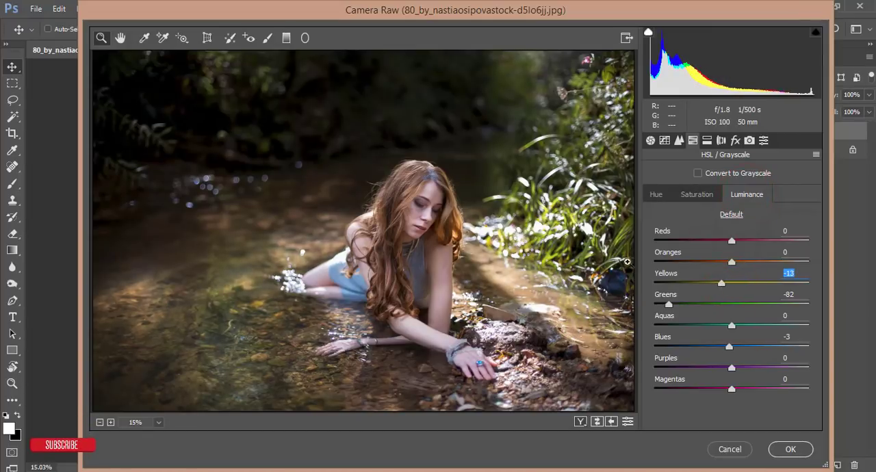
{"action": "left_click_drag", "start_coordinate": [731, 262], "coordinate": [753, 262]}
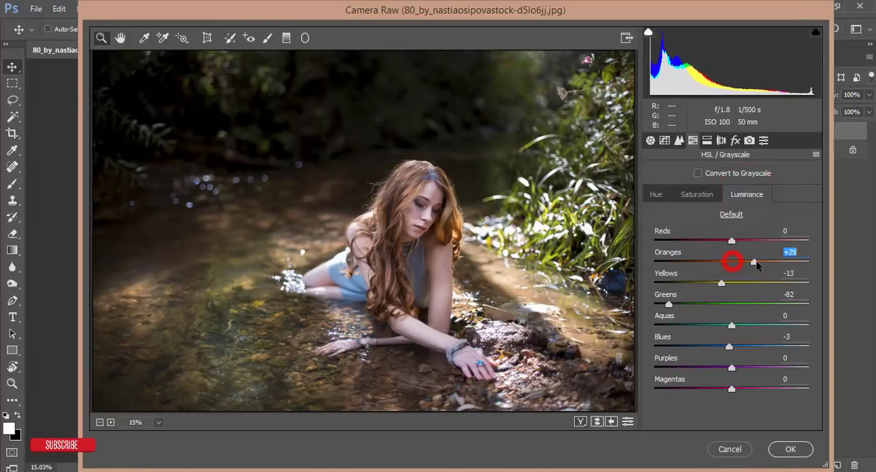
{"action": "left_click_drag", "start_coordinate": [753, 262], "coordinate": [741, 262]}
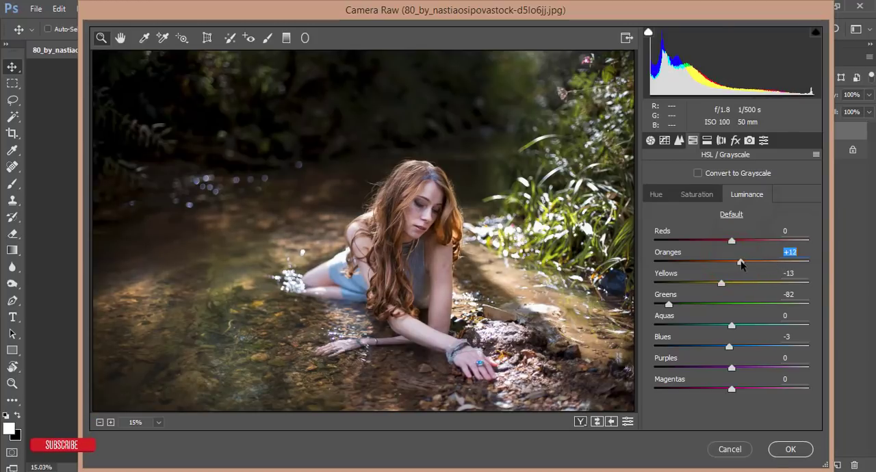
{"action": "left_click_drag", "start_coordinate": [731, 262], "coordinate": [749, 262]}
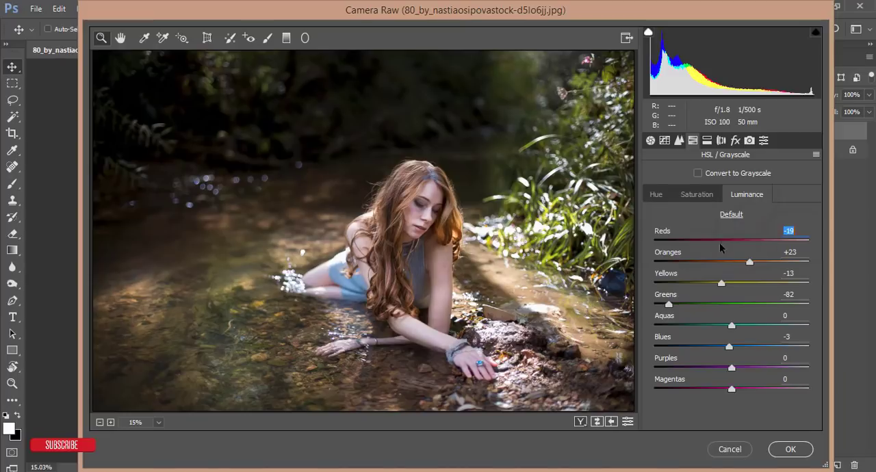
Step: Mute red saturation to -7 and orange to -8, then cycle before/after views
{"action": "left_click", "coordinate": [697, 194]}
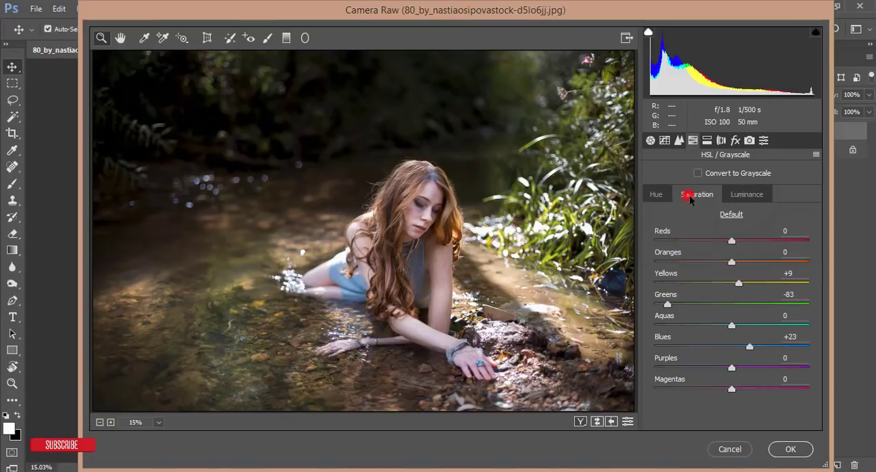
{"action": "left_click_drag", "start_coordinate": [731, 240], "coordinate": [727, 240]}
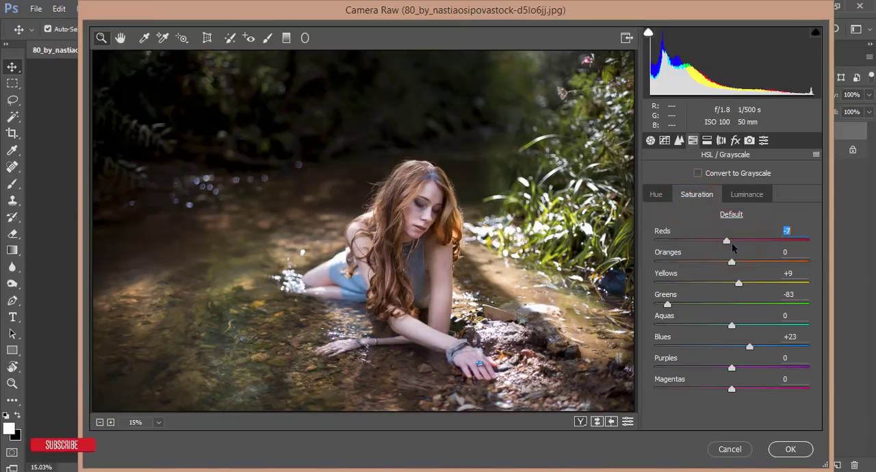
{"action": "left_click_drag", "start_coordinate": [732, 262], "coordinate": [727, 262]}
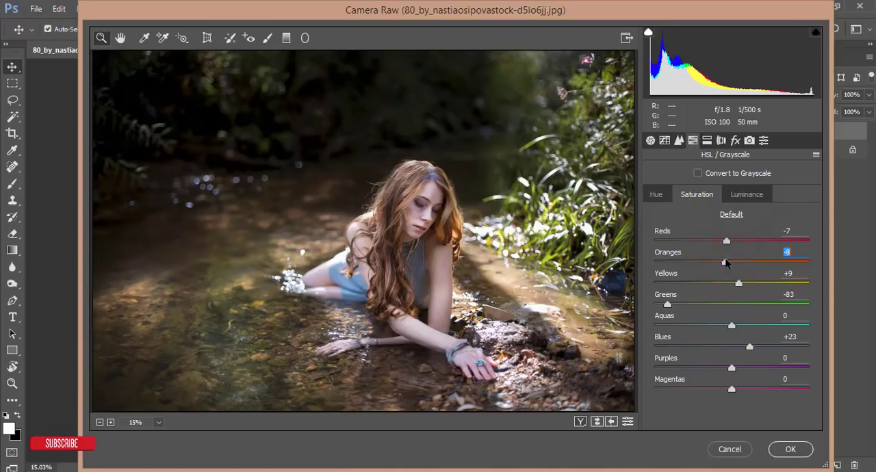
{"action": "left_click", "coordinate": [578, 422]}
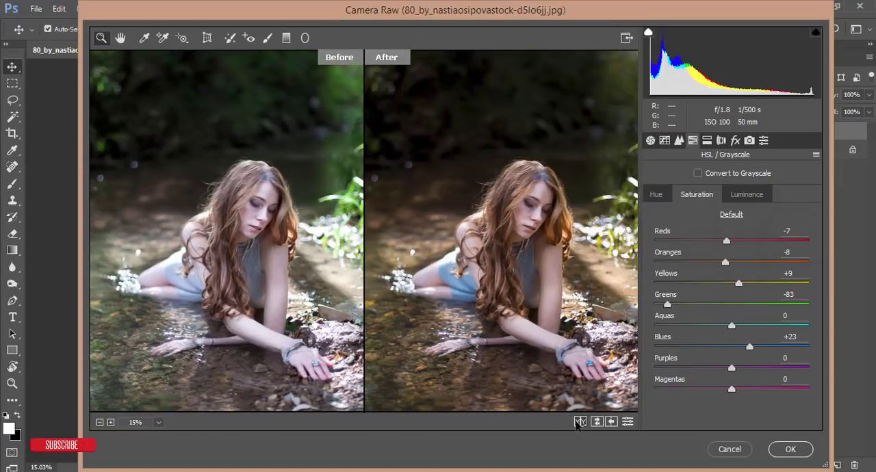
{"action": "left_click", "coordinate": [577, 422]}
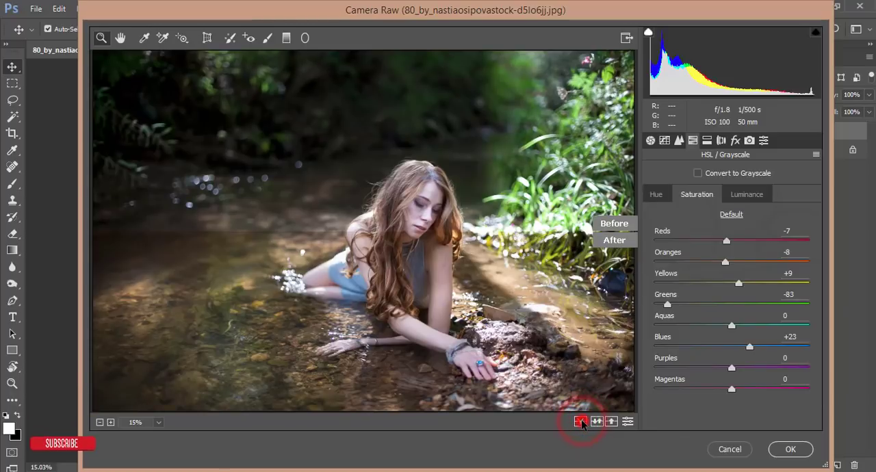
{"action": "left_click", "coordinate": [574, 422]}
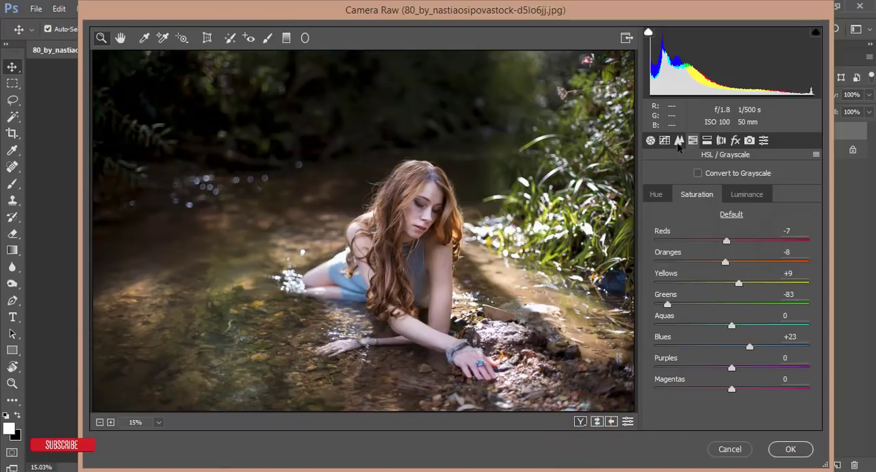
Step: Lift the blue-channel black point of the tone curve, easing it back to about 10
{"action": "left_click", "coordinate": [665, 140]}
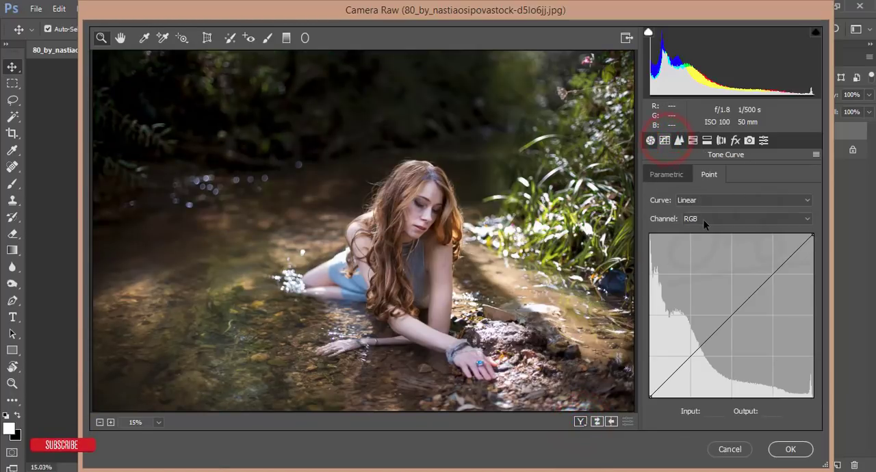
{"action": "left_click", "coordinate": [746, 218]}
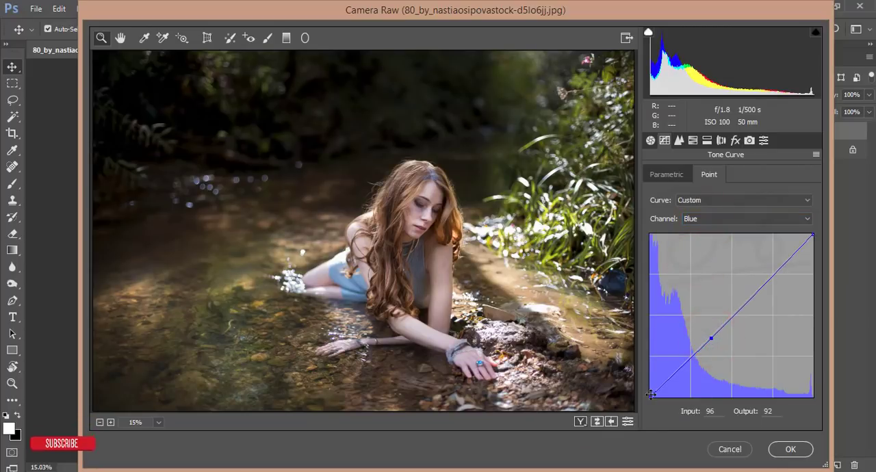
{"action": "left_click_drag", "start_coordinate": [651, 394], "coordinate": [646, 377]}
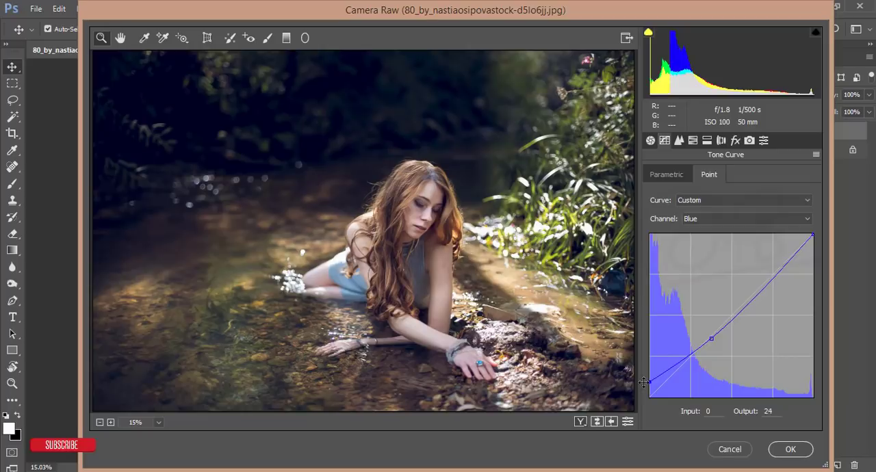
{"action": "left_click_drag", "start_coordinate": [652, 371], "coordinate": [652, 391]}
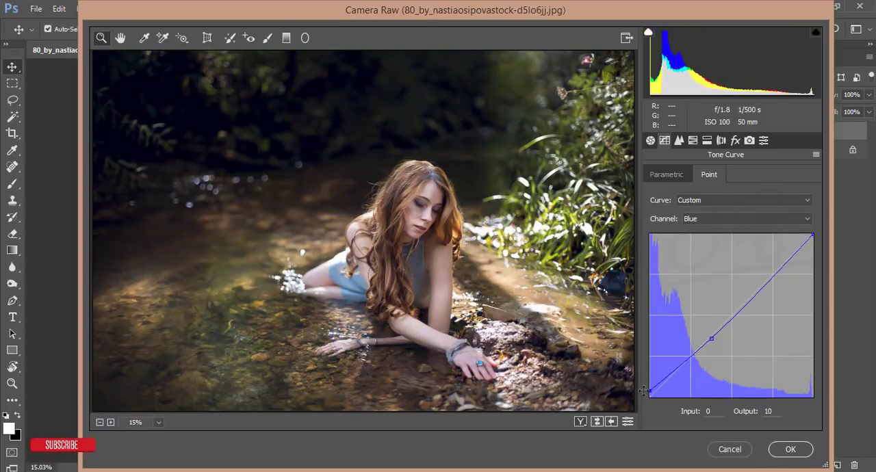
Step: Anchor the RGB curve's midtones, fade the blacks and lower the shadow point to 60/57
{"action": "left_click", "coordinate": [746, 218]}
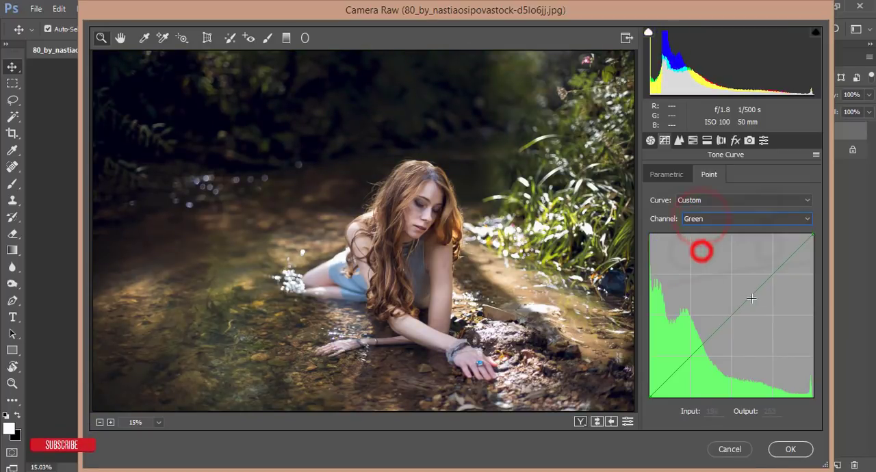
{"action": "left_click_drag", "start_coordinate": [701, 251], "coordinate": [751, 293]}
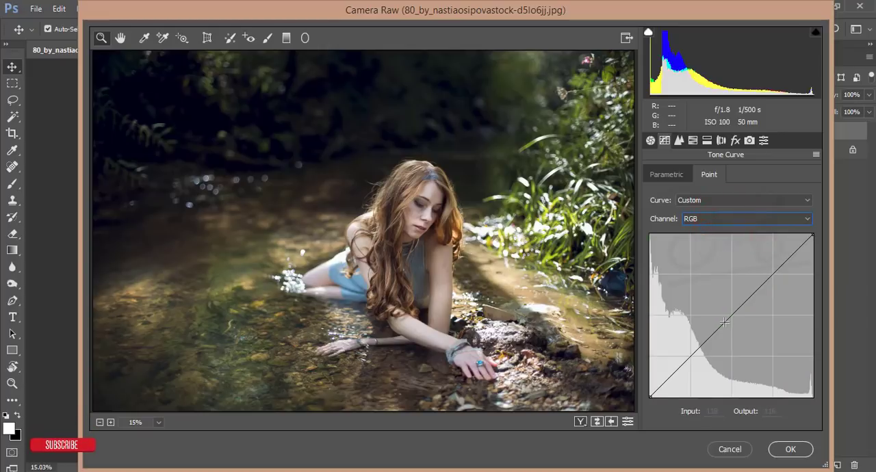
{"action": "left_click", "coordinate": [724, 323]}
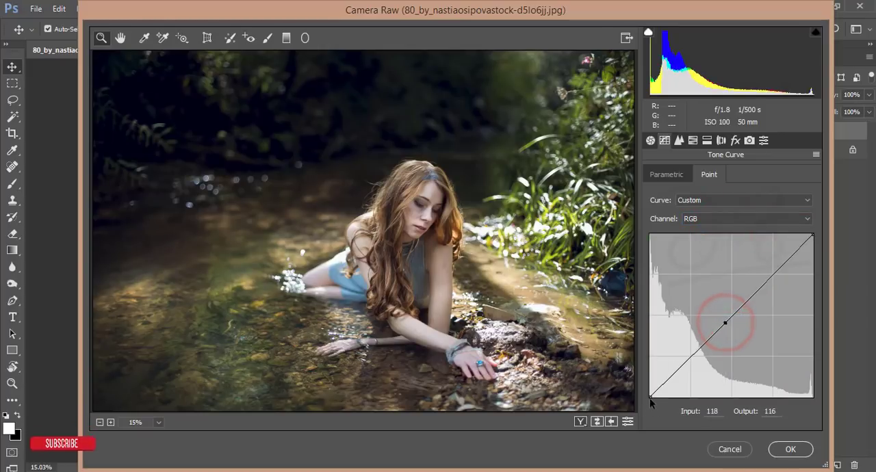
{"action": "left_click_drag", "start_coordinate": [651, 397], "coordinate": [647, 385]}
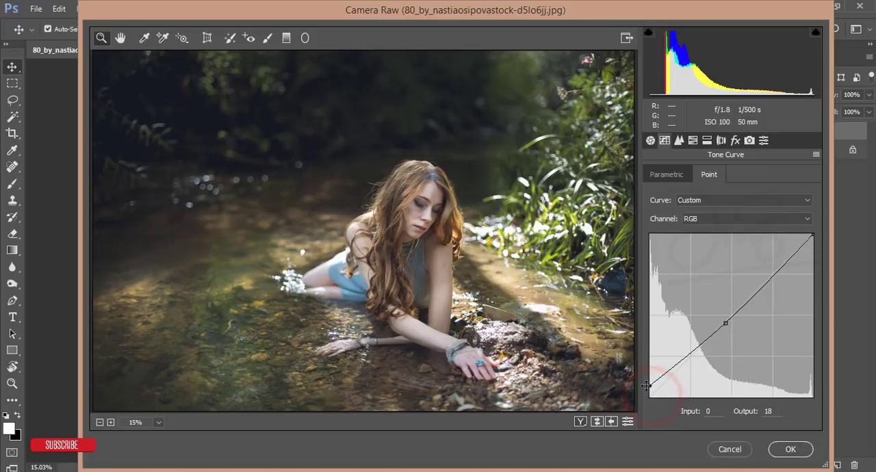
{"action": "left_click_drag", "start_coordinate": [647, 387], "coordinate": [686, 357]}
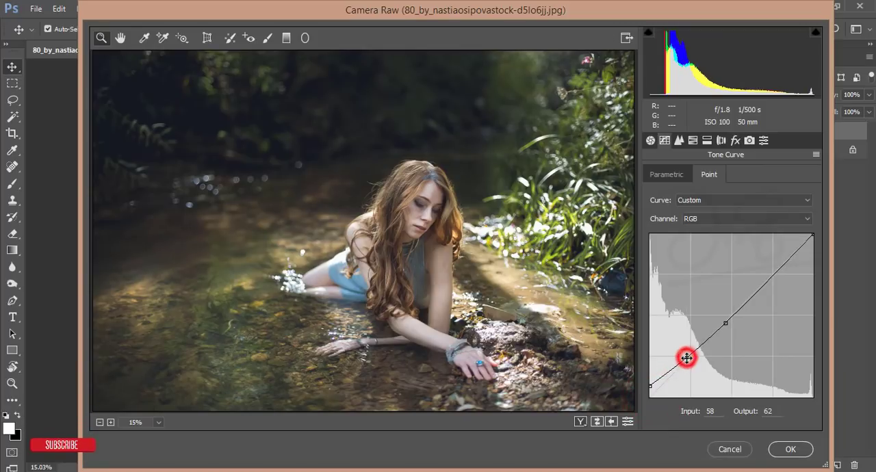
{"action": "left_click_drag", "start_coordinate": [687, 357], "coordinate": [688, 361]}
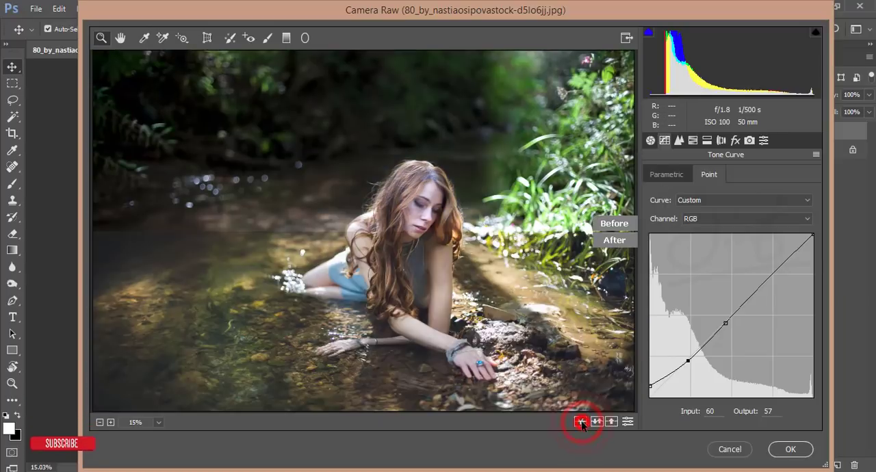
Step: Raise Basic saturation to +13 while leaving vibrance at zero
{"action": "left_click", "coordinate": [576, 422]}
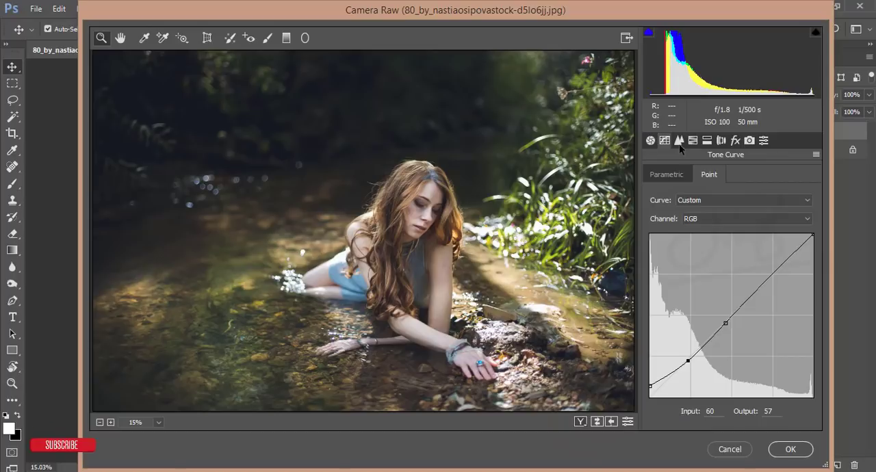
{"action": "left_click", "coordinate": [707, 140]}
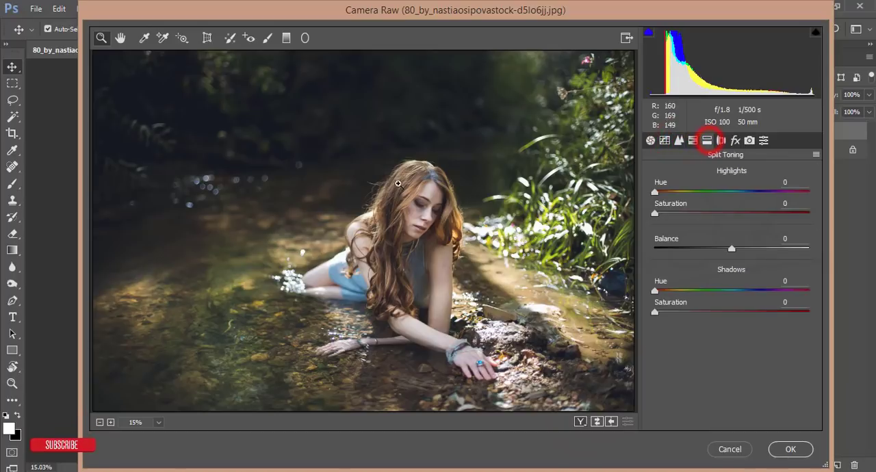
{"action": "left_click", "coordinate": [651, 141]}
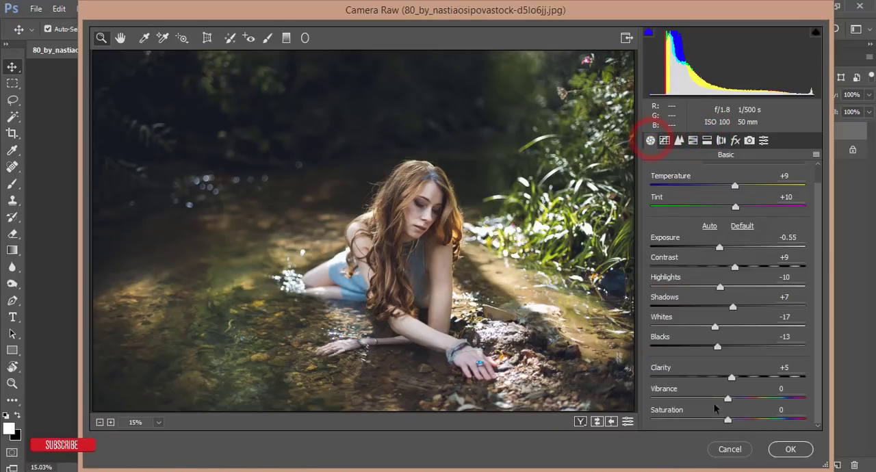
{"action": "left_click_drag", "start_coordinate": [728, 419], "coordinate": [736, 418]}
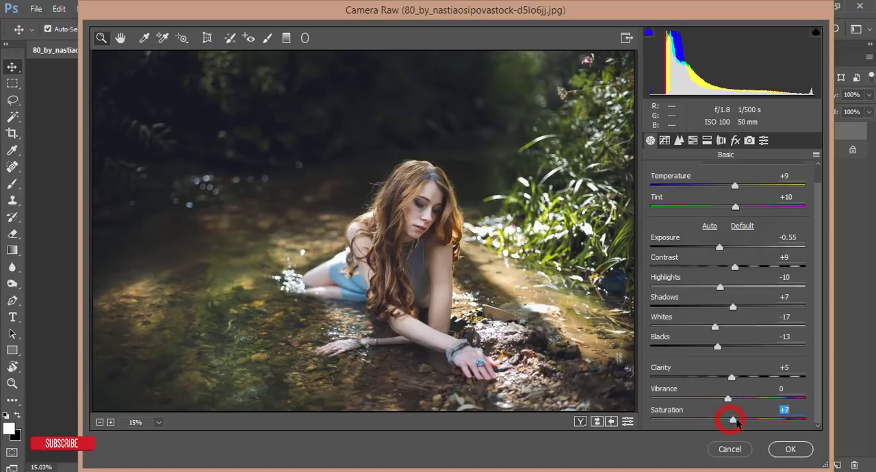
{"action": "left_click_drag", "start_coordinate": [728, 399], "coordinate": [709, 399]}
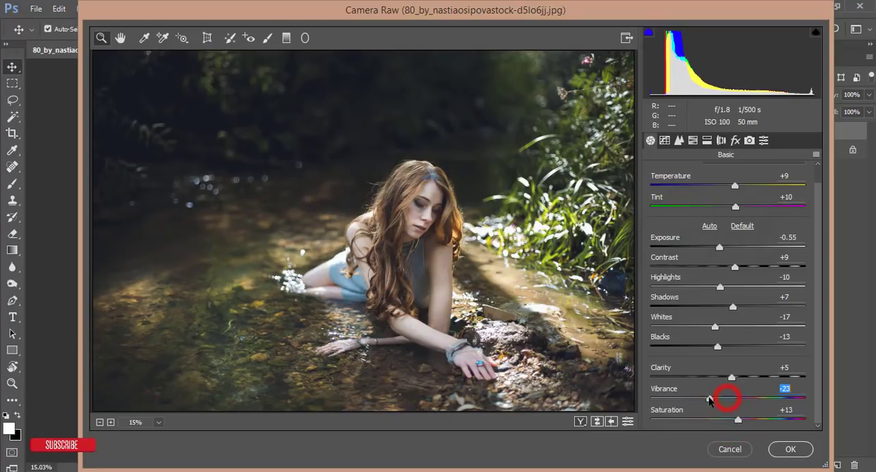
{"action": "left_click_drag", "start_coordinate": [708, 399], "coordinate": [731, 398]}
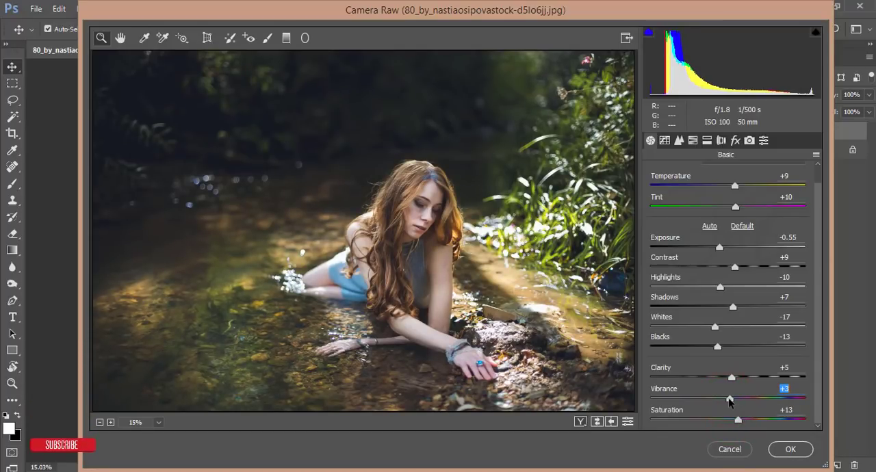
{"action": "left_click_drag", "start_coordinate": [730, 398], "coordinate": [728, 399]}
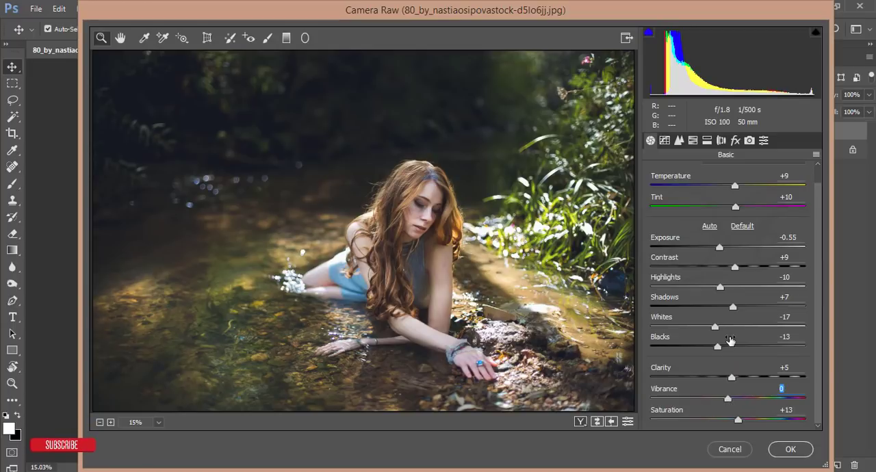
{"action": "mouse_move", "coordinate": [739, 226]}
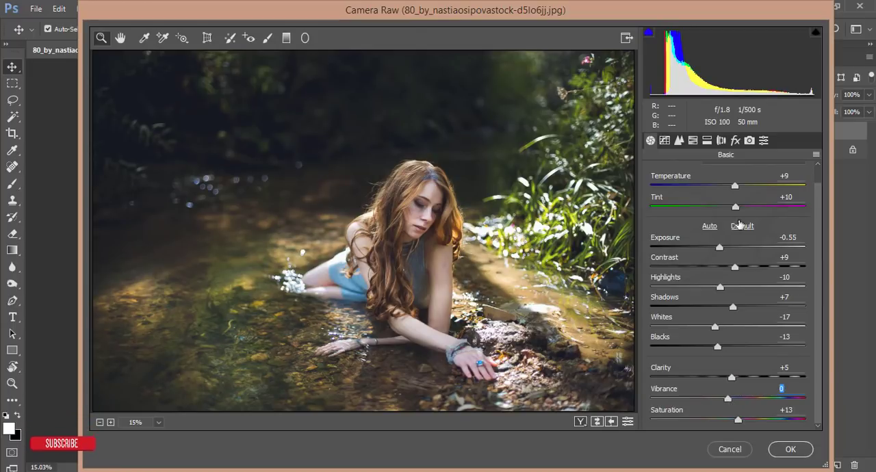
Step: Set Temperature to +10 and Exposure to -0.75
{"action": "left_click_drag", "start_coordinate": [734, 186], "coordinate": [738, 186]}
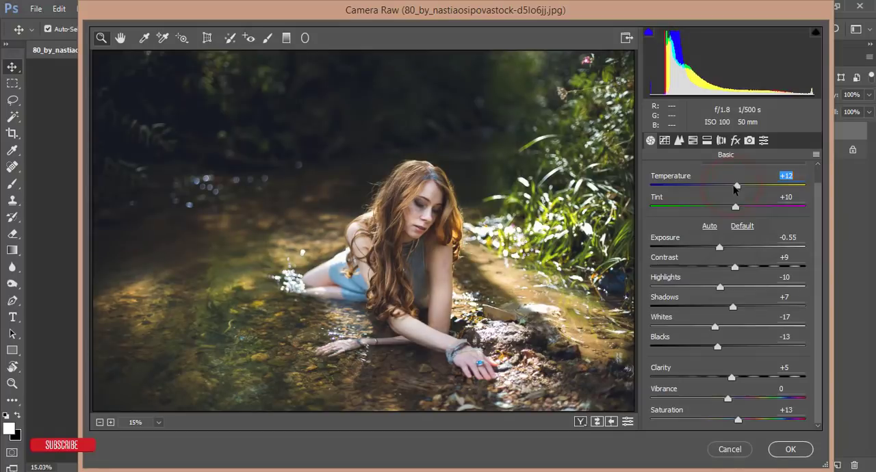
{"action": "left_click_drag", "start_coordinate": [736, 186], "coordinate": [733, 186]}
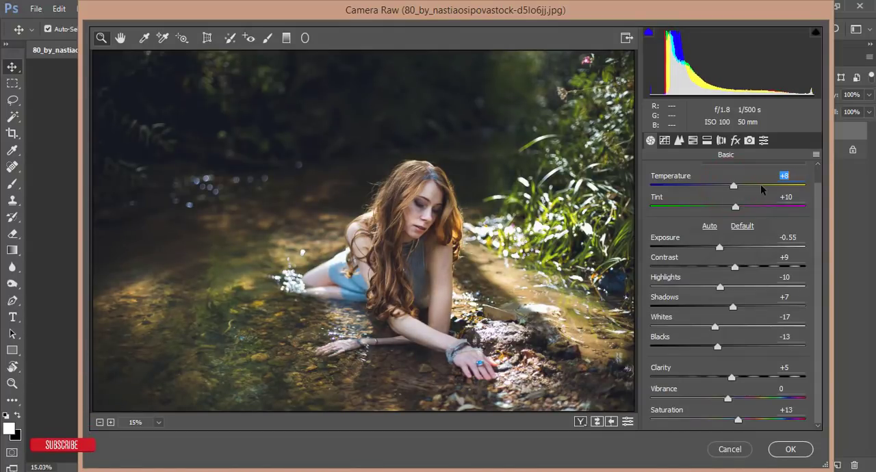
{"action": "left_click_drag", "start_coordinate": [734, 186], "coordinate": [728, 186]}
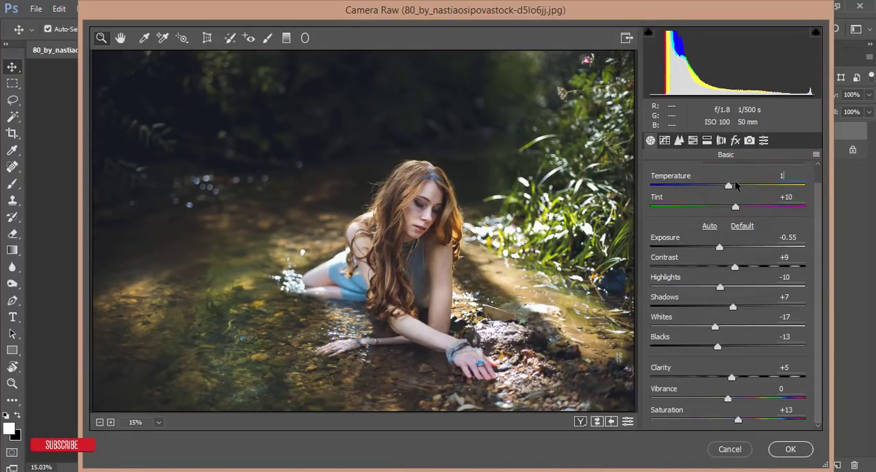
{"action": "left_click_drag", "start_coordinate": [730, 186], "coordinate": [735, 186]}
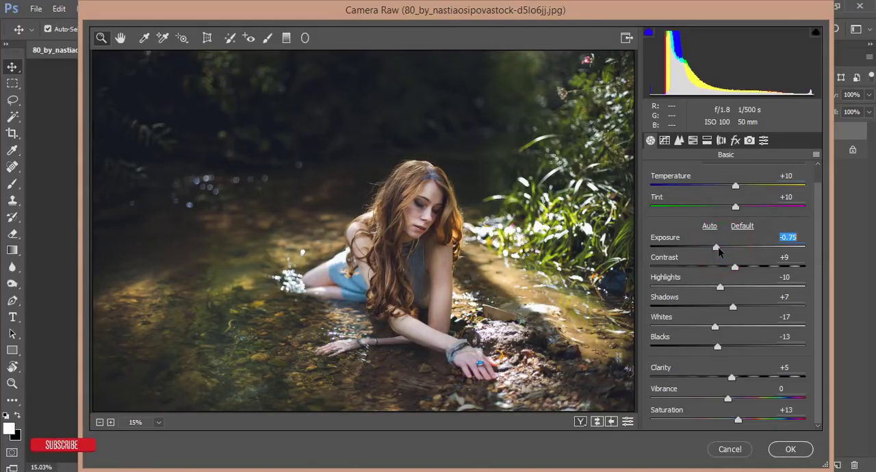
Step: Raise Oranges saturation to +2 in HSL/Grayscale
{"action": "left_click", "coordinate": [735, 140]}
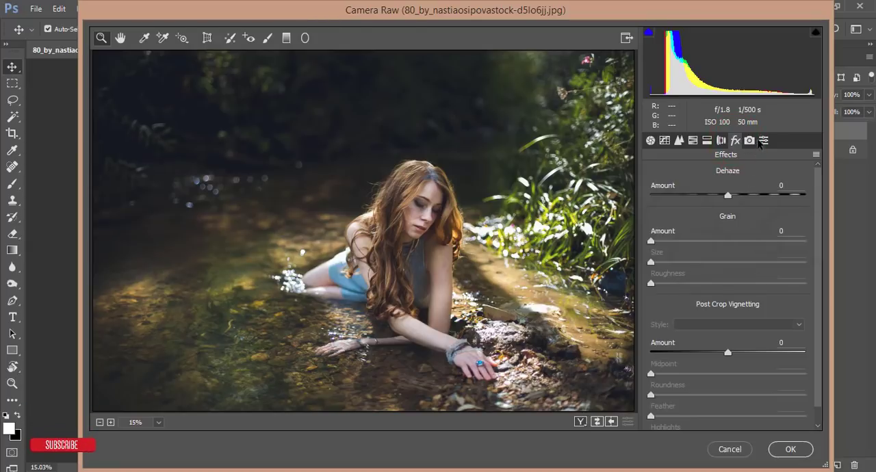
{"action": "left_click", "coordinate": [694, 140]}
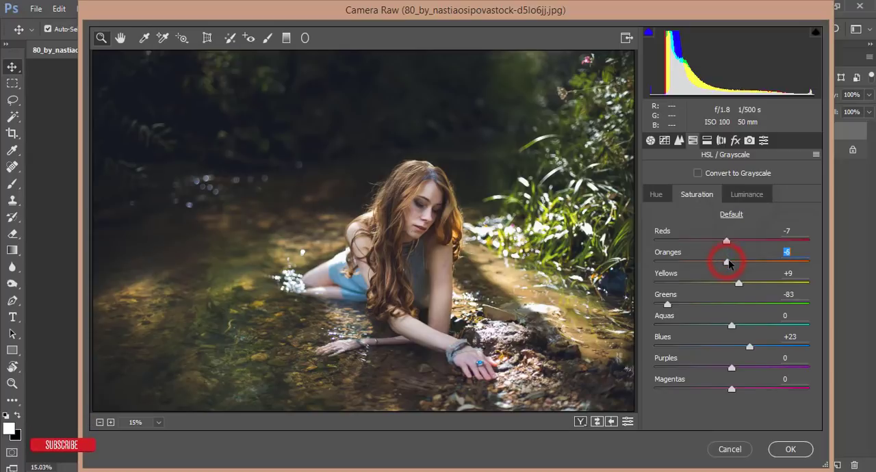
{"action": "left_click_drag", "start_coordinate": [727, 263], "coordinate": [733, 262]}
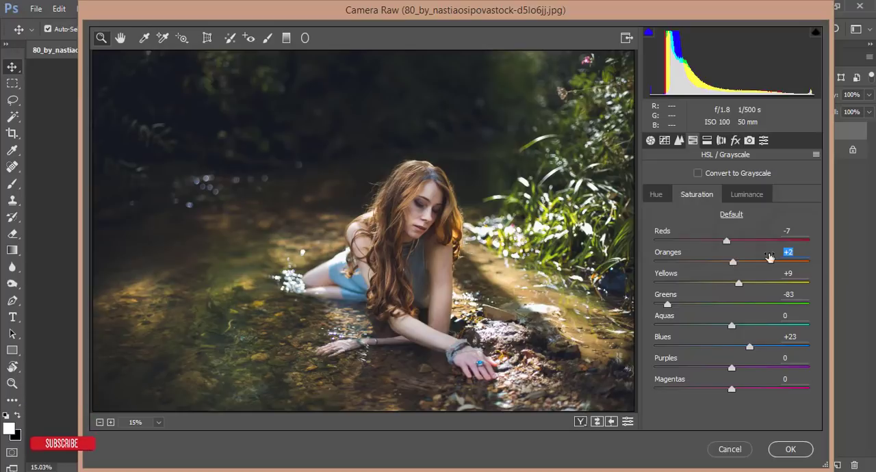
{"action": "mouse_move", "coordinate": [830, 263]}
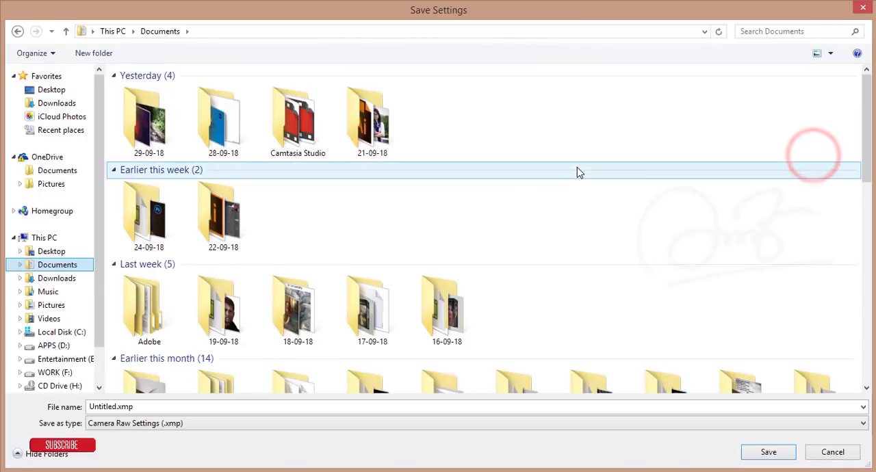
Step: Save the grade as a settings file in 29-09-18, then apply it to Background copy
{"action": "left_click", "coordinate": [148, 122]}
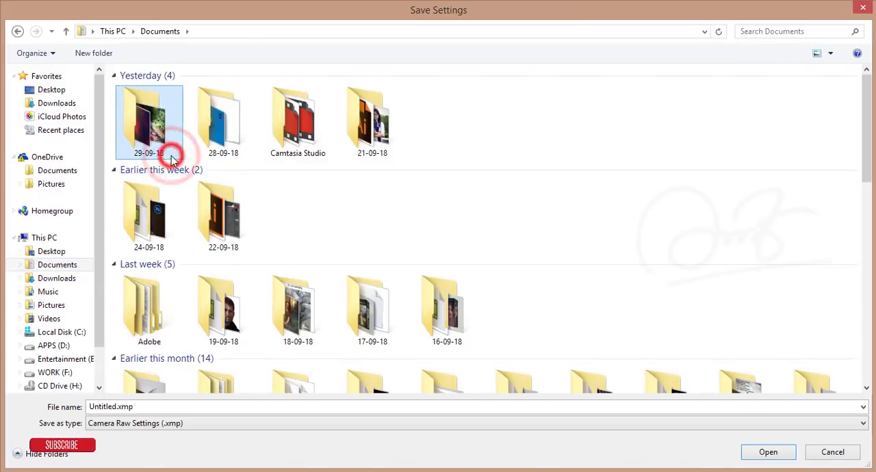
{"action": "double_click", "coordinate": [150, 122]}
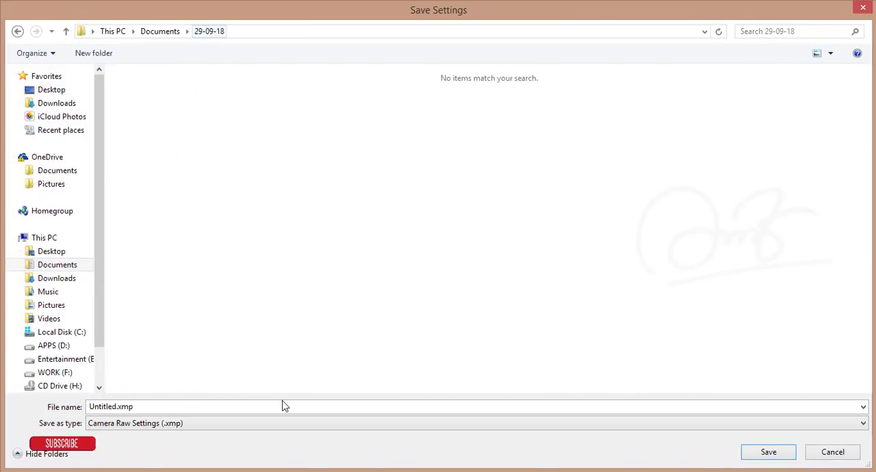
{"action": "left_click", "coordinate": [171, 406]}
{"action": "type", "text": "gi"}
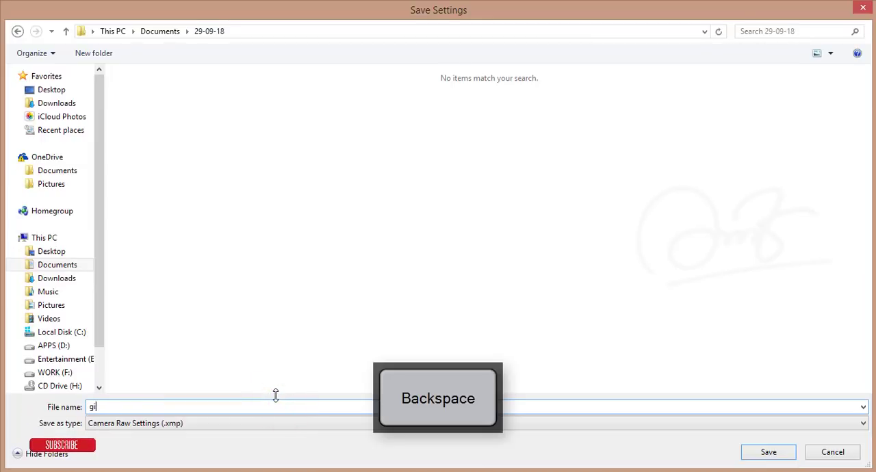
{"action": "key", "text": "Enter"}
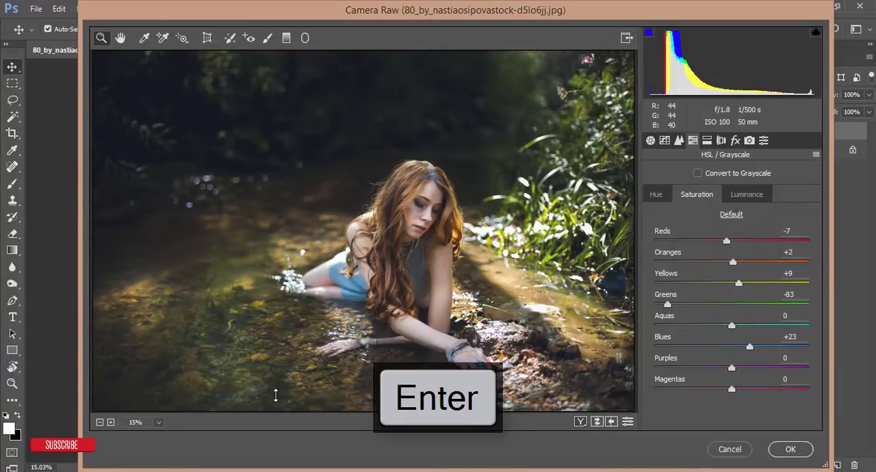
{"action": "left_click", "coordinate": [792, 449]}
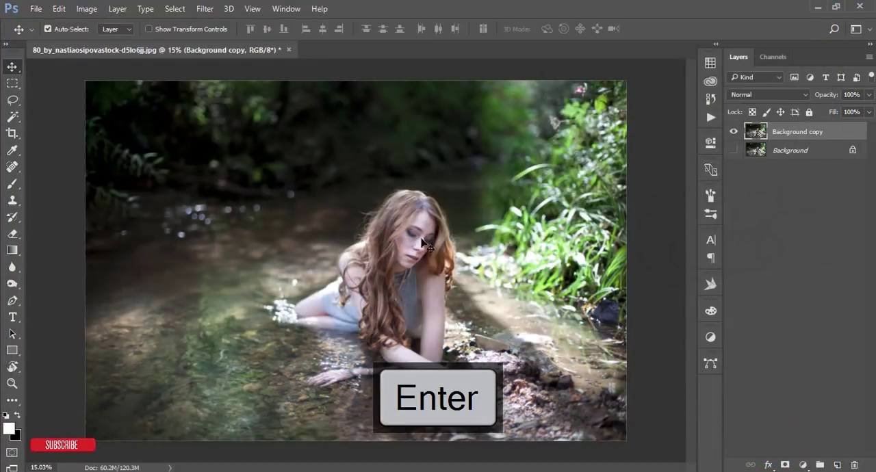
{"action": "key", "text": "Enter"}
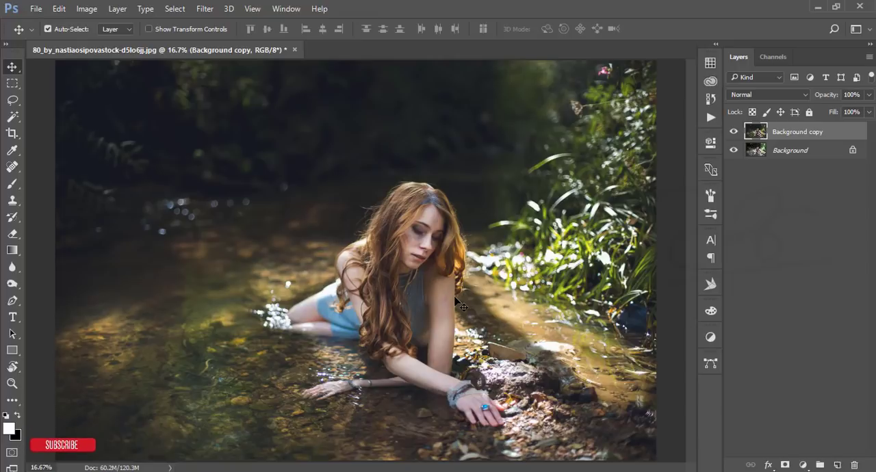
{"action": "mouse_move", "coordinate": [574, 232]}
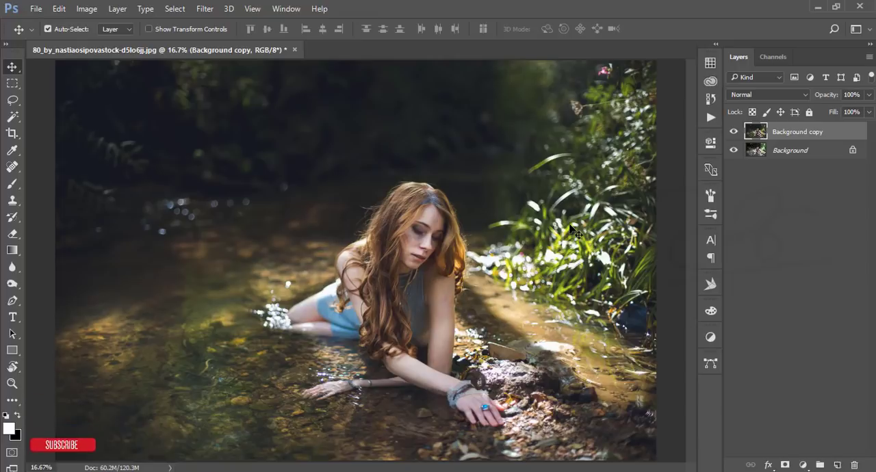
{"action": "left_click", "coordinate": [734, 131]}
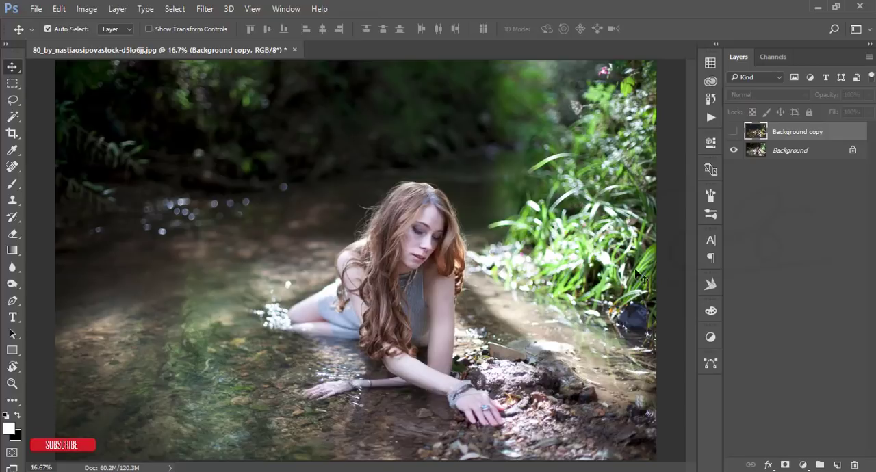
{"action": "mouse_move", "coordinate": [284, 263]}
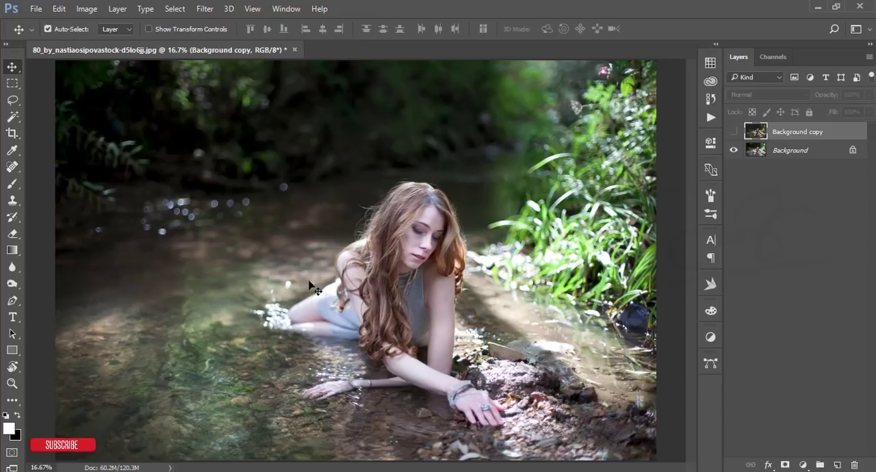
{"action": "mouse_move", "coordinate": [317, 291]}
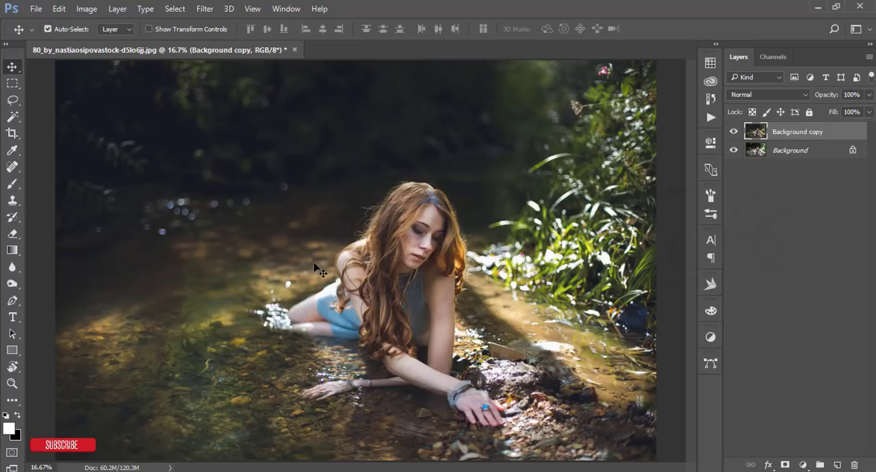
{"action": "mouse_move", "coordinate": [230, 348]}
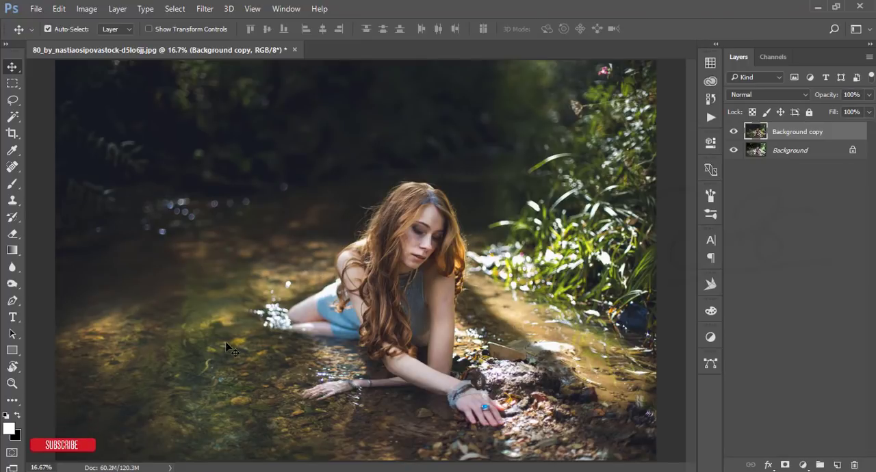
{"action": "mouse_move", "coordinate": [479, 449]}
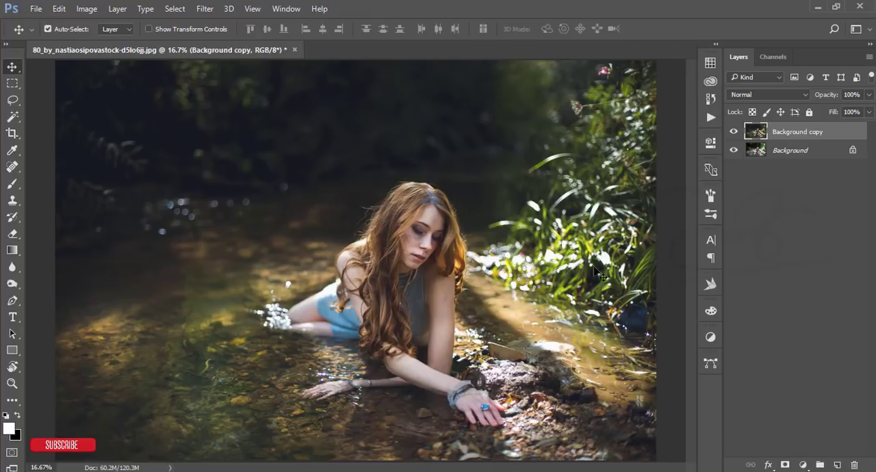
{"action": "mouse_move", "coordinate": [534, 274]}
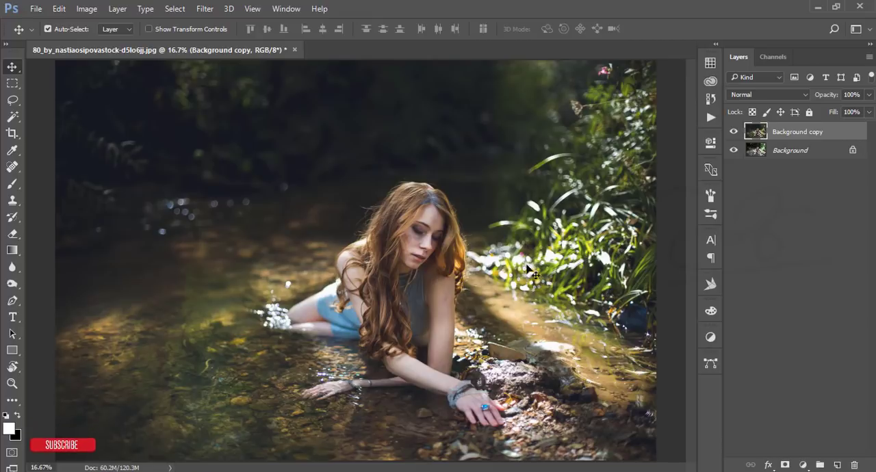
{"action": "mouse_move", "coordinate": [458, 315]}
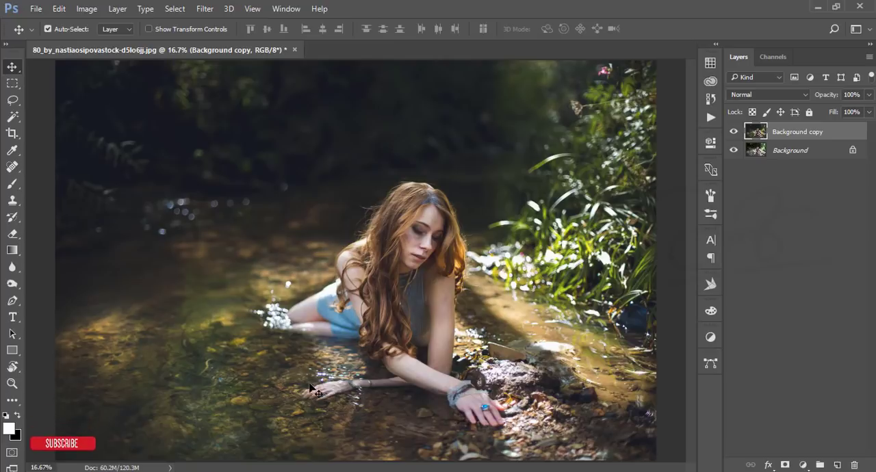
{"action": "mouse_move", "coordinate": [478, 337]}
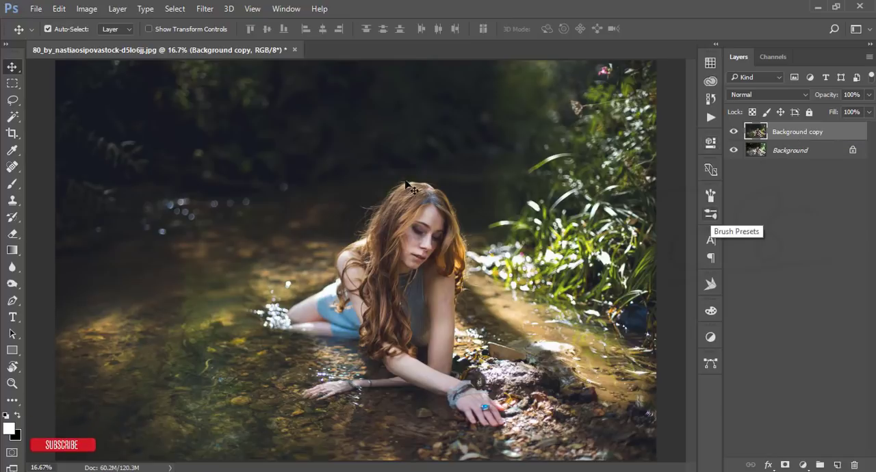
{"action": "mouse_move", "coordinate": [214, 26]}
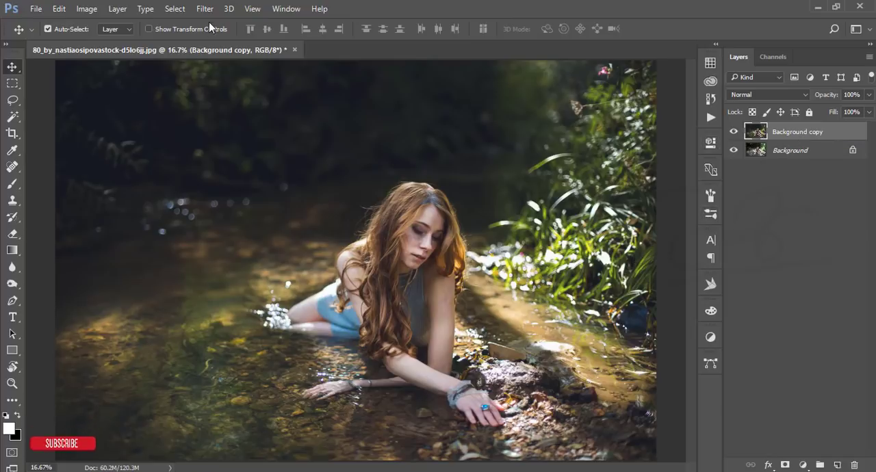
Step: Launch Nik Color Efex Pro 4 from the Filter menu on Background copy
{"action": "left_click", "coordinate": [205, 9]}
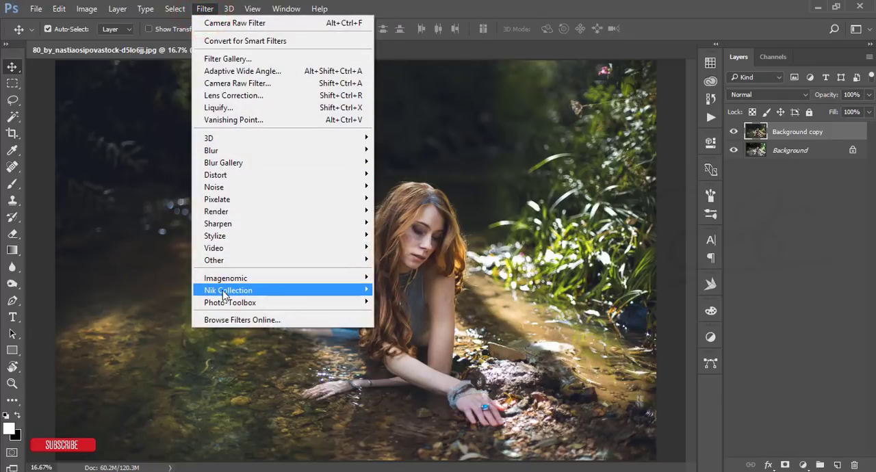
{"action": "mouse_move", "coordinate": [233, 290]}
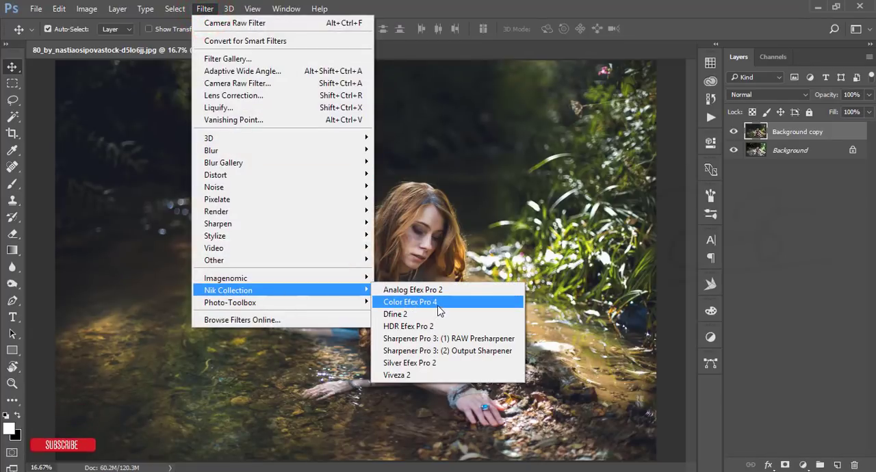
{"action": "left_click", "coordinate": [409, 302]}
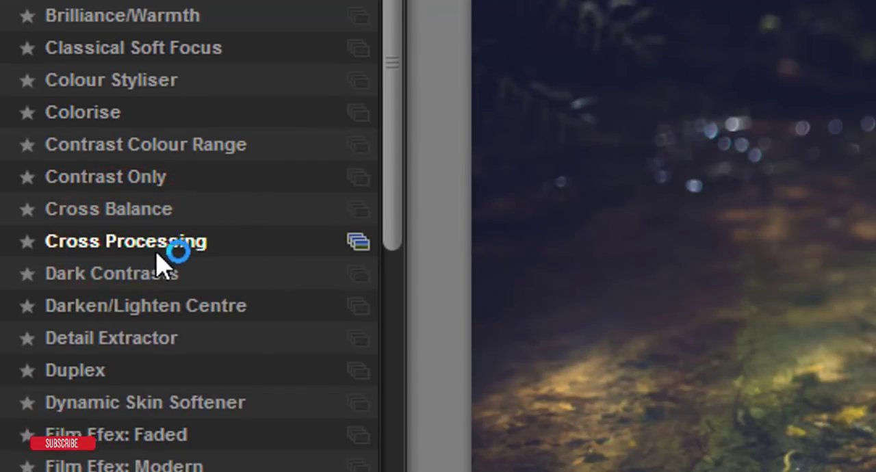
Step: Preview methods L08 and B10, then set Cross Processing to C04 at 30% strength
{"action": "left_click", "coordinate": [125, 241]}
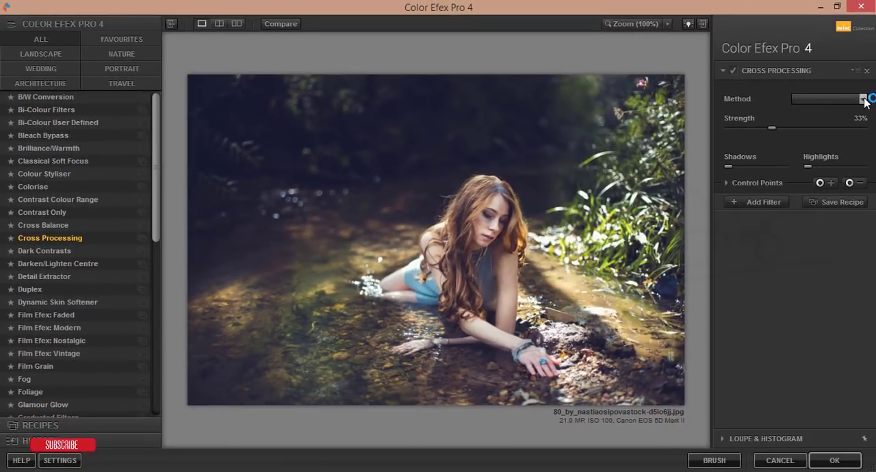
{"action": "left_click", "coordinate": [863, 99]}
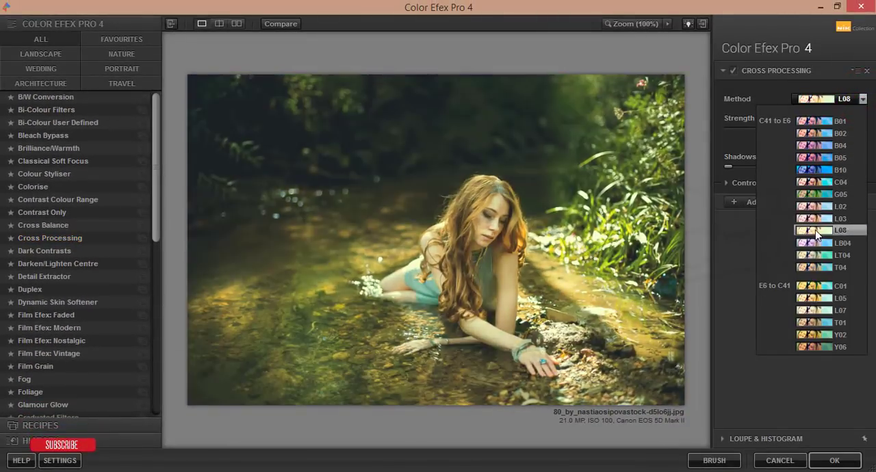
{"action": "left_click", "coordinate": [822, 169]}
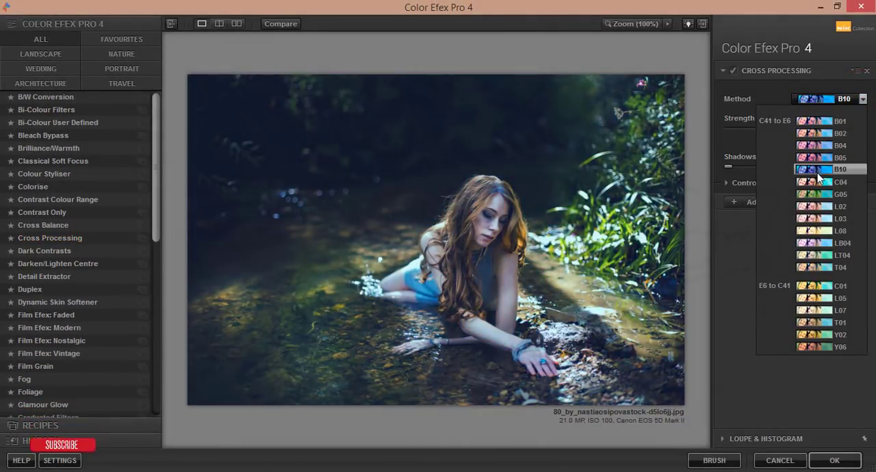
{"action": "left_click", "coordinate": [829, 181]}
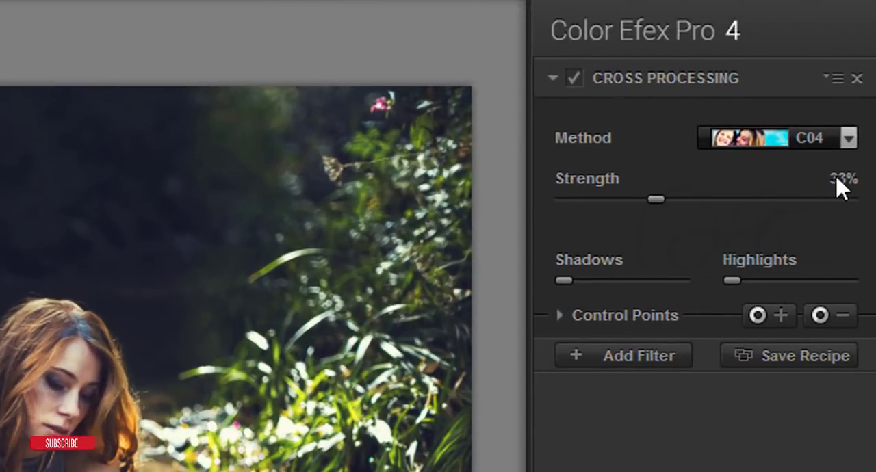
{"action": "left_click_drag", "start_coordinate": [656, 200], "coordinate": [572, 199]}
{"action": "type", "text": "30"}
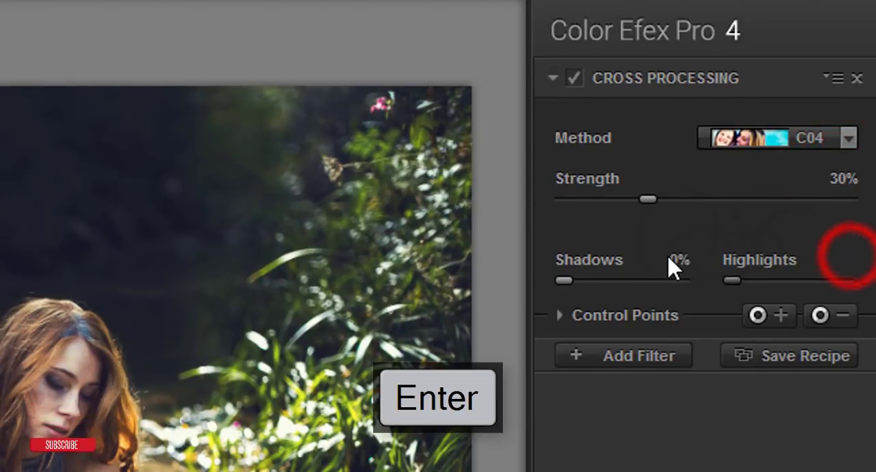
{"action": "left_click", "coordinate": [562, 315]}
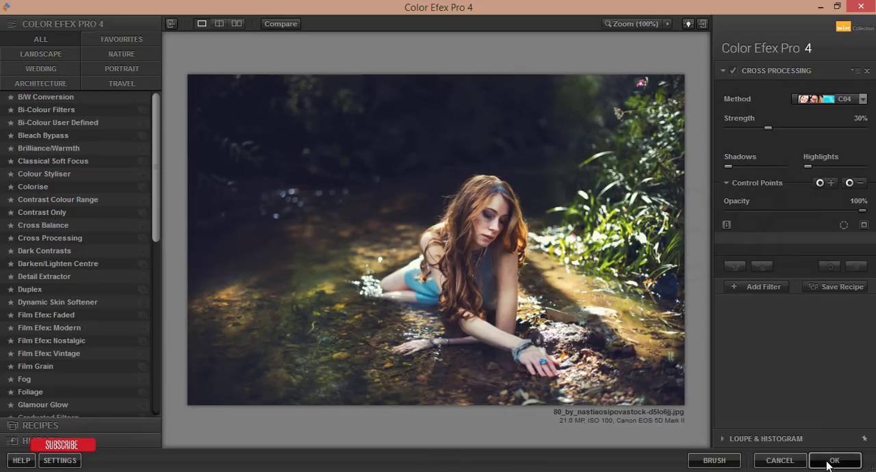
Step: Apply Color Efex Pro as a new layer, compare with the original, and restore visibility
{"action": "left_click", "coordinate": [836, 461]}
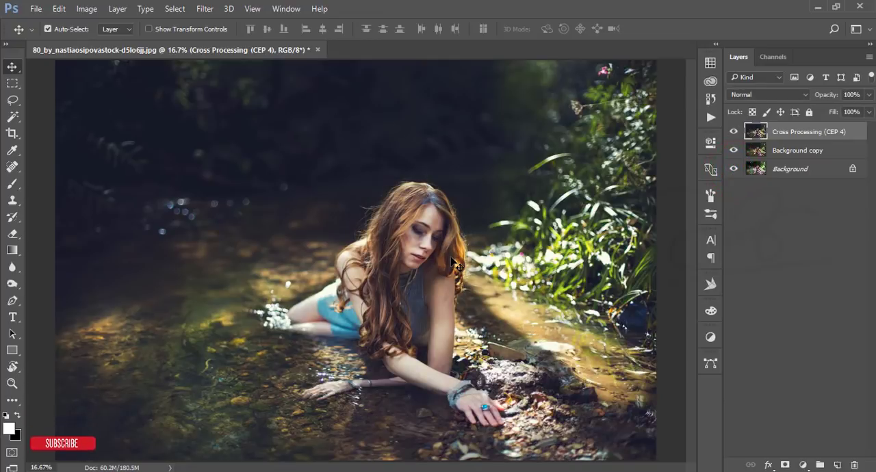
{"action": "mouse_move", "coordinate": [609, 150]}
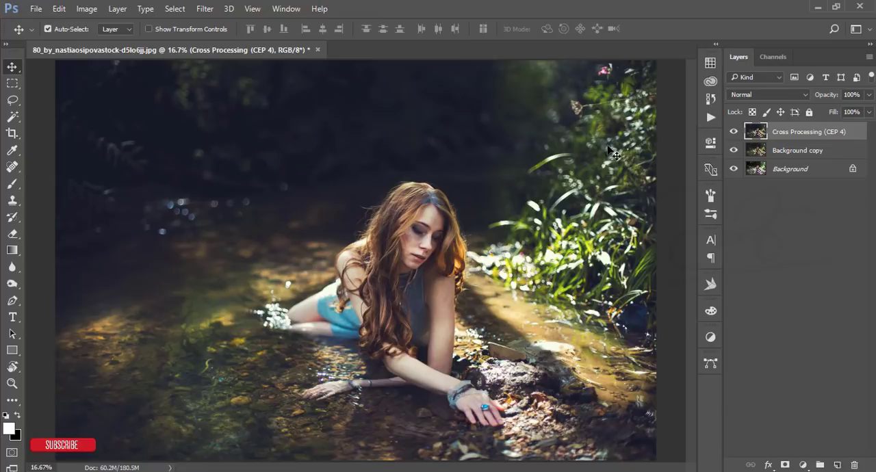
{"action": "mouse_move", "coordinate": [604, 147]}
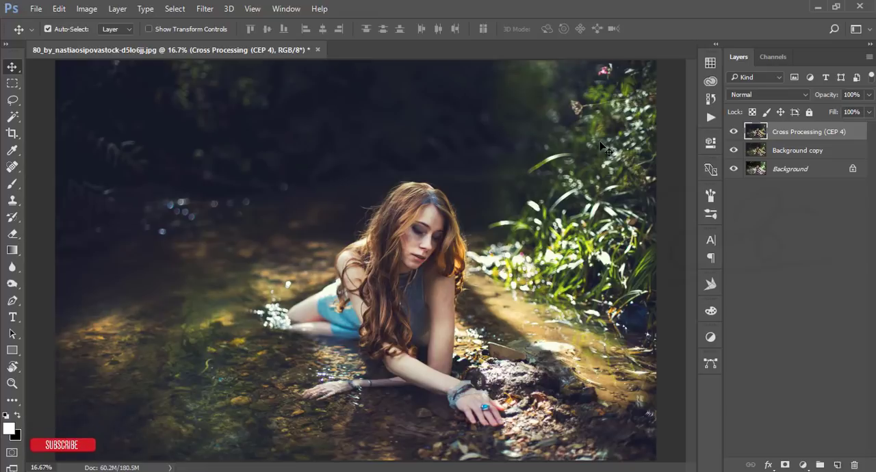
{"action": "mouse_move", "coordinate": [387, 177]}
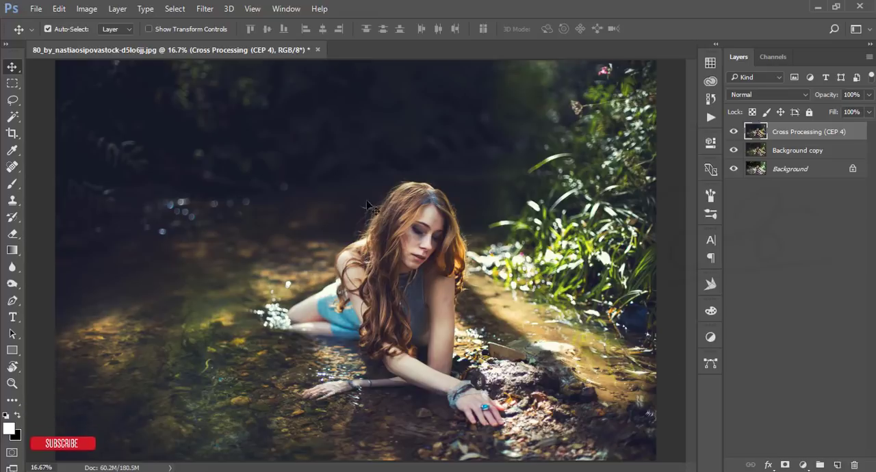
{"action": "mouse_move", "coordinate": [520, 136]}
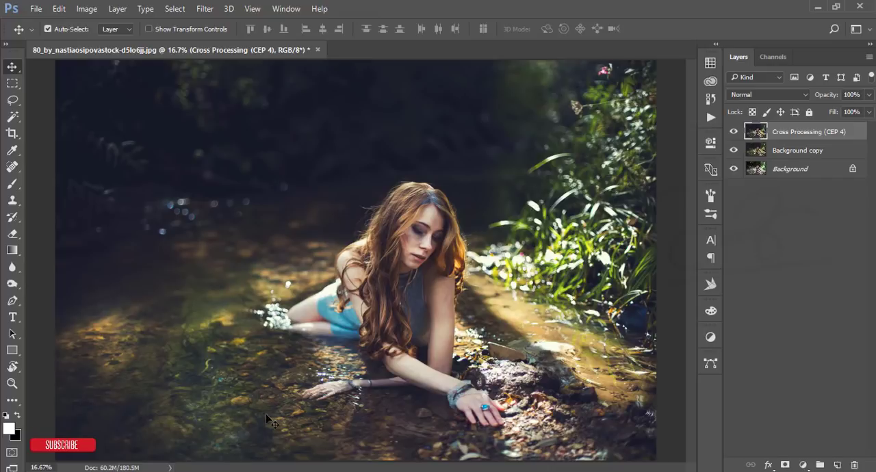
{"action": "mouse_move", "coordinate": [255, 425]}
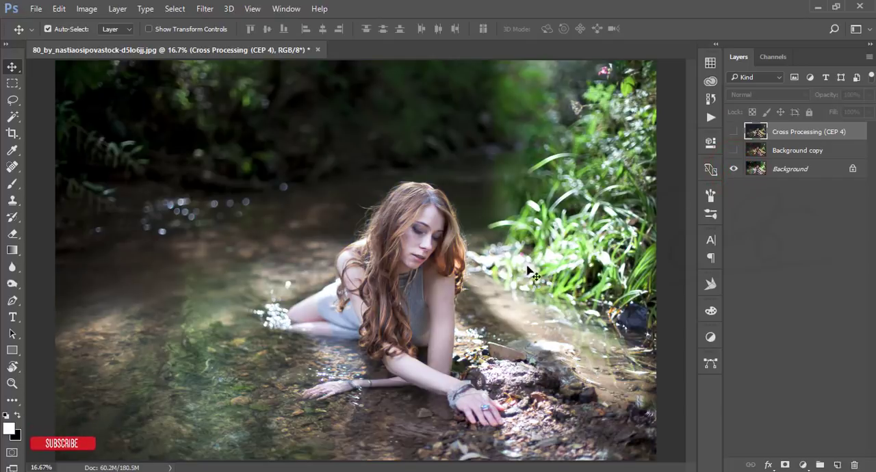
{"action": "mouse_move", "coordinate": [146, 372]}
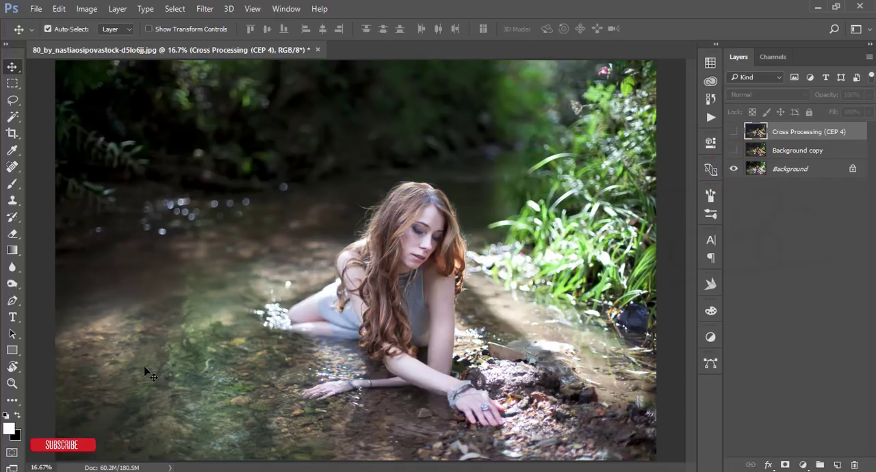
{"action": "left_click", "coordinate": [734, 168]}
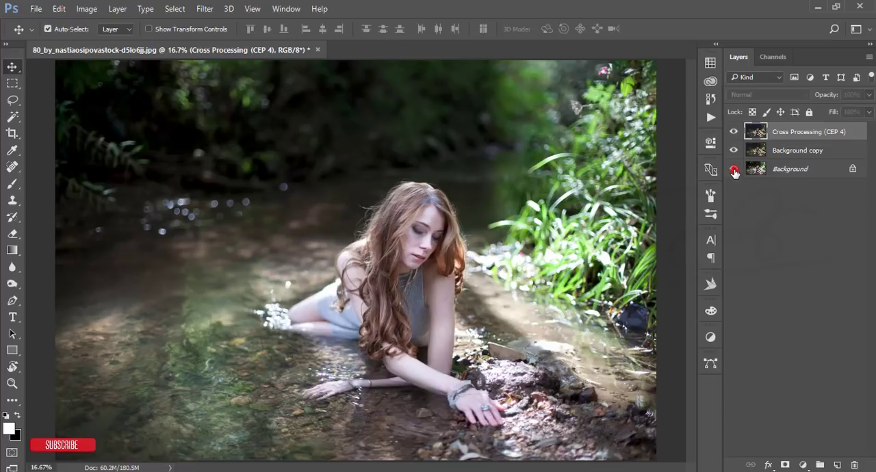
{"action": "left_click", "coordinate": [734, 168]}
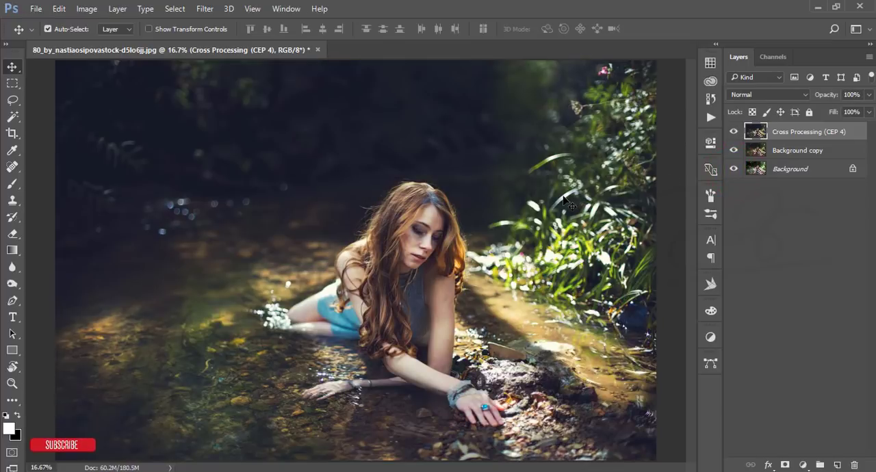